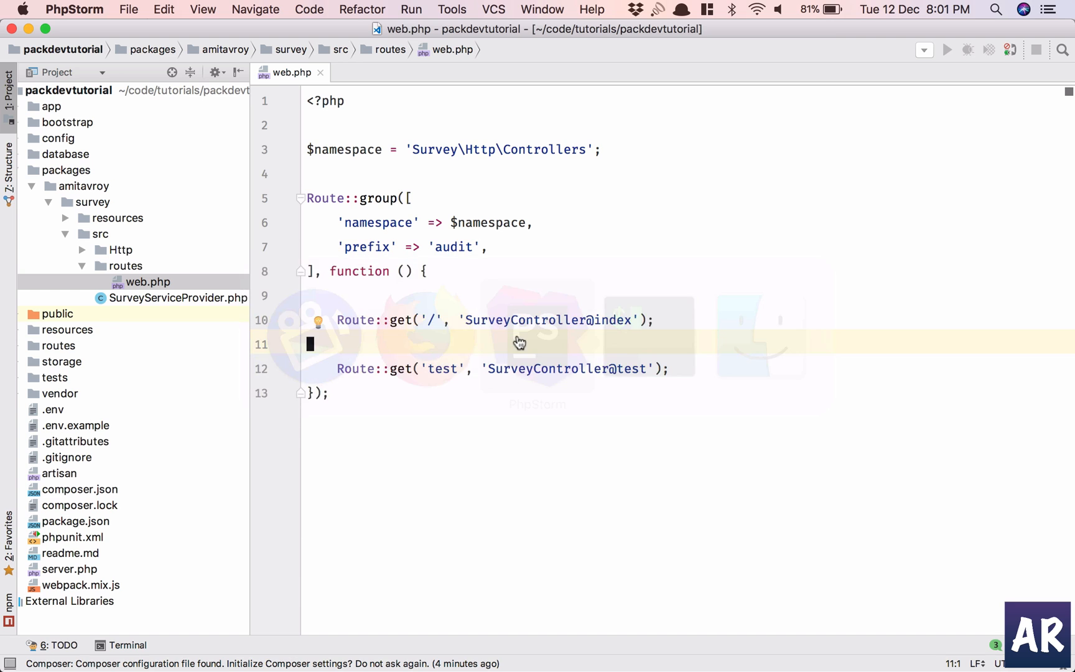
Step: Expand Http and the app's database/migrations folders, collapse survey/src, and select the survey folder
click(120, 250)
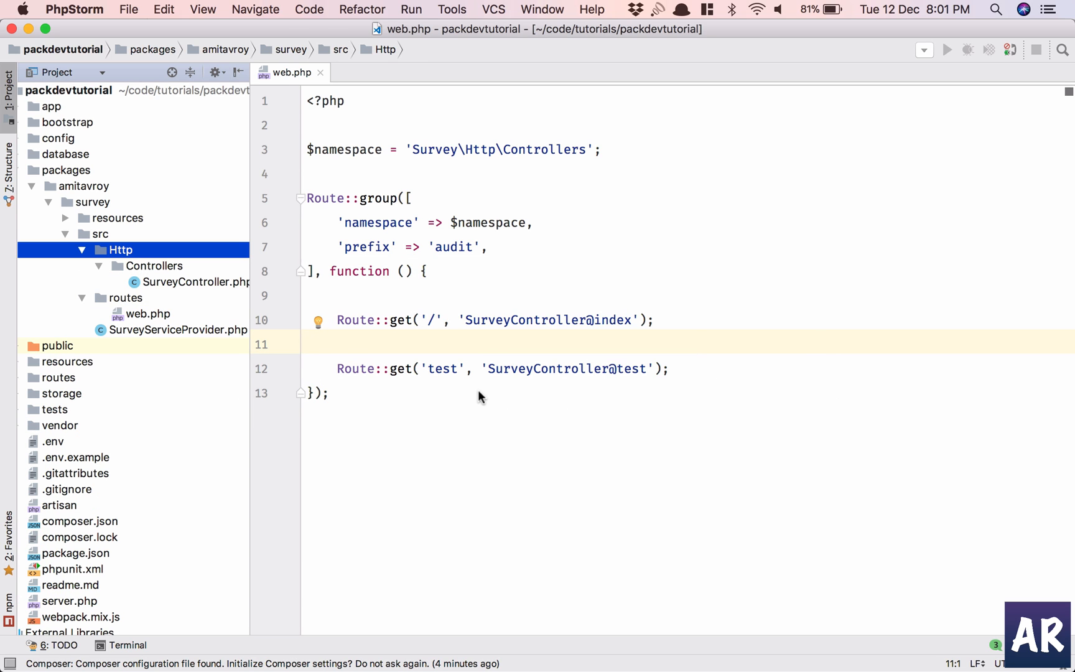
mouse_move(229, 214)
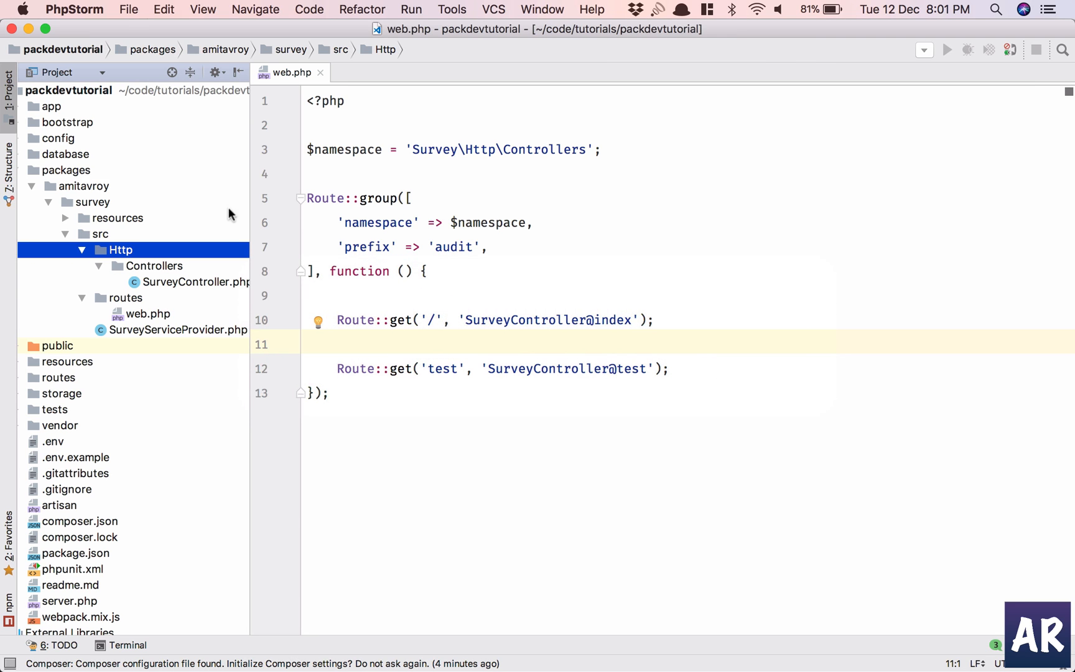
click(66, 154)
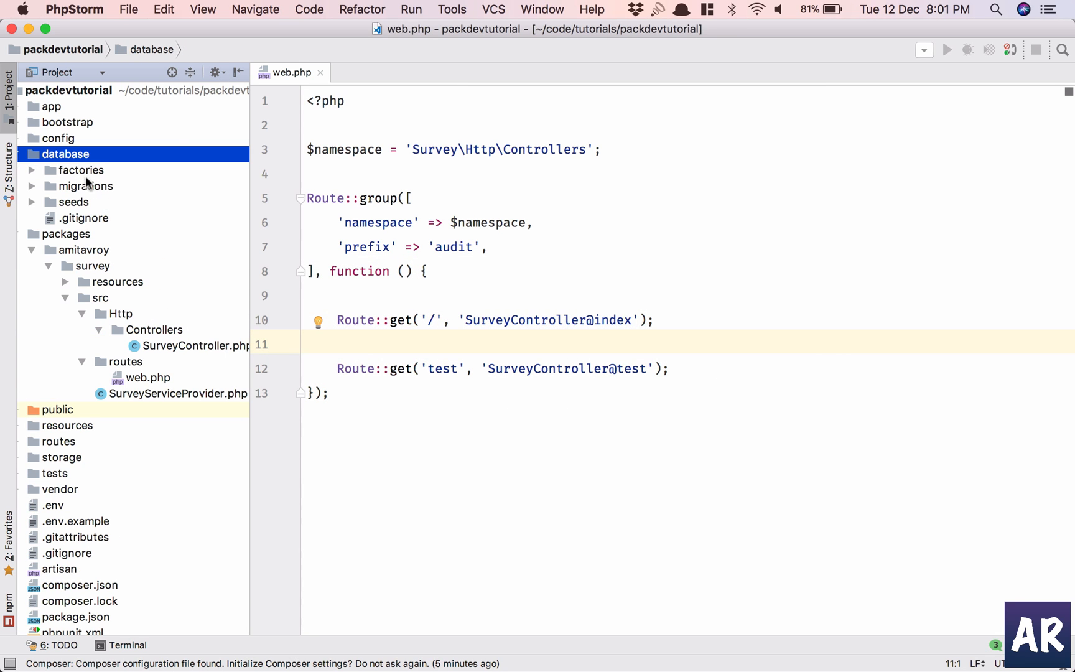
click(88, 185)
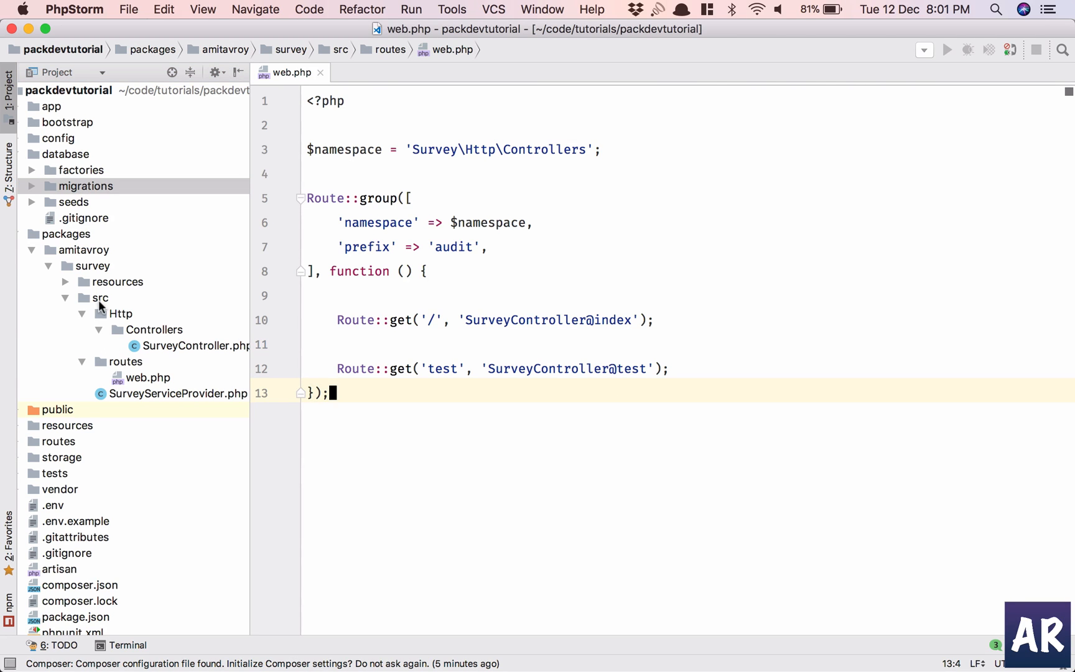
click(121, 314)
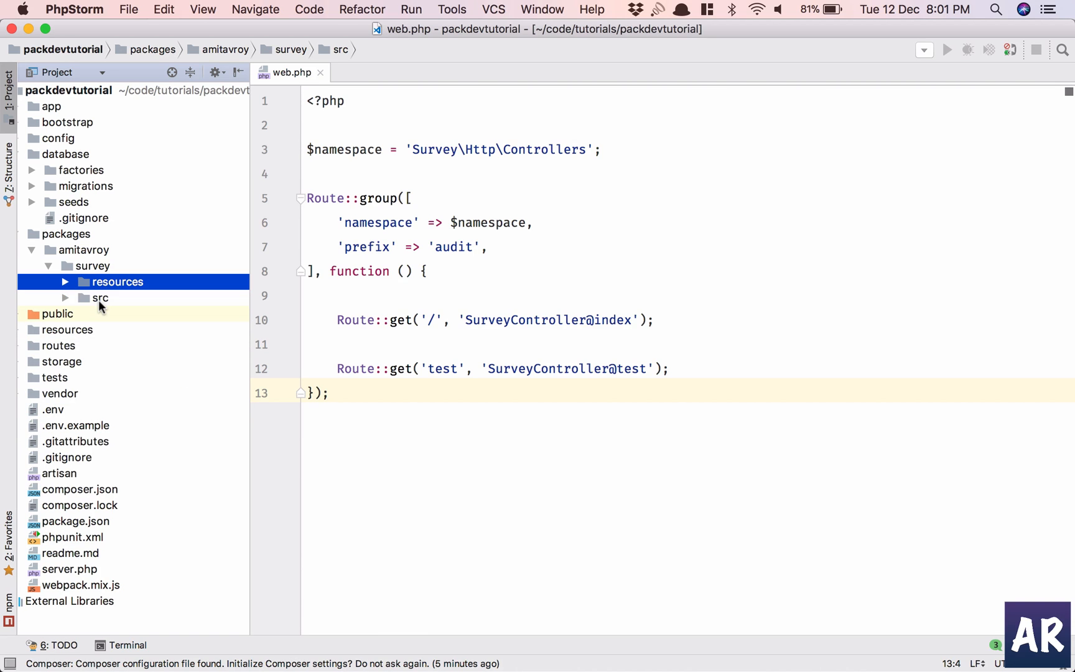
click(92, 265)
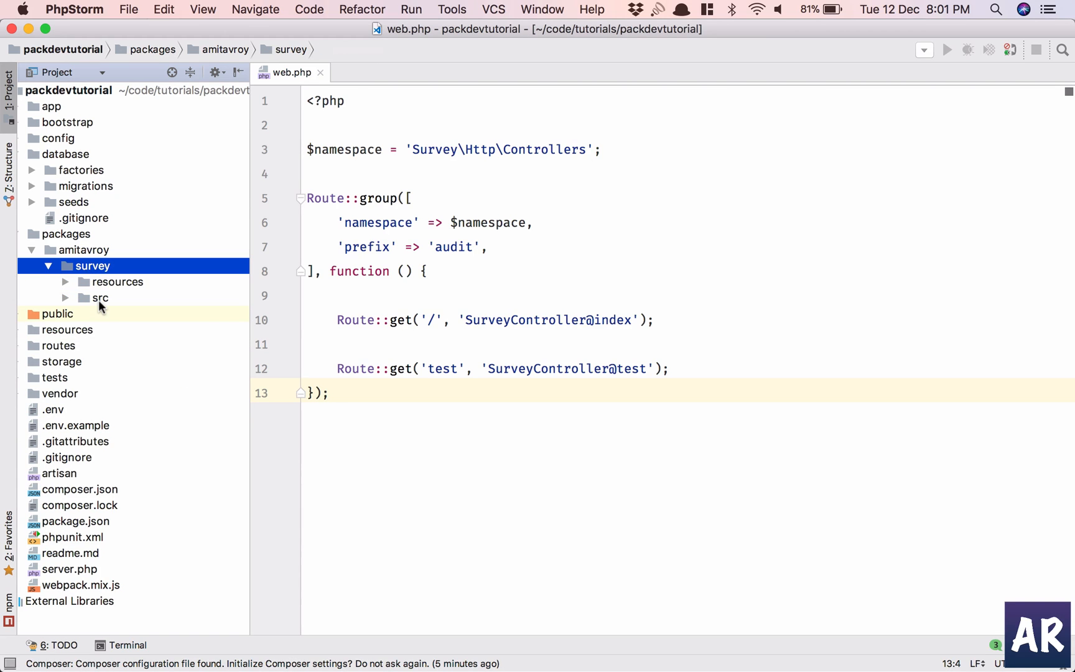
Step: Create a 'publishable' directory inside the survey package
right_click(91, 266)
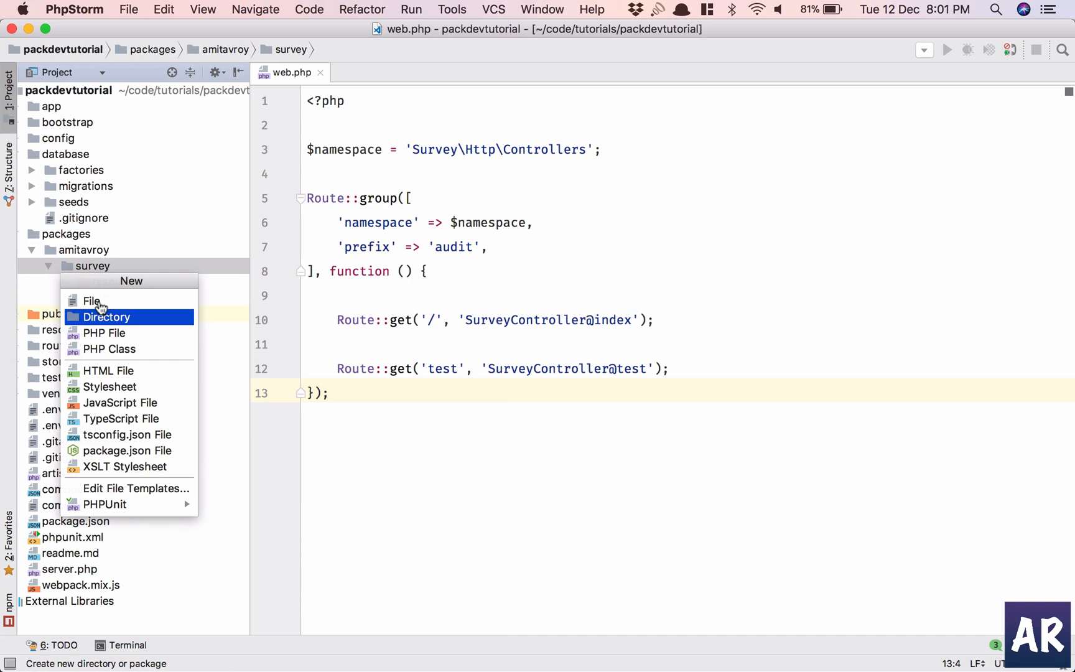
click(107, 316)
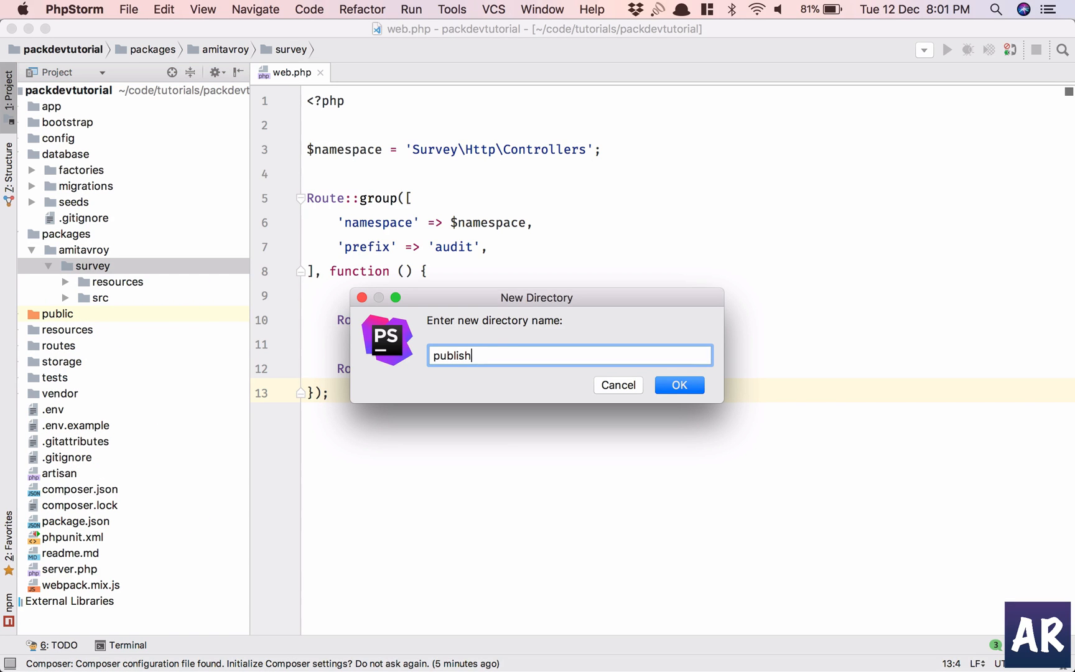
text(able)
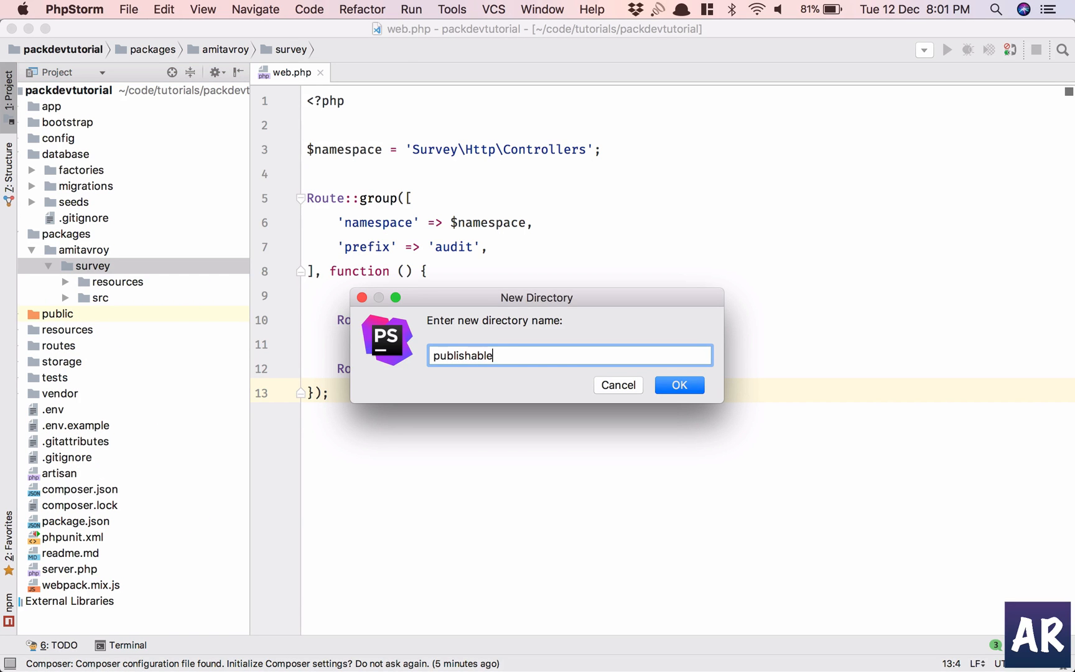
click(678, 384)
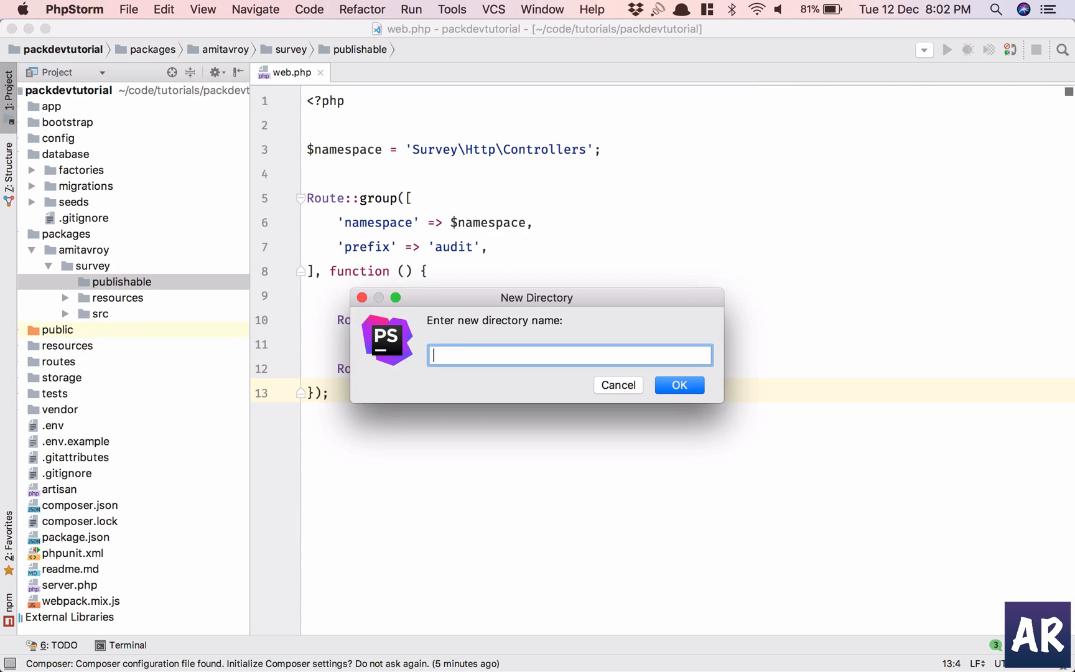
Step: Create 'database/migrations' directories inside publishable and select the migrations folder
text(database/mi)
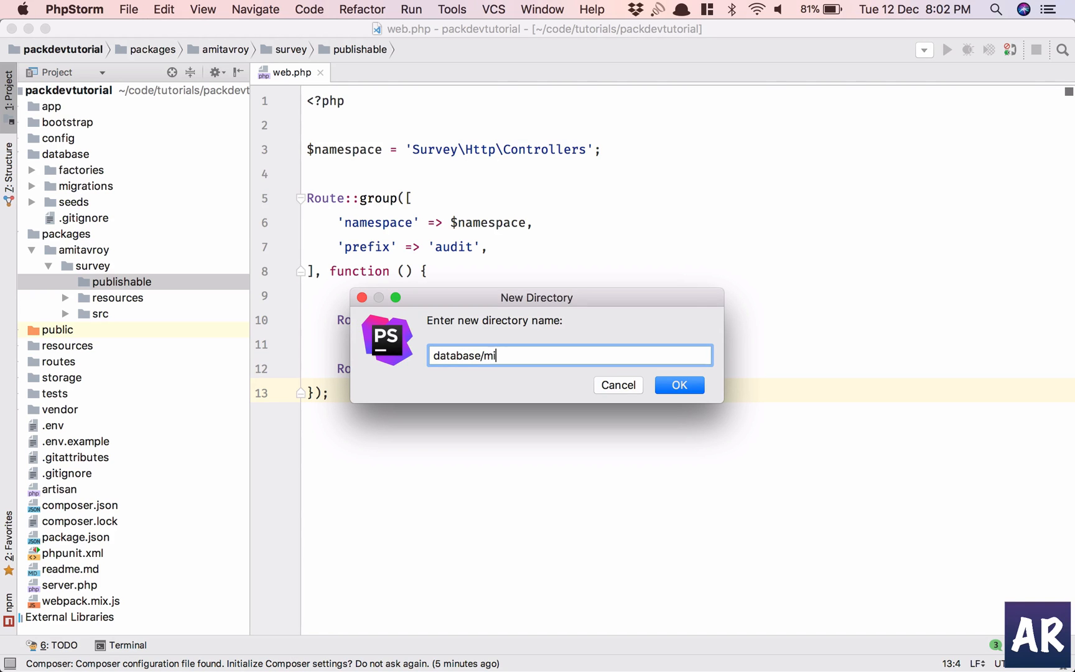
text(grations)
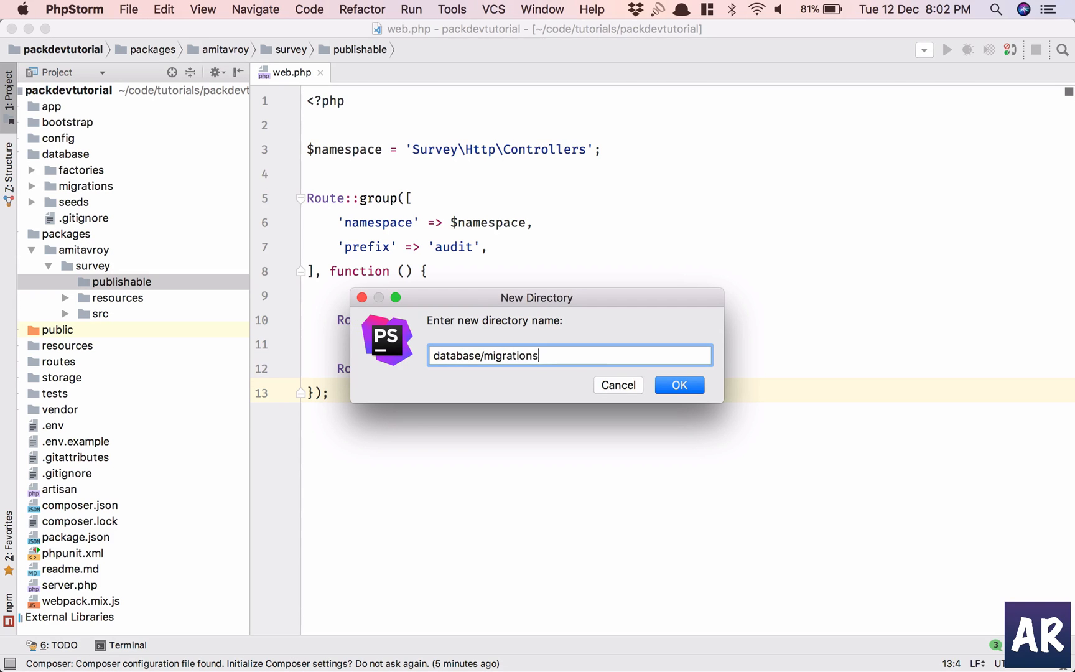
click(678, 384)
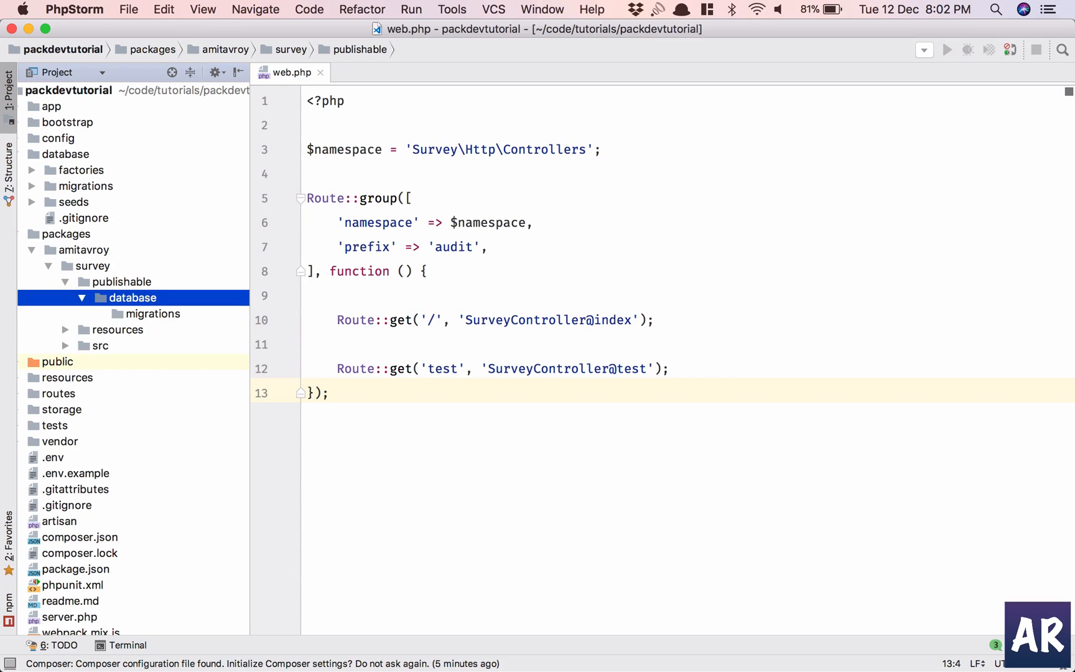
click(152, 313)
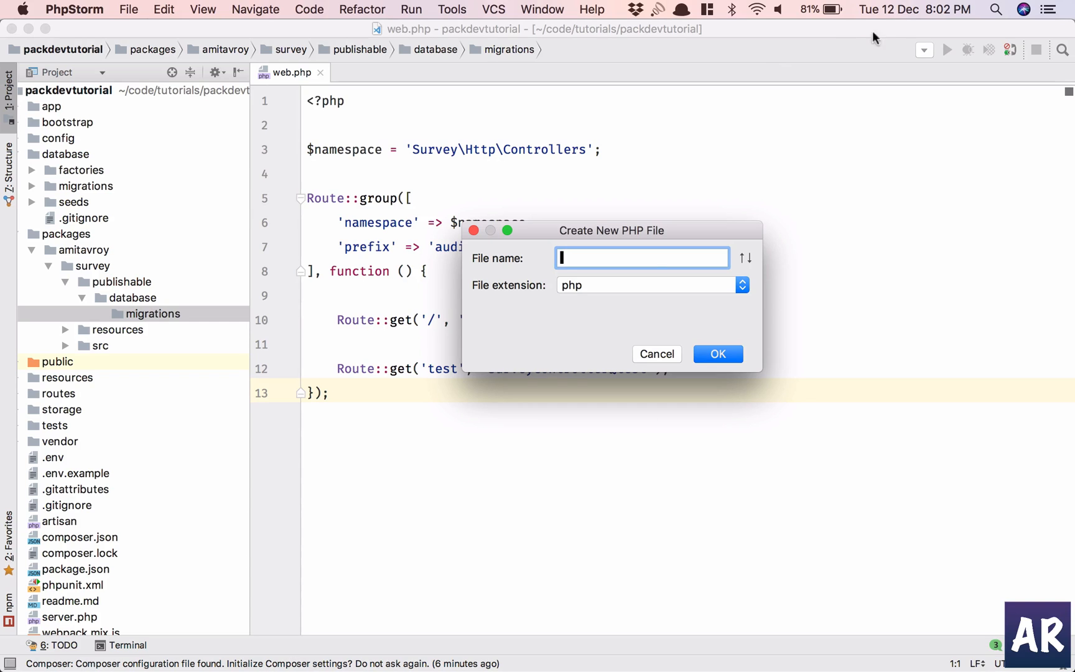
mouse_move(583, 314)
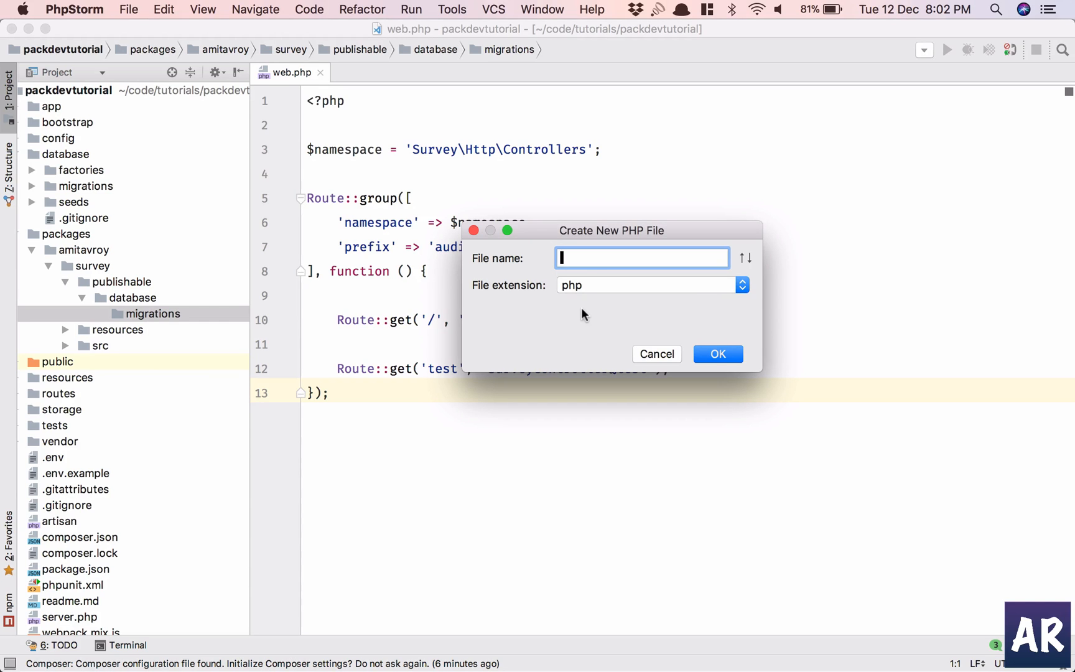
Step: Name the new PHP file '2017_12_12_000001_create_audit_table' and create it
text(2017_)
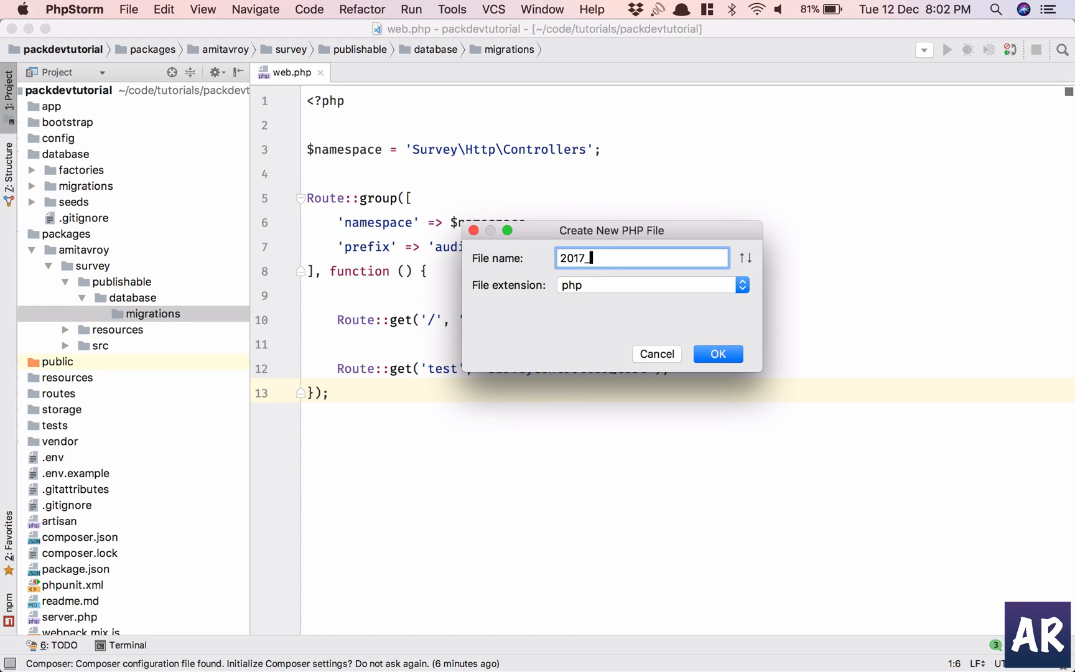
text(1)
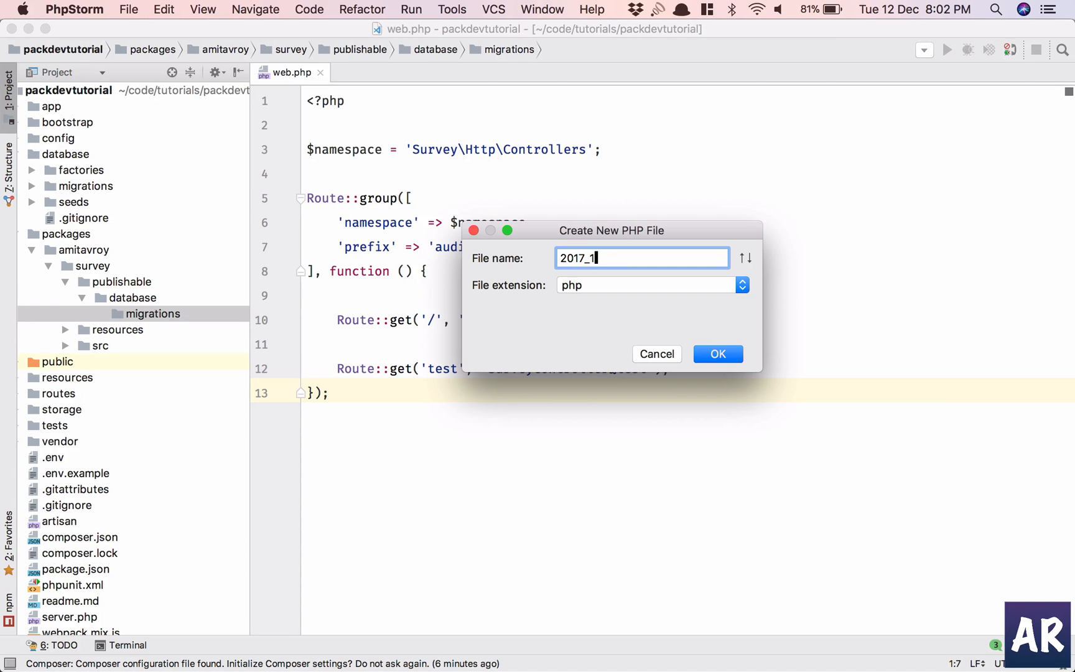
text(2_0)
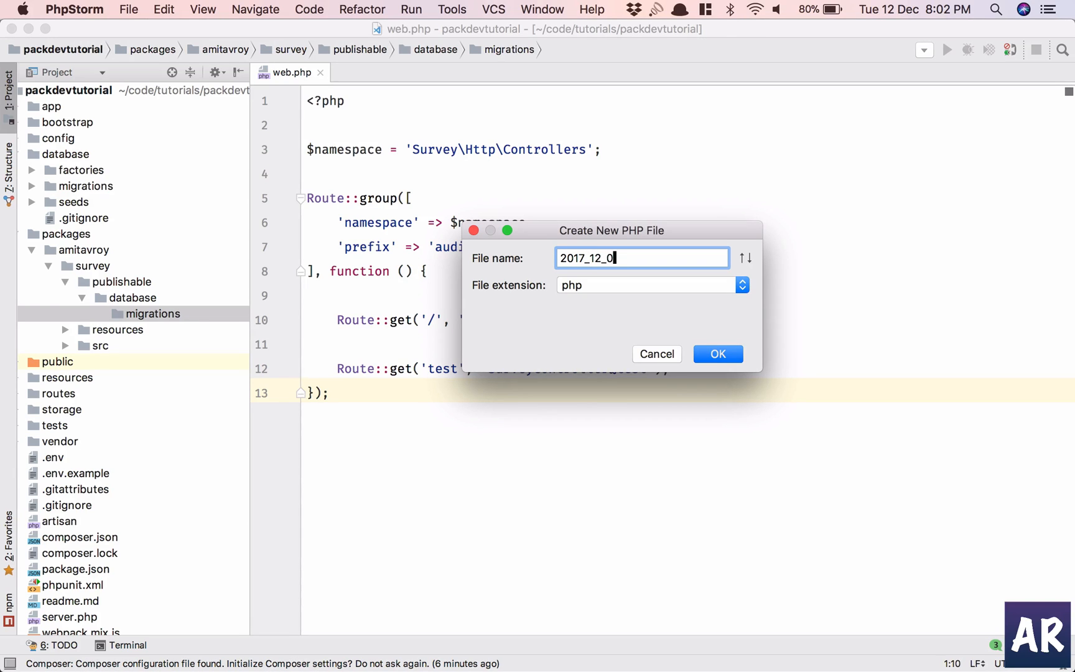
text(7)
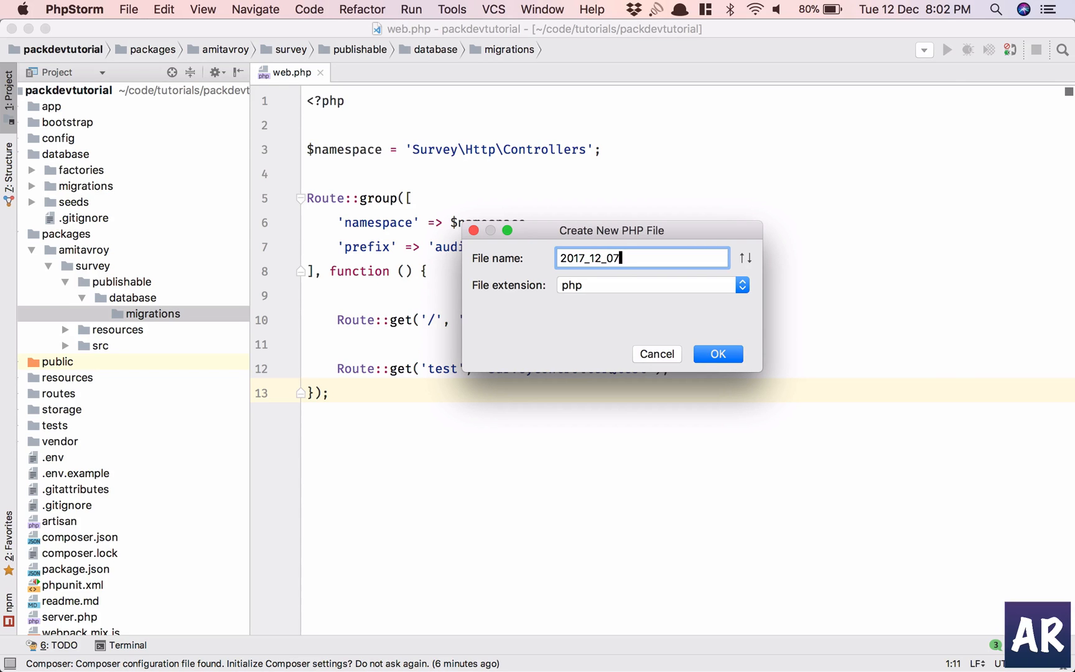
key(Backspace)
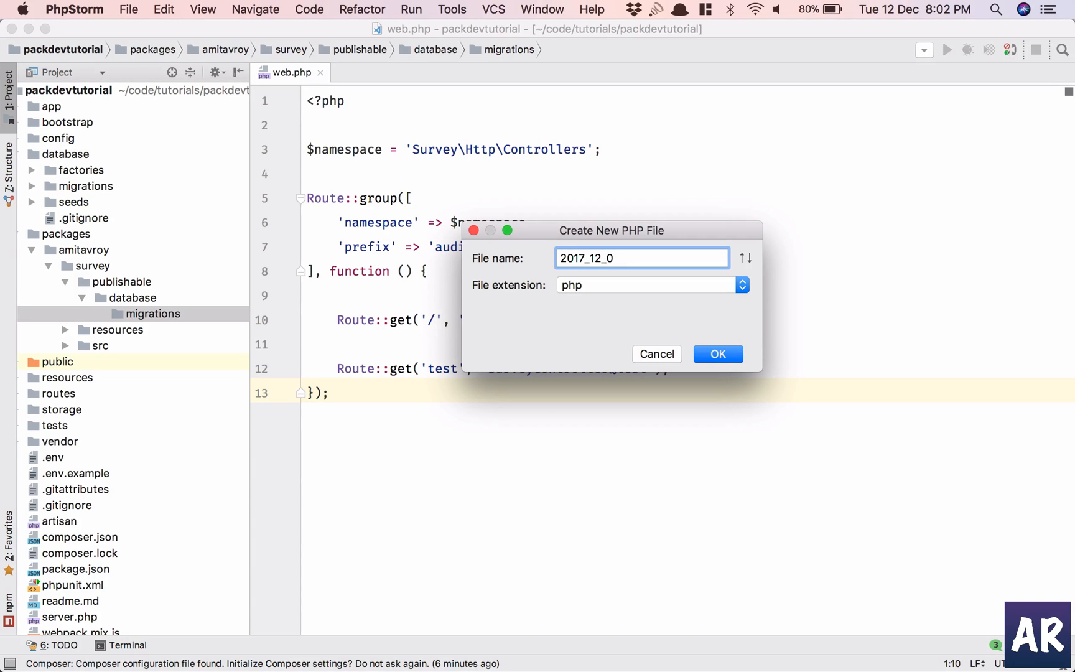
text(12)
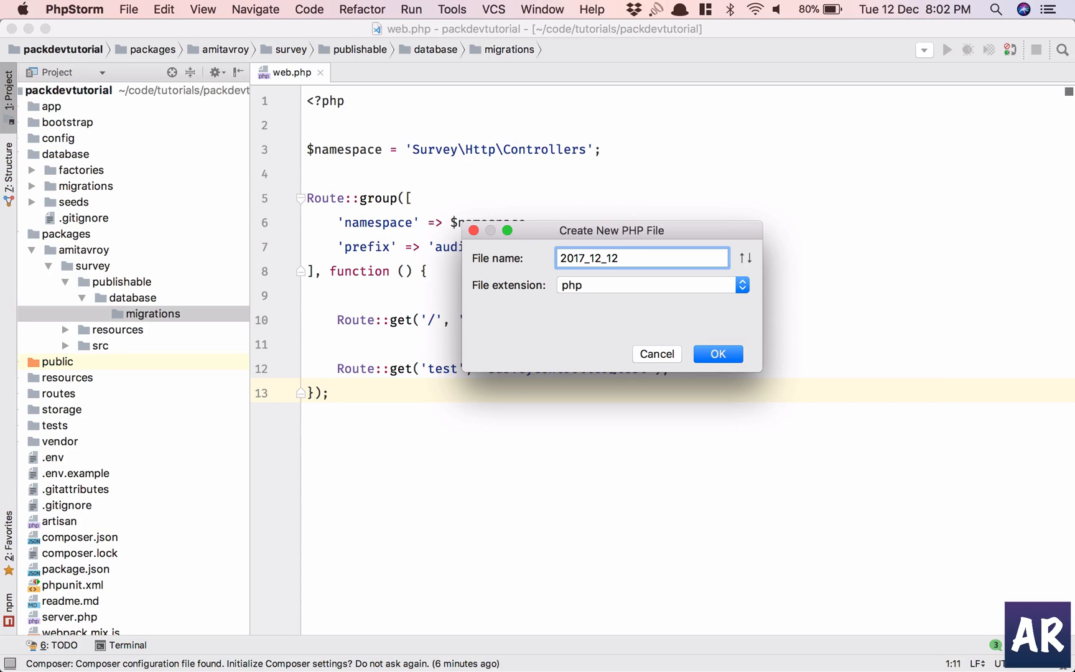
text(_000)
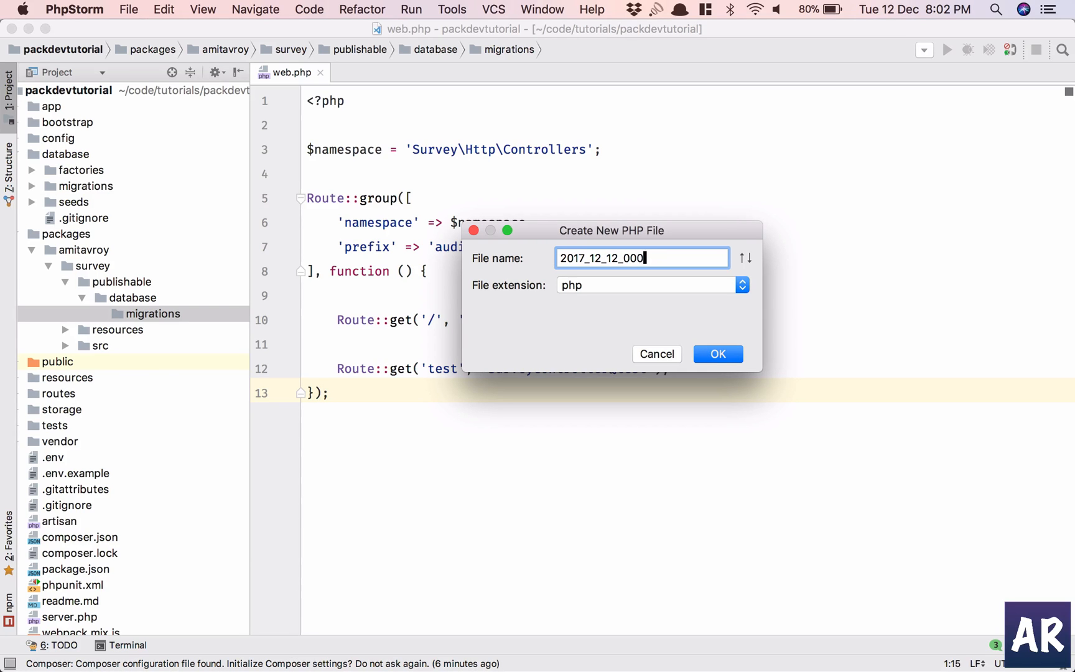
text(001)
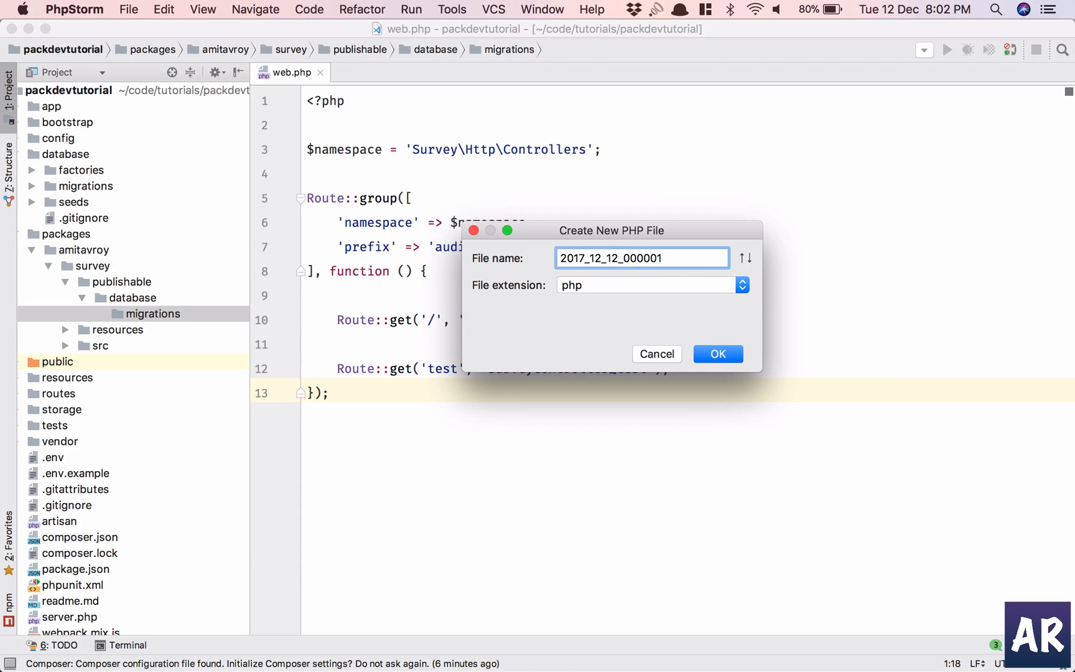
text(_create)
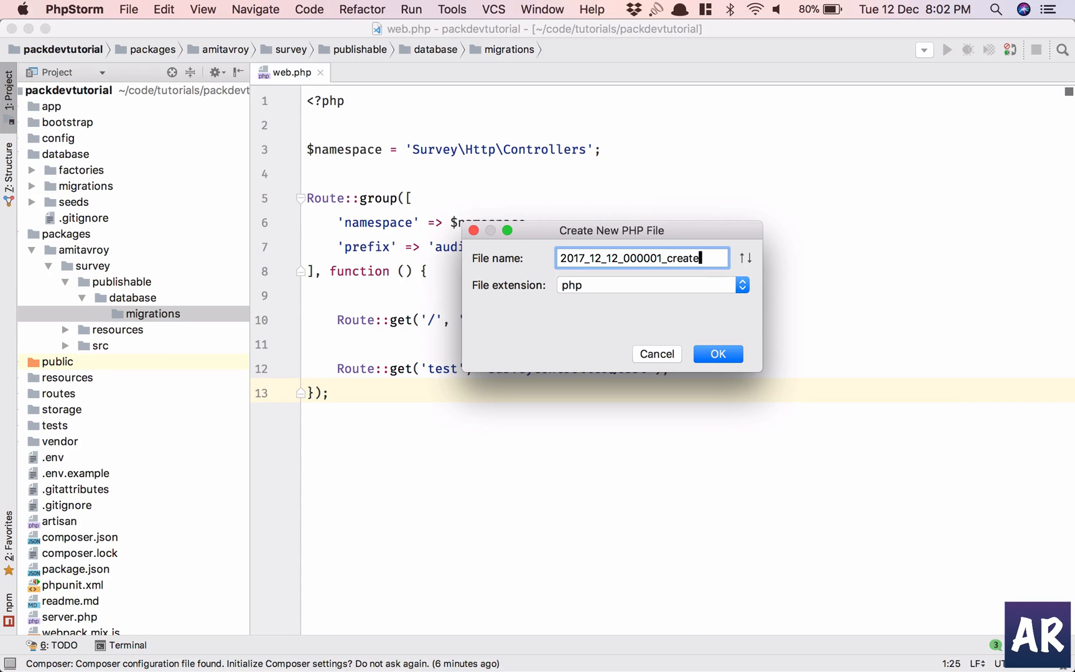
text(_audit)
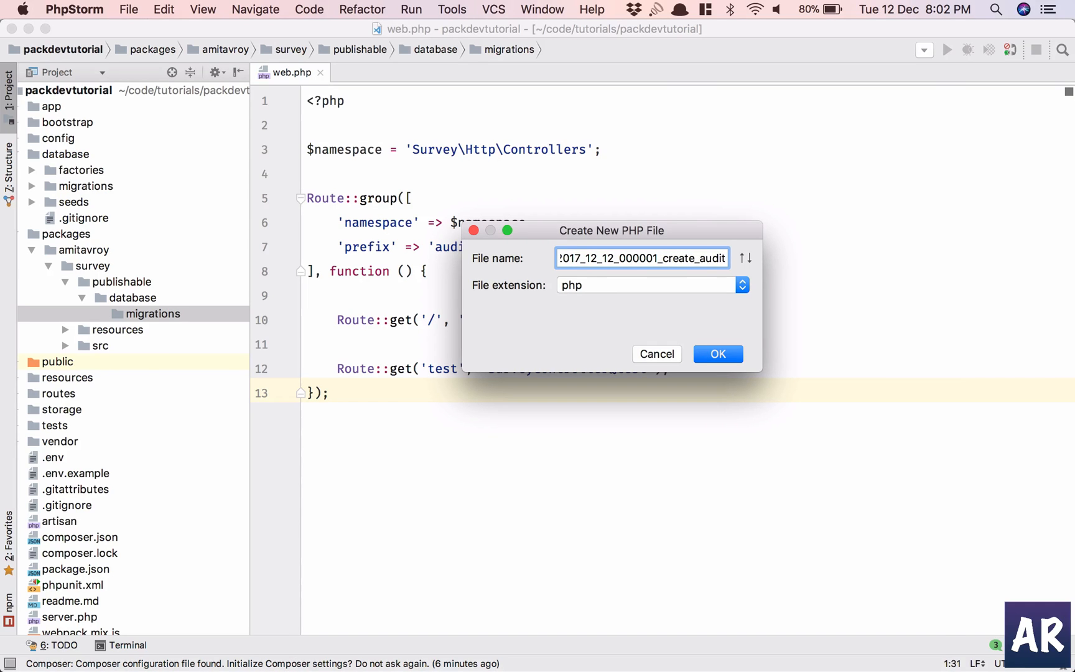
text(_table)
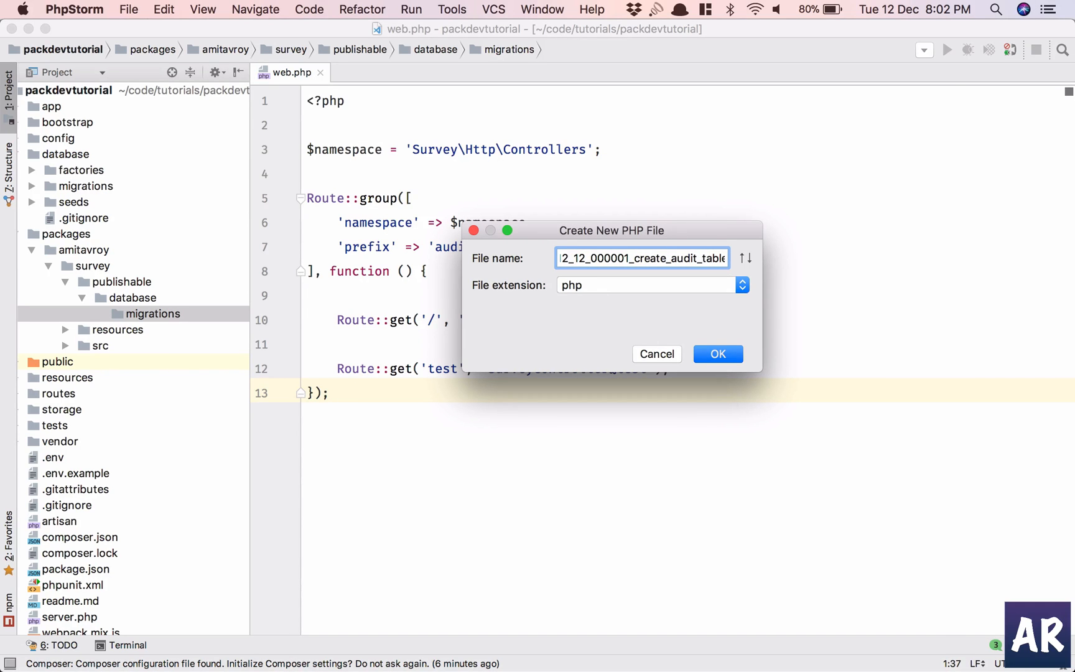
click(717, 354)
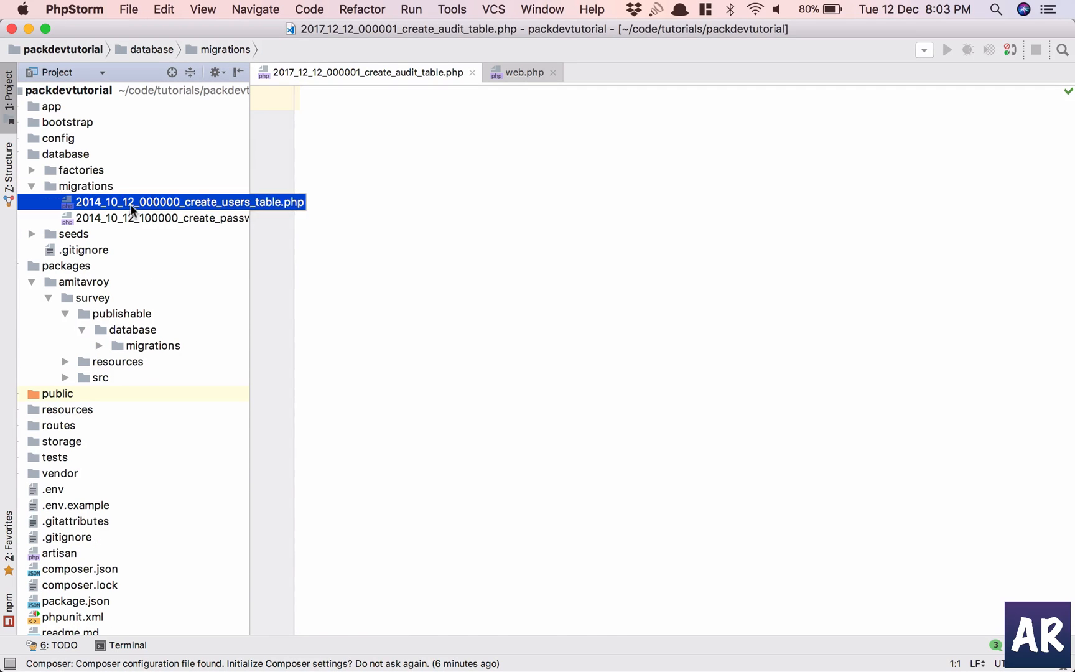
Step: Copy the users migration code into the audit migration and rename the class CreateAuditTable
double_click(189, 202)
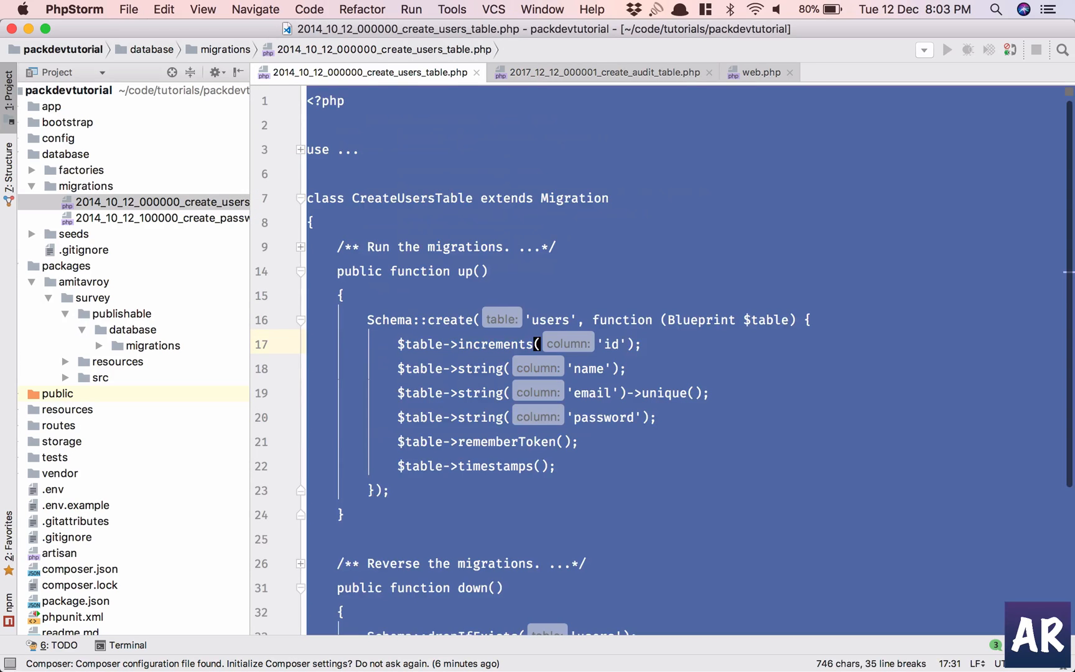
click(604, 72)
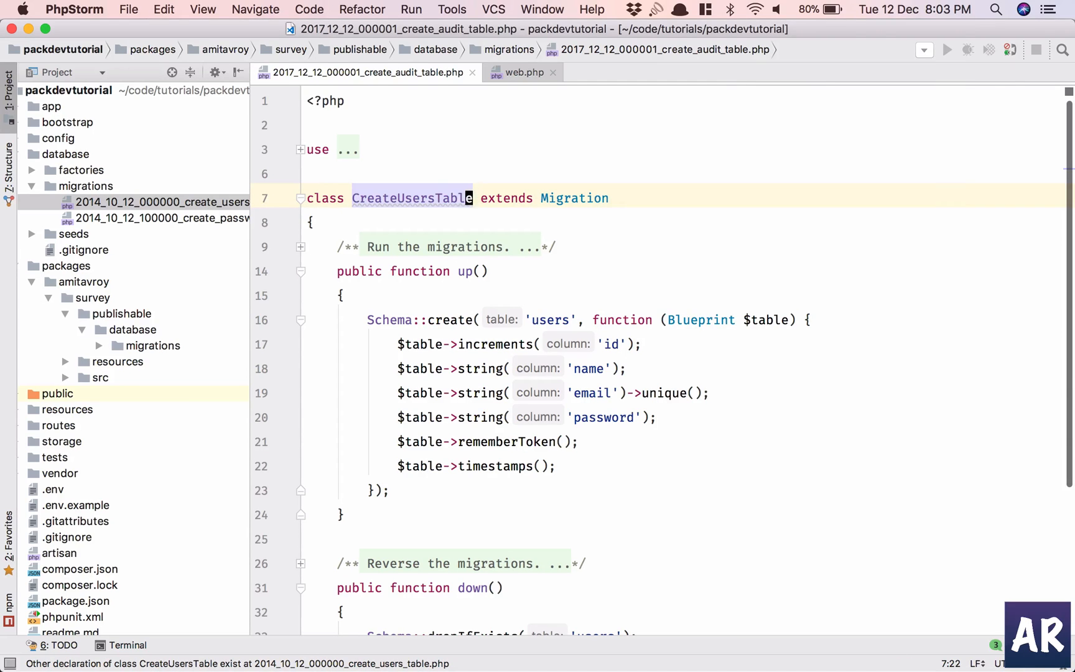
double_click(414, 198)
text(Audit)
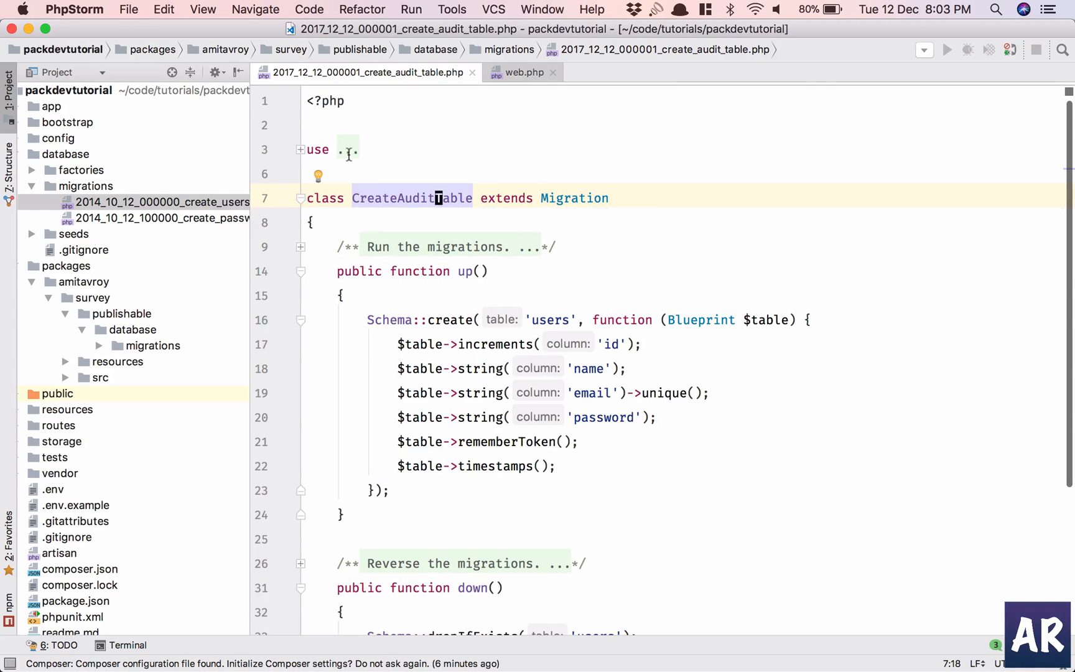
click(300, 149)
text(a)
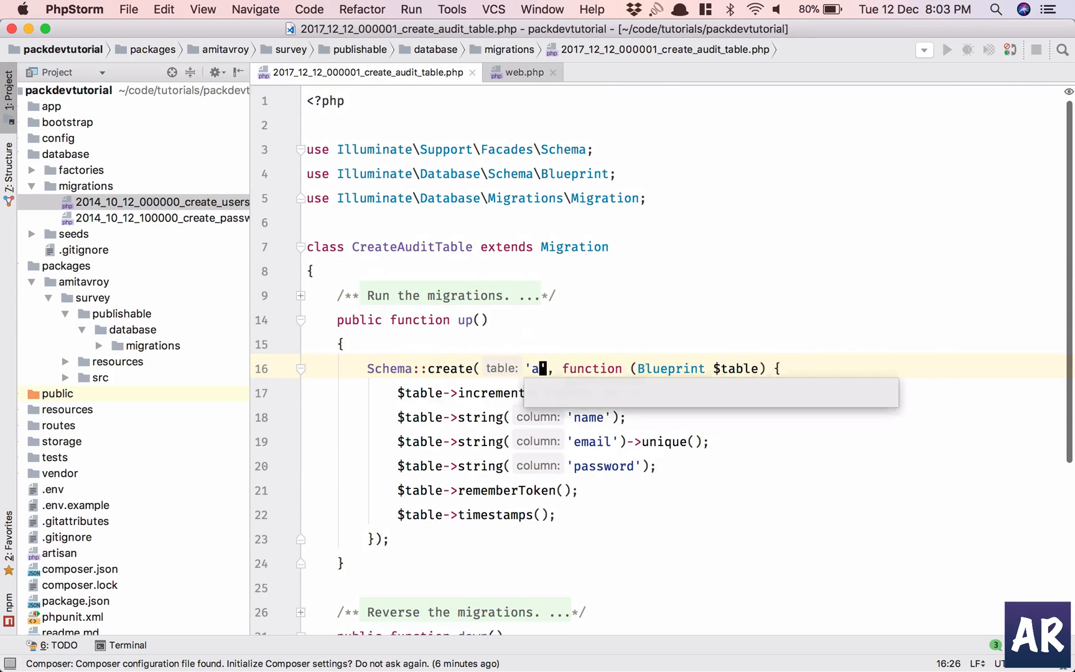
text(udit)
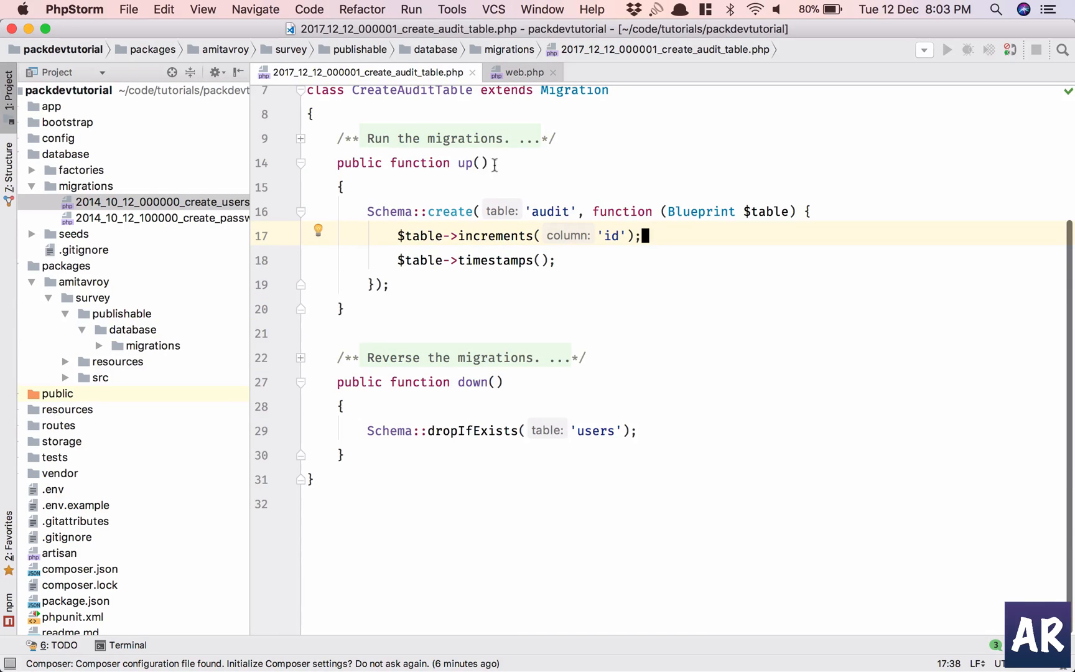
Step: Change the dropped table name to 'audits' and expand the package's migrations folder
click(576, 211)
text(s)
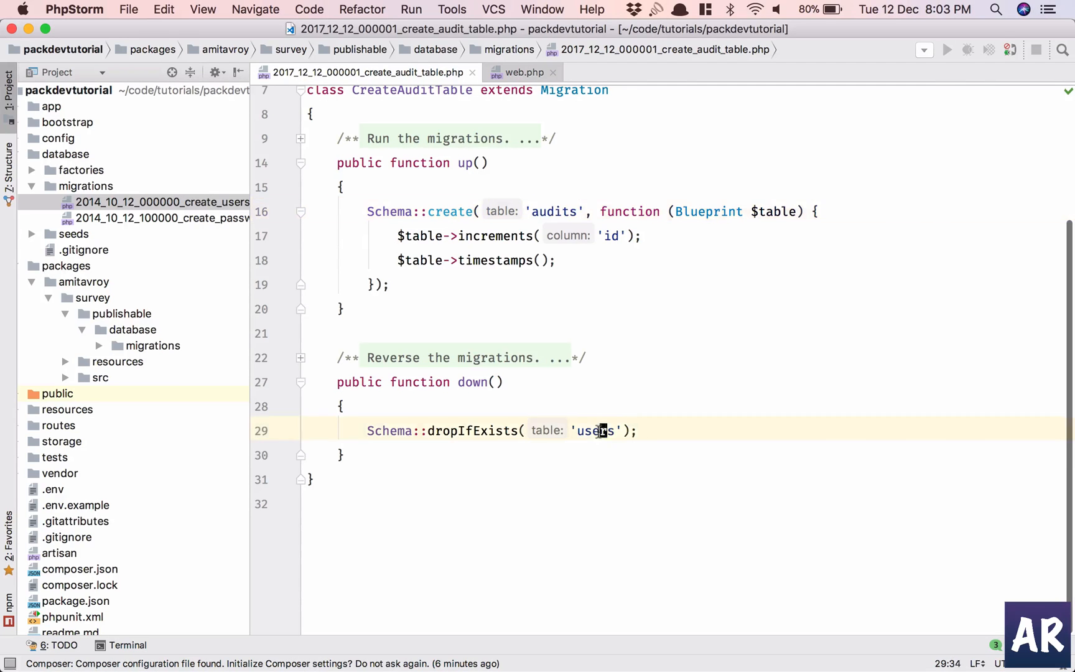
text(audits)
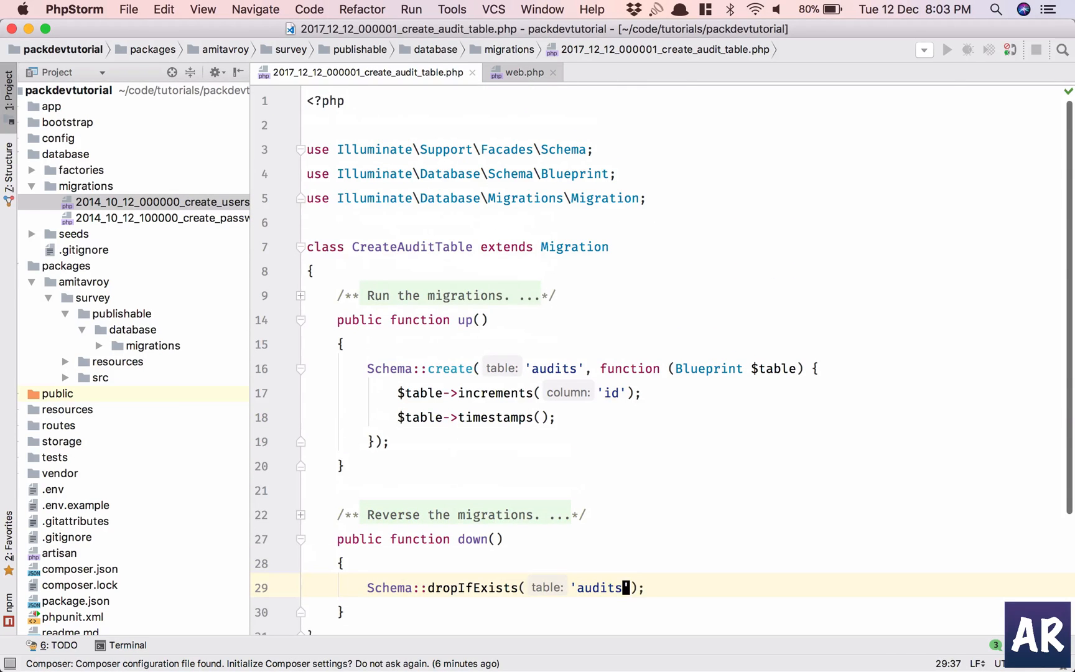
click(153, 345)
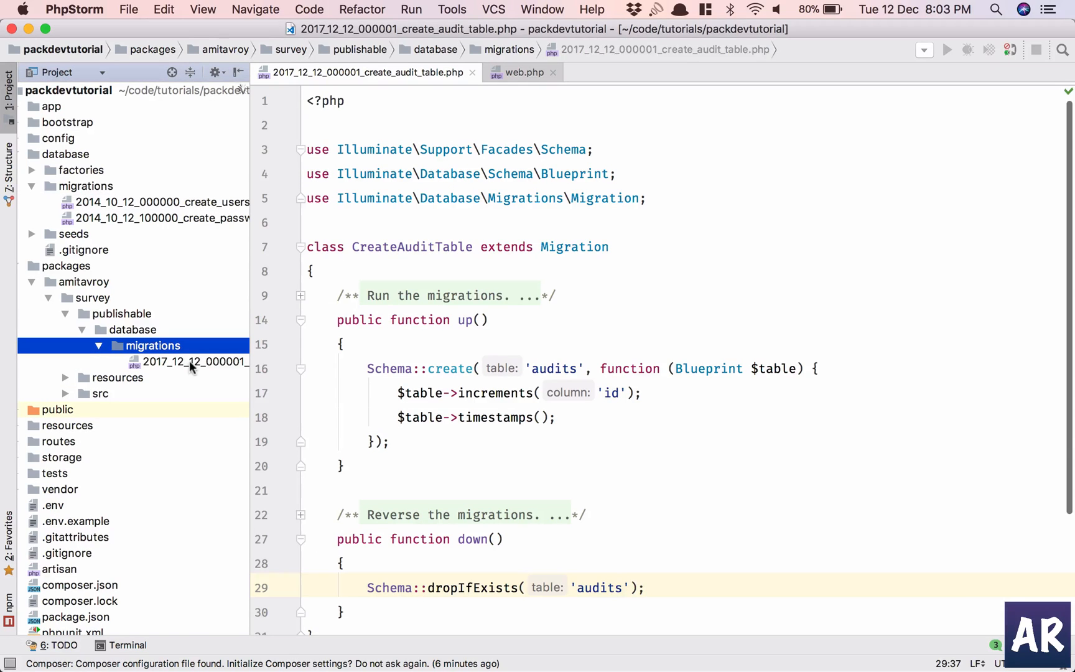
mouse_move(194, 361)
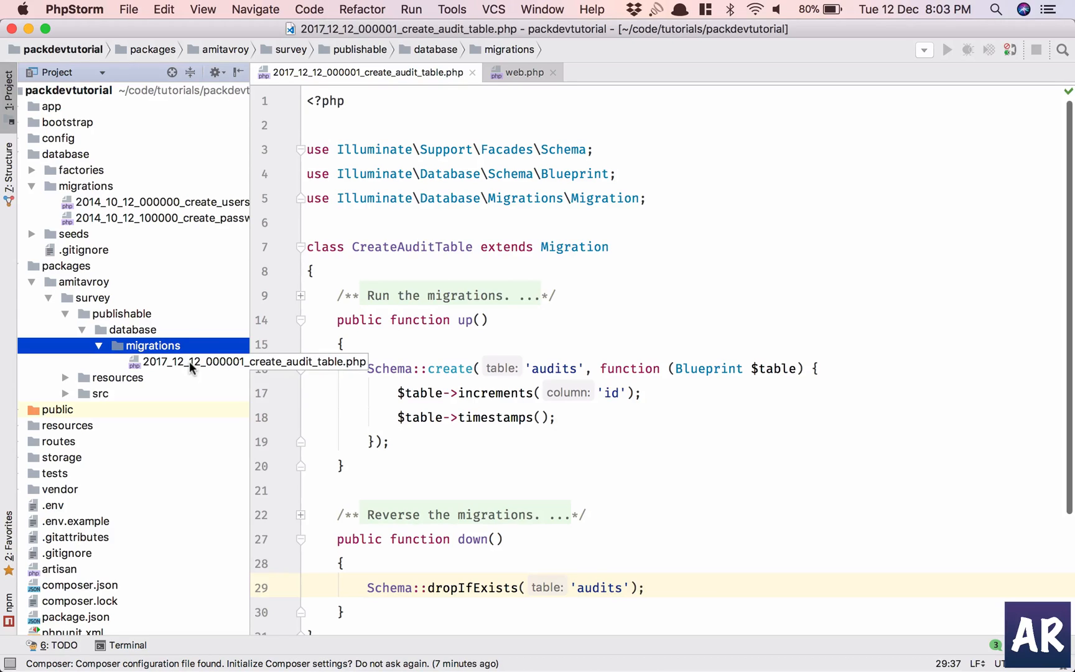
mouse_move(203, 370)
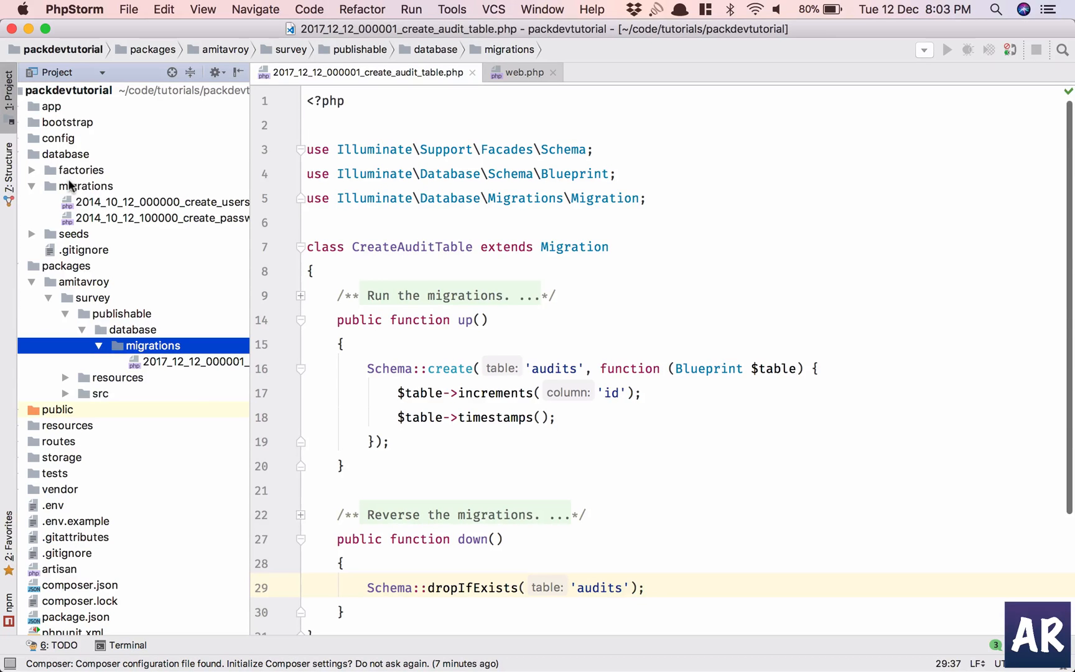
mouse_move(89, 177)
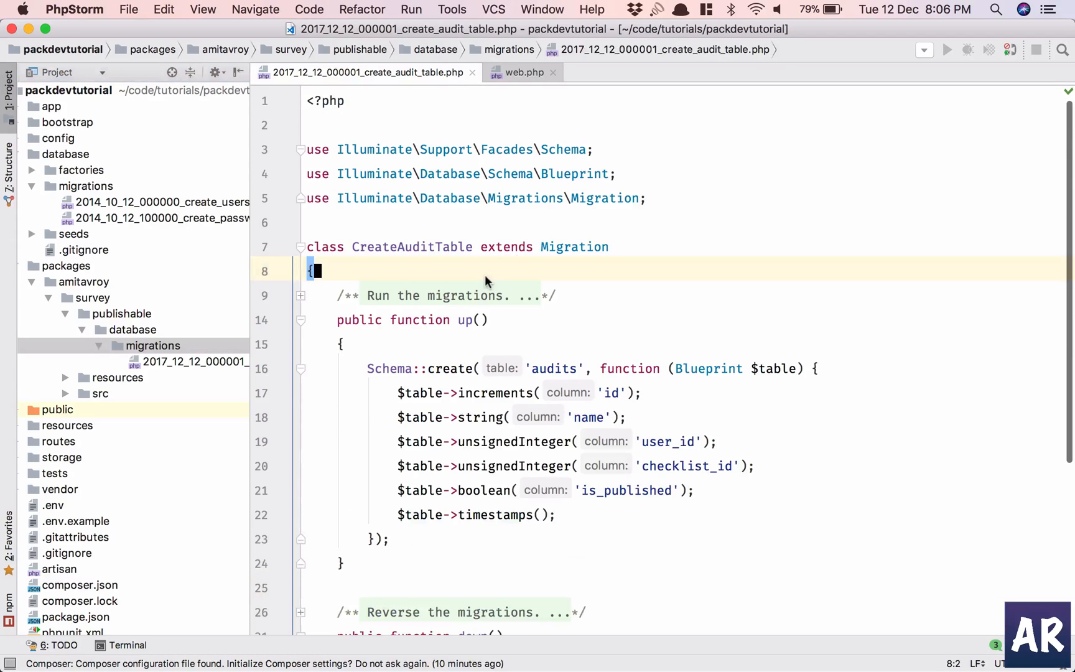
mouse_move(591, 424)
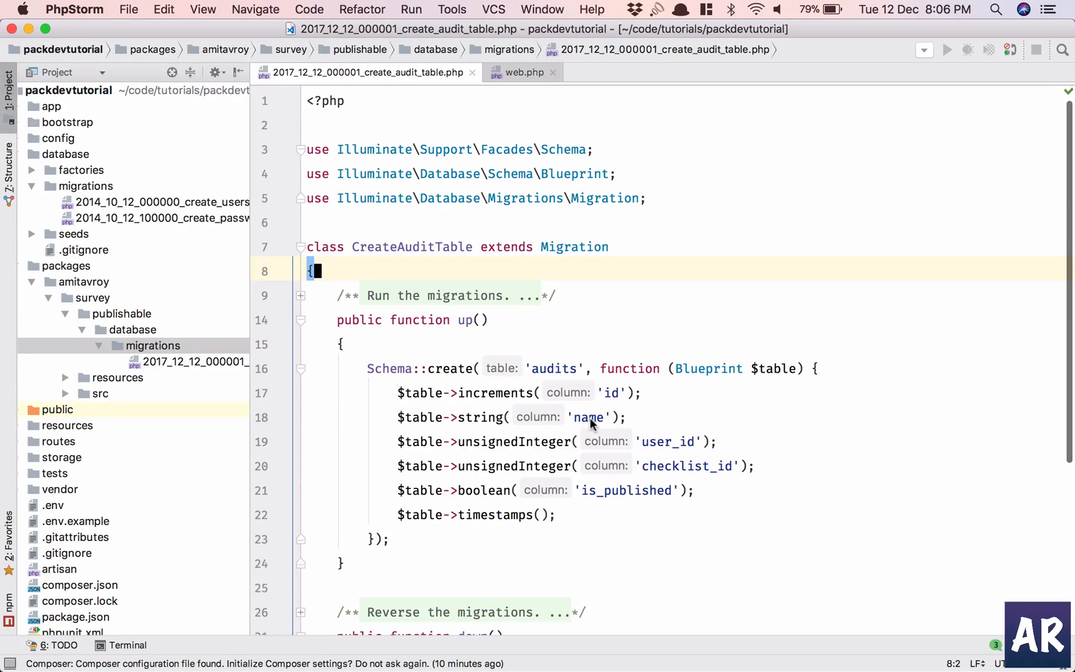
Step: Highlight the name, checklist_id and other column names in the audits migration
double_click(588, 417)
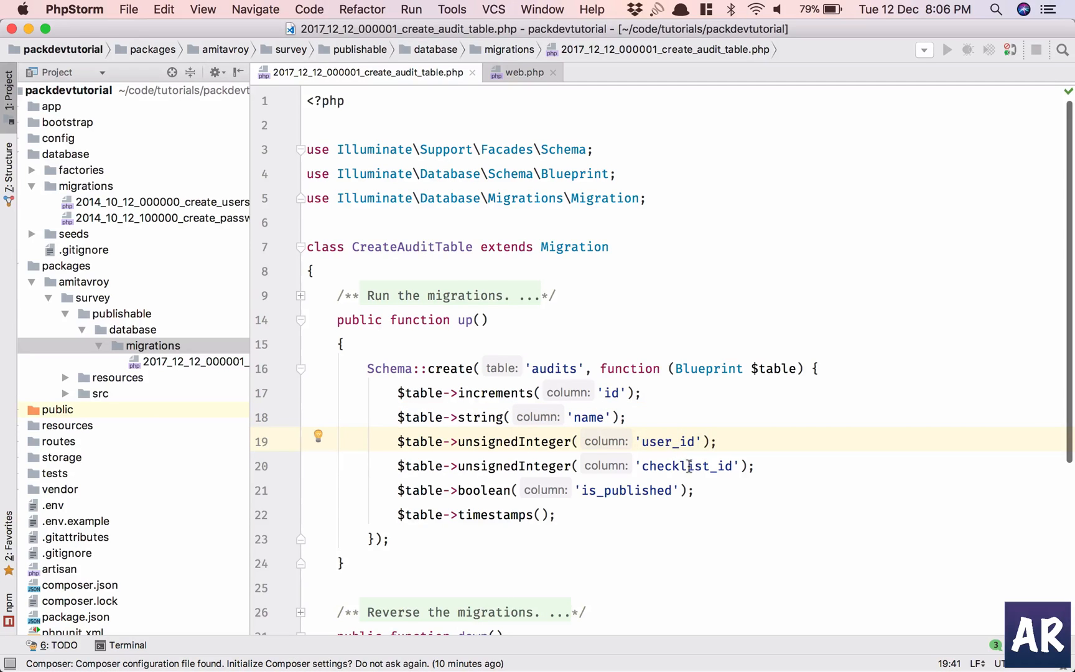
double_click(686, 466)
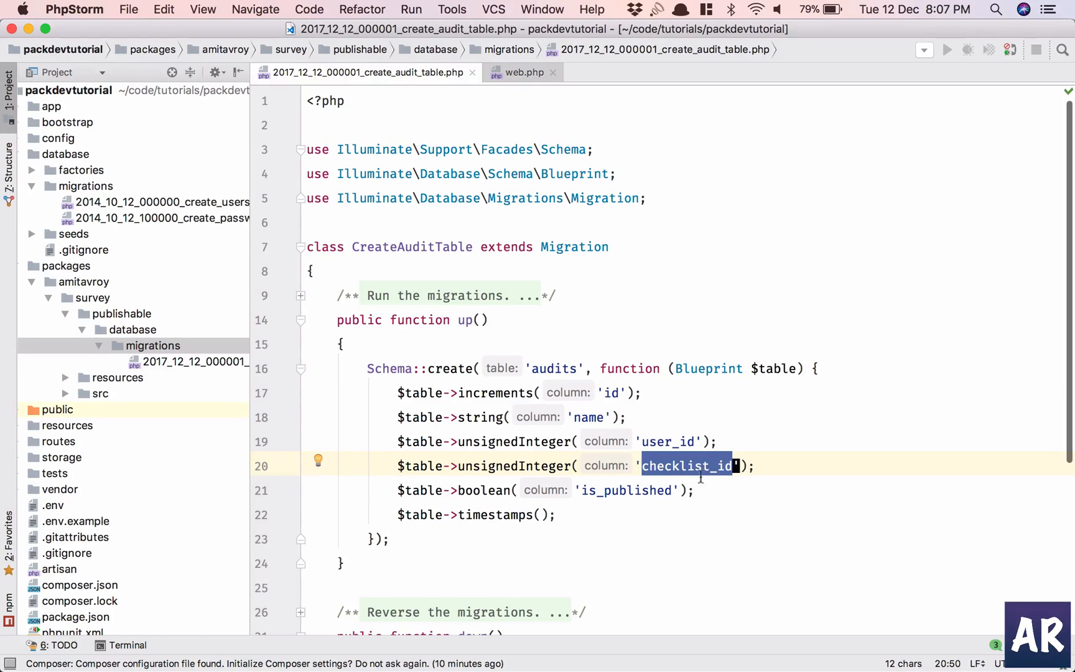
double_click(626, 489)
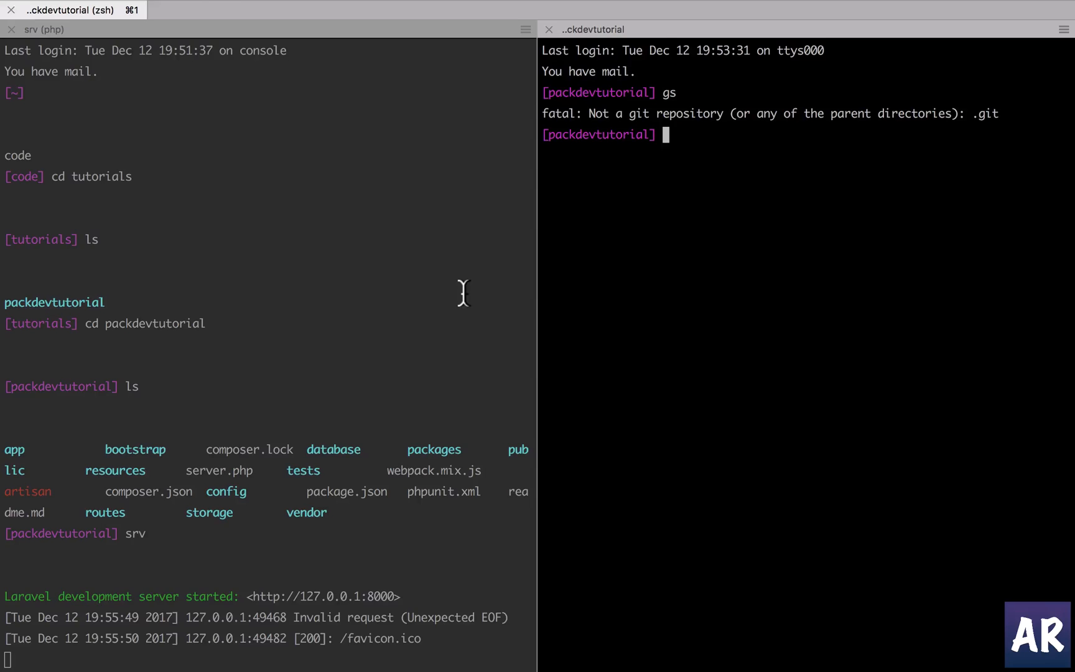
Step: Run 'pa vendor:publish' in the iTerm2 pane to list publishable providers and tags
text(pa vend)
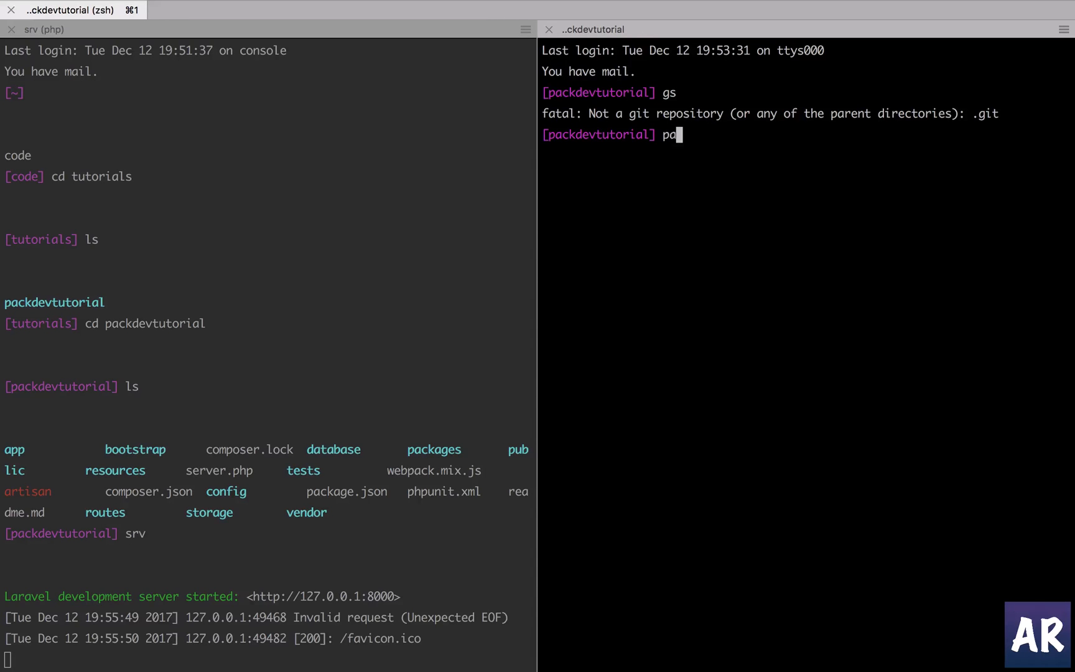
text(vendor:publish)
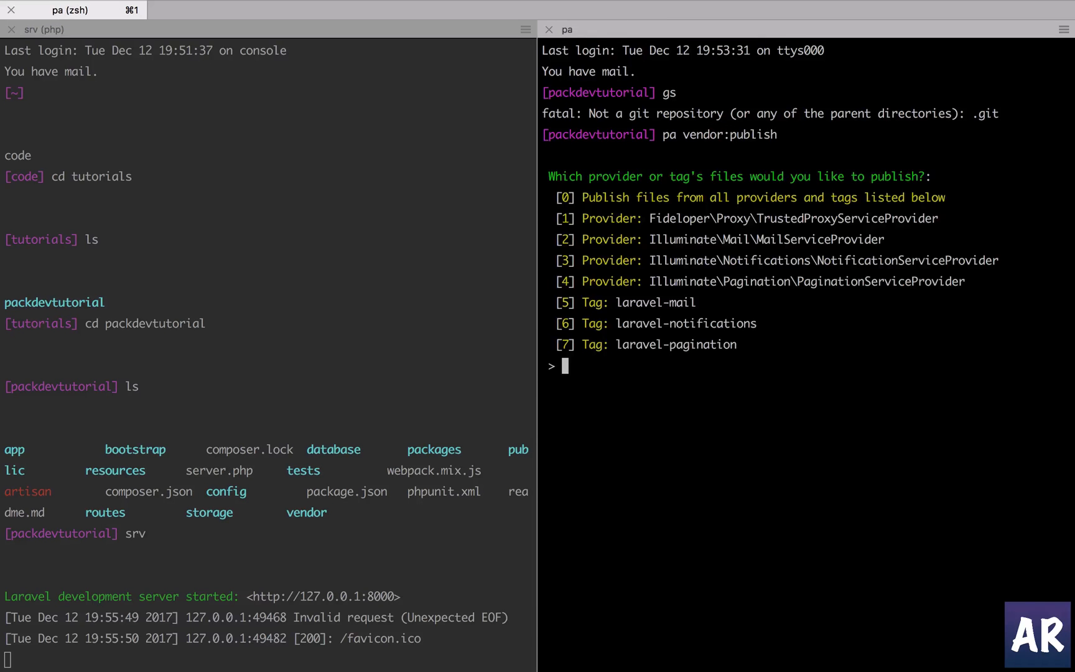
mouse_move(690, 197)
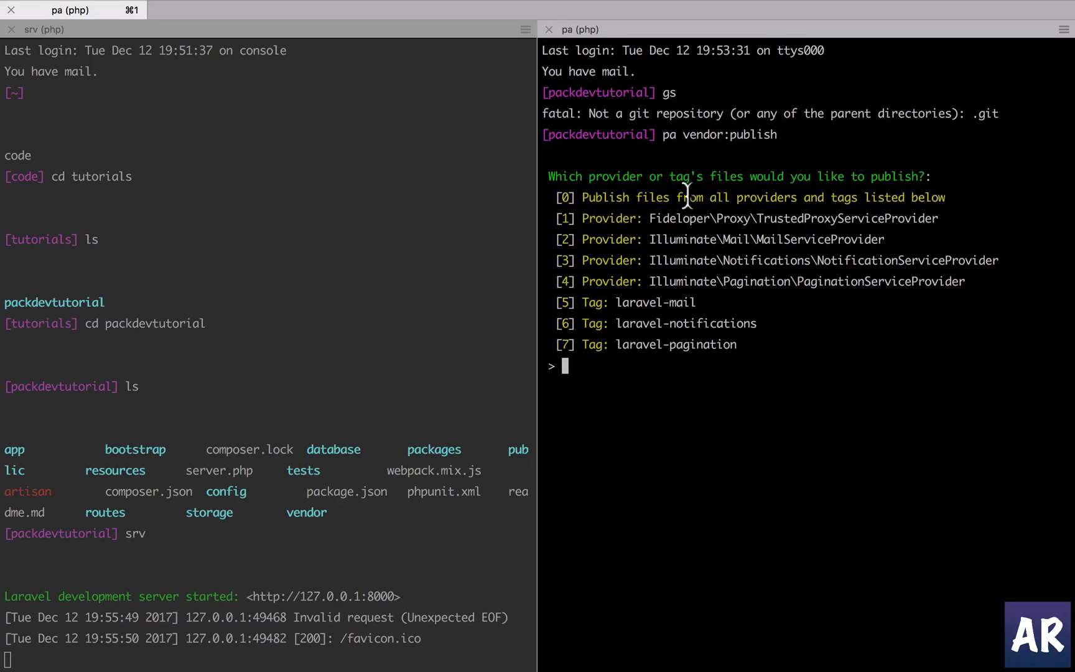
mouse_move(854, 316)
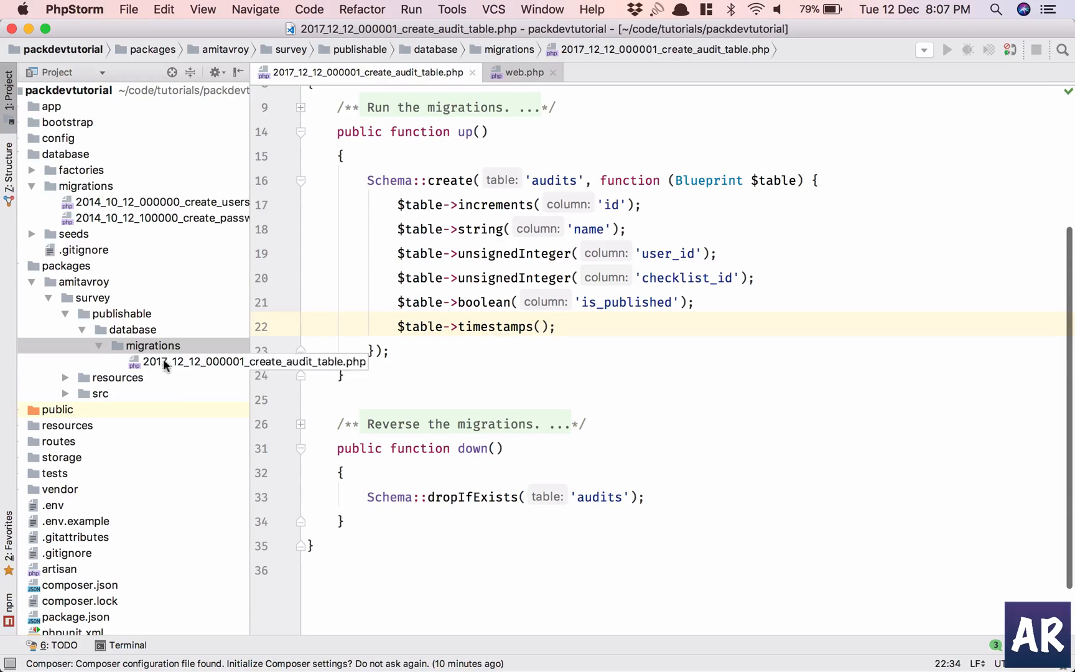
Step: Call $this->registerPublishables() in register() and generate the private method
click(100, 392)
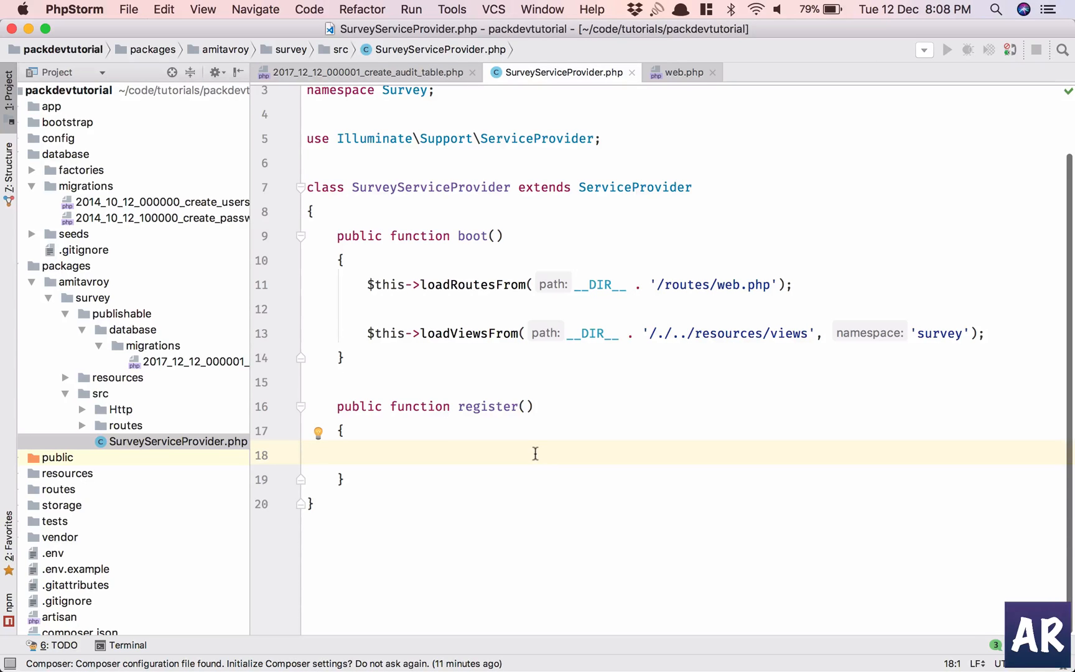
text(#)
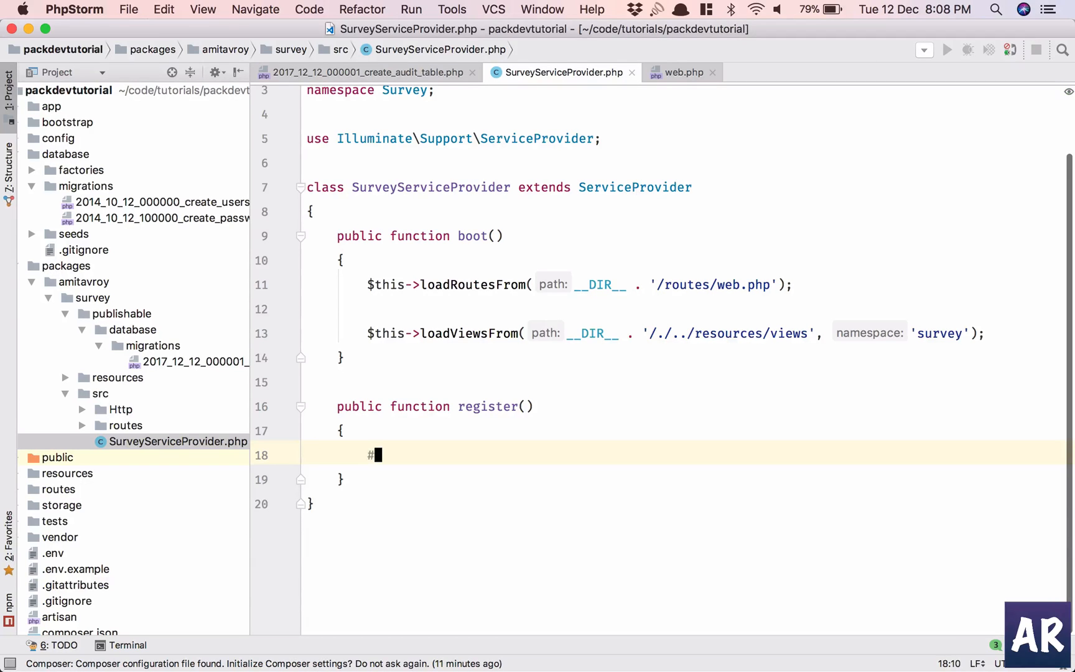
text($this->registe)
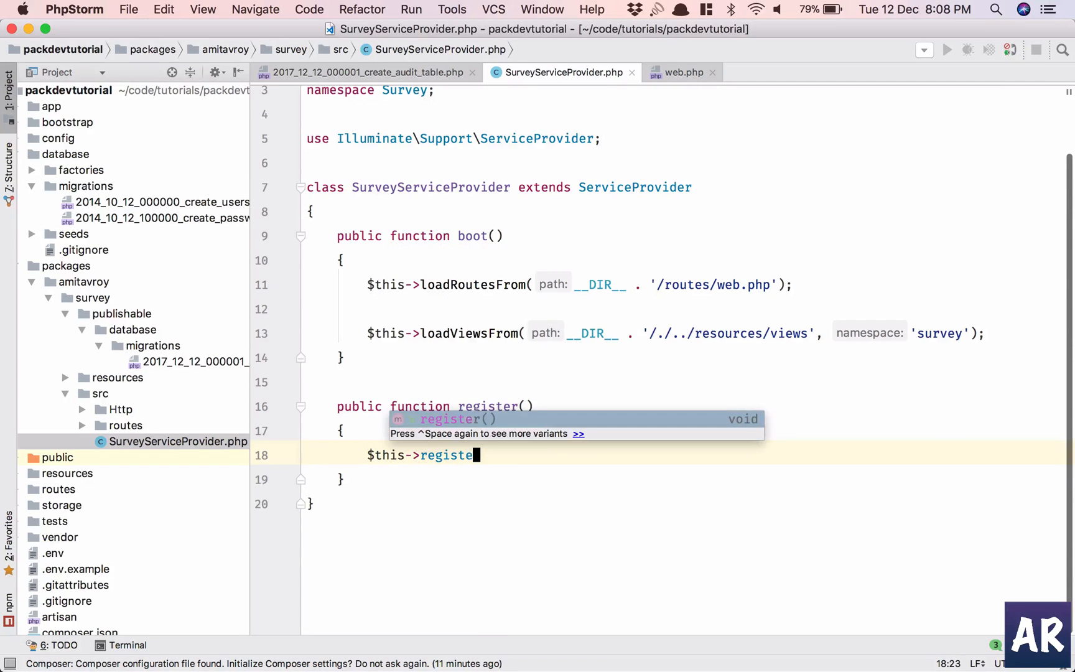
text(Publishable)
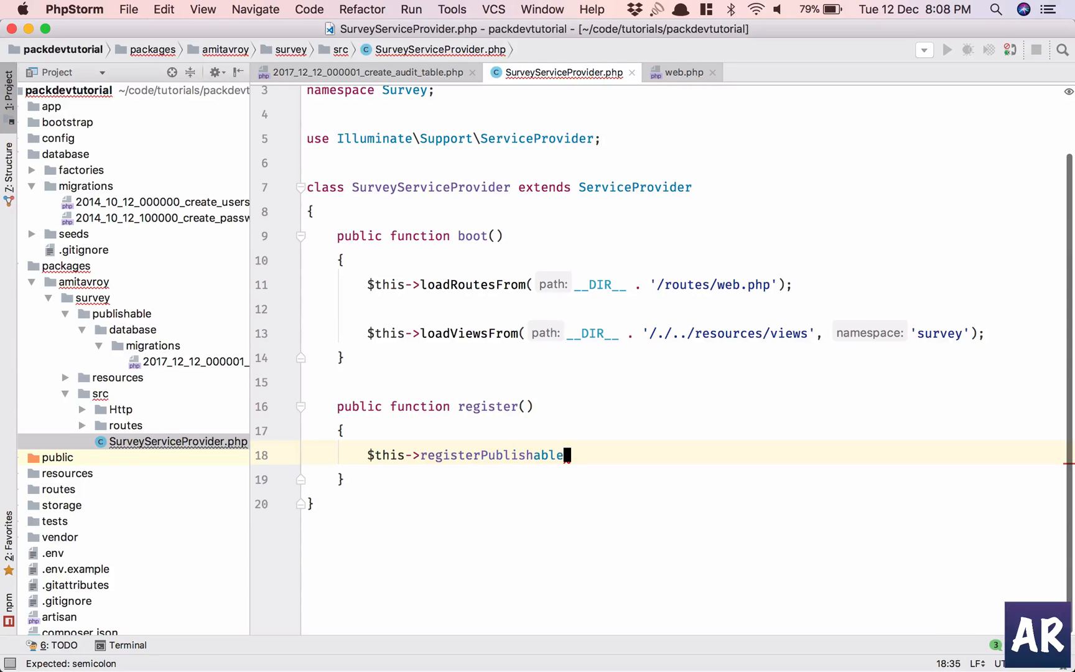
text(s();)
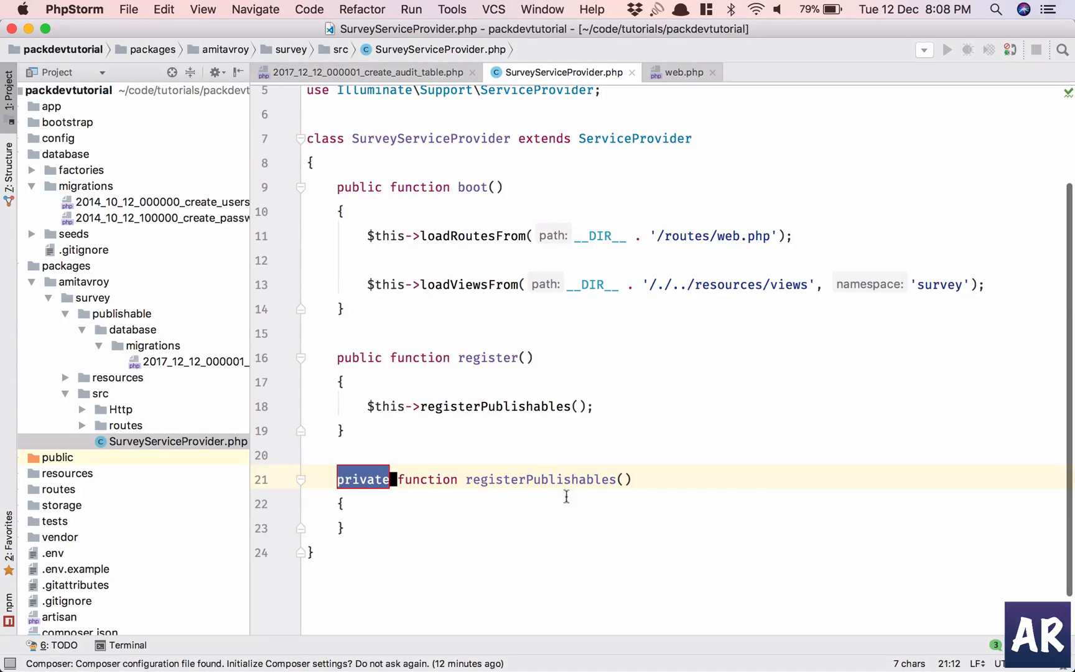
key(enter)
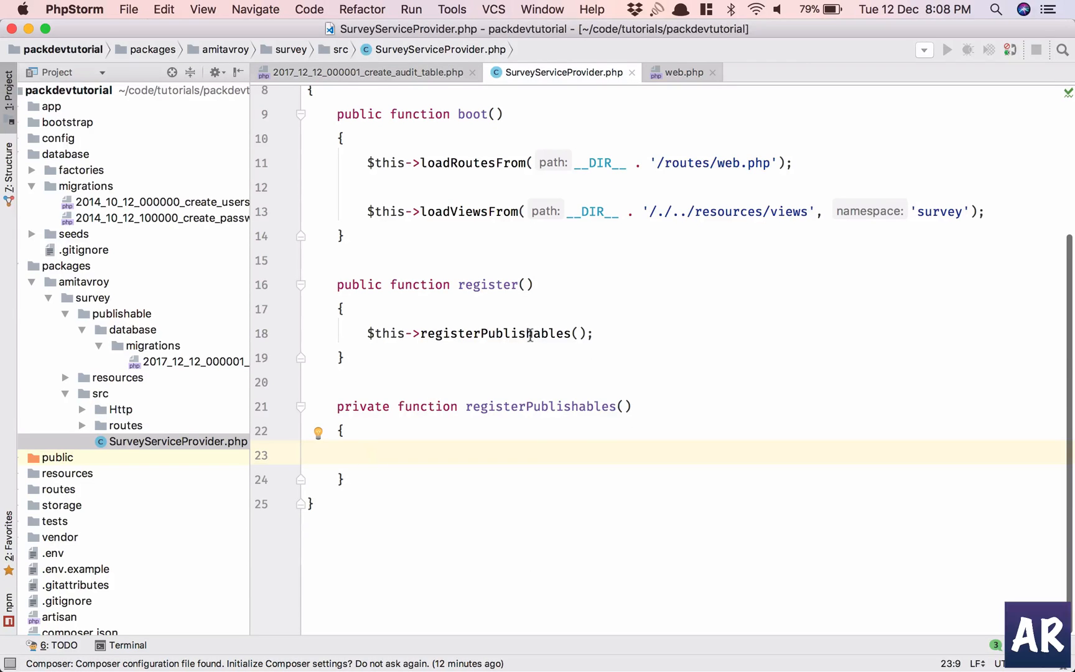
Step: Type a Schema::defaultStringLength(191); line inside registerPublishables()
text(Sc)
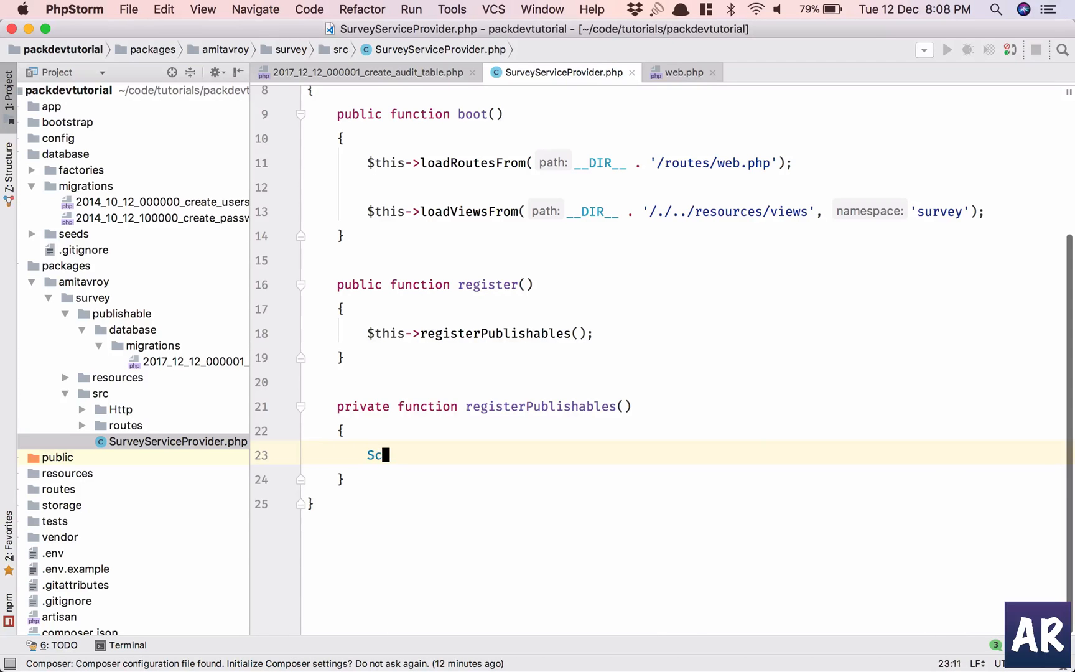
text(hema::)
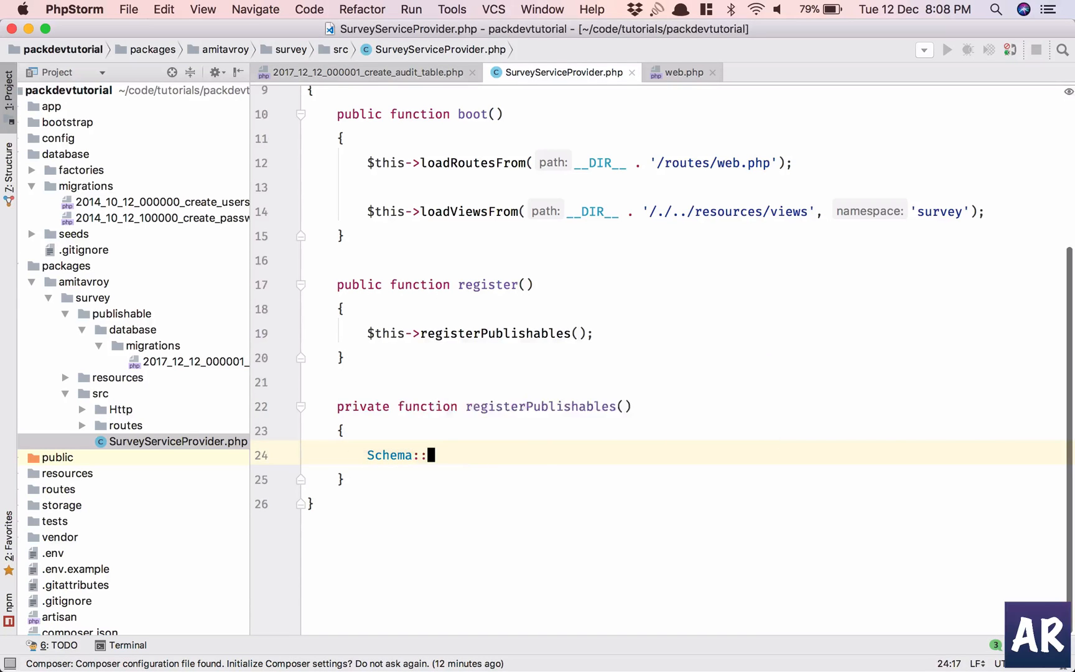
text(default)
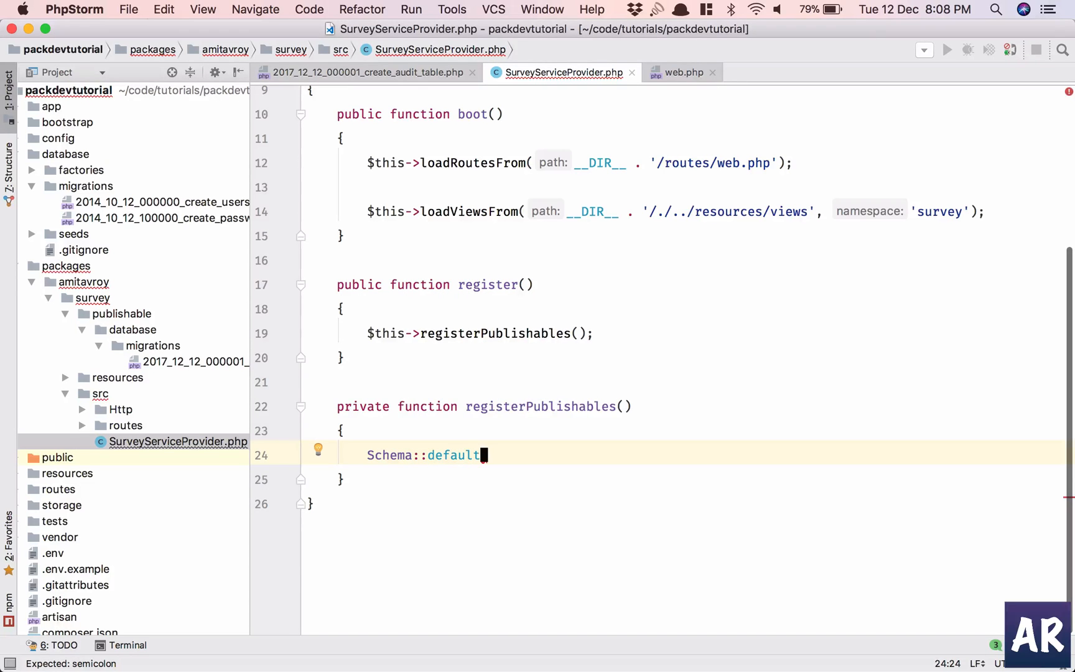
text(StringLeng)
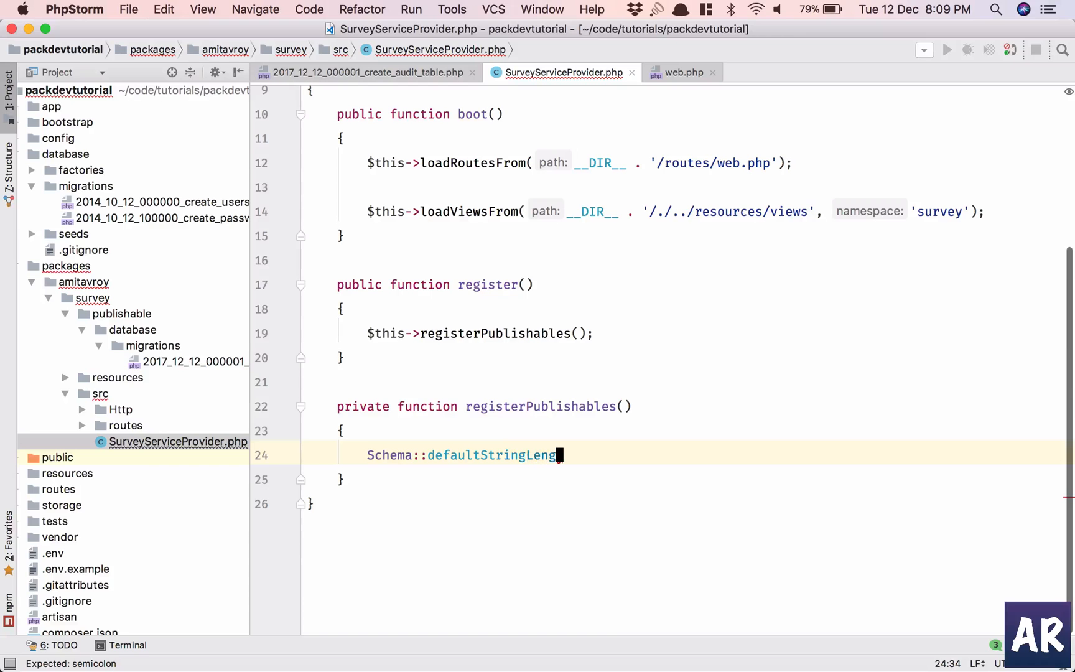
text(th())
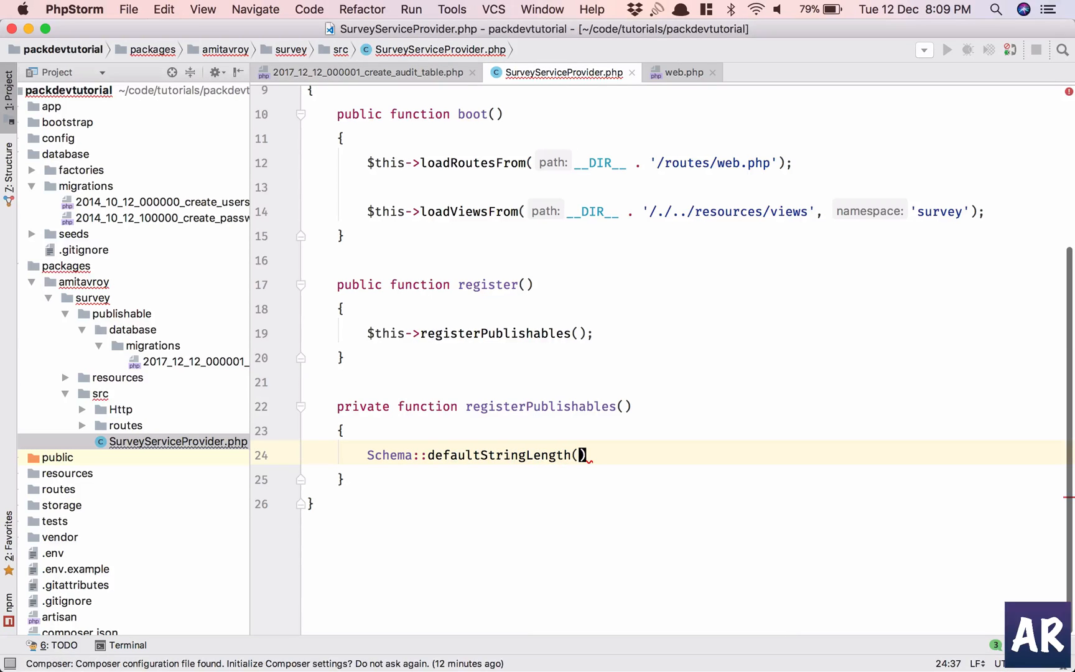
text(191;)
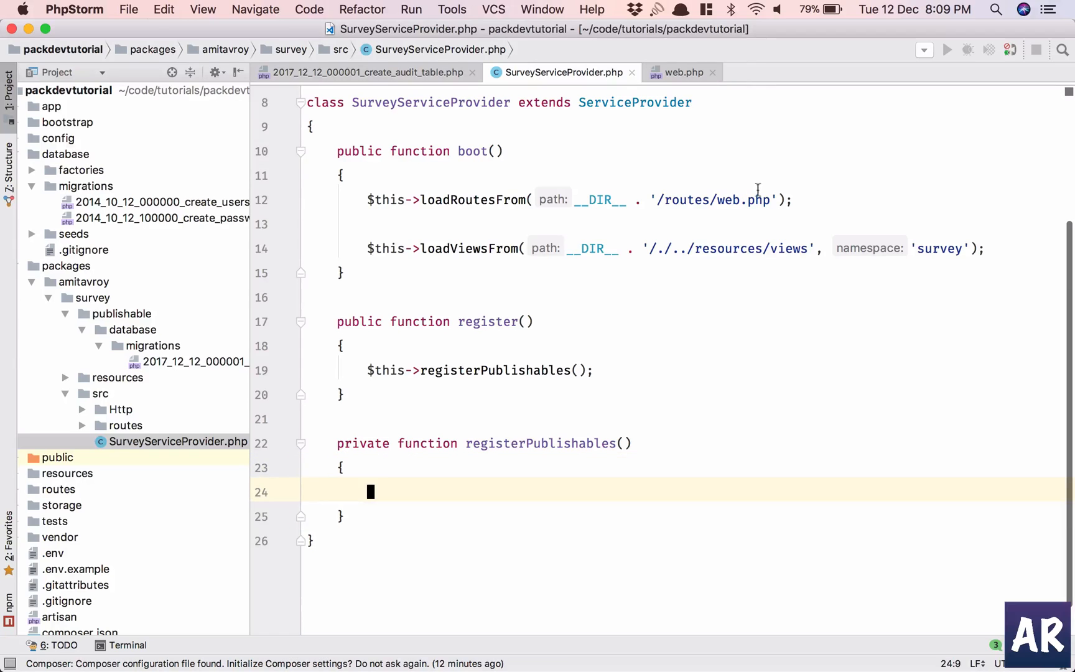
Step: Add Schema::defaultStringLength(191) to boot() and $basePath = dirname(__DIR__) in registerPublishables()
text(Schema::defaultStringLength(191);)
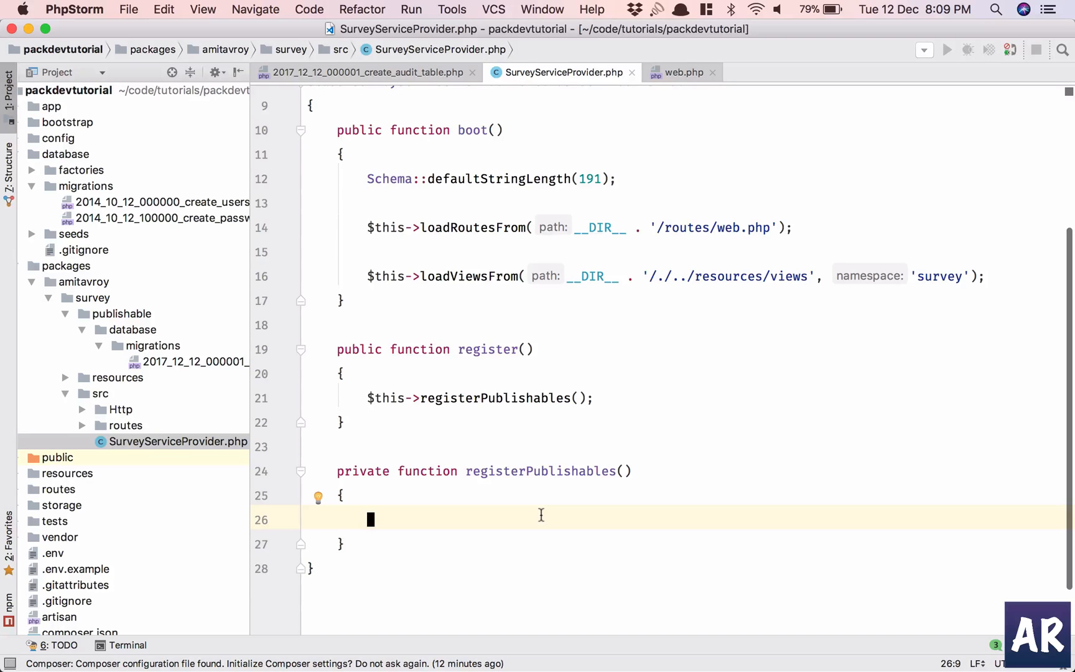
text($basePat)
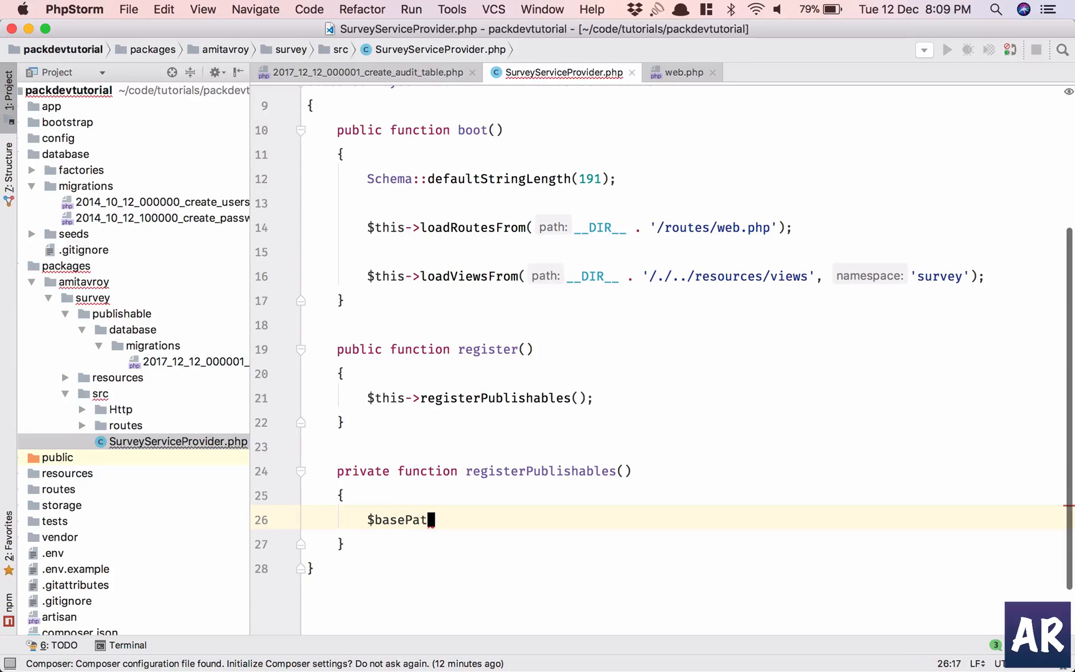
text(h =)
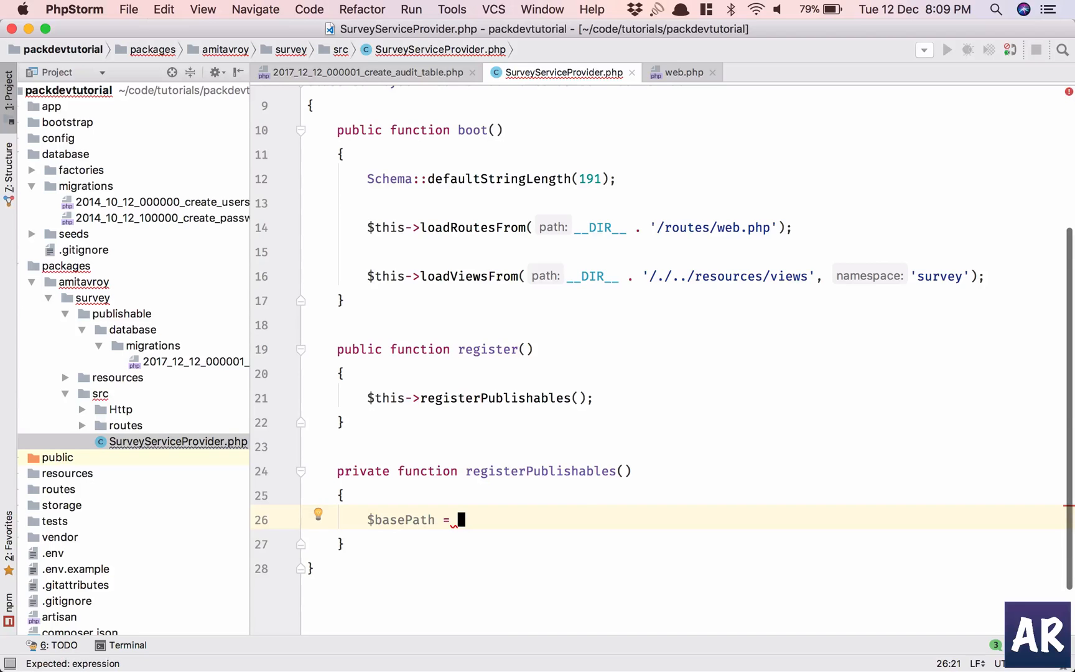
text(dirnam)
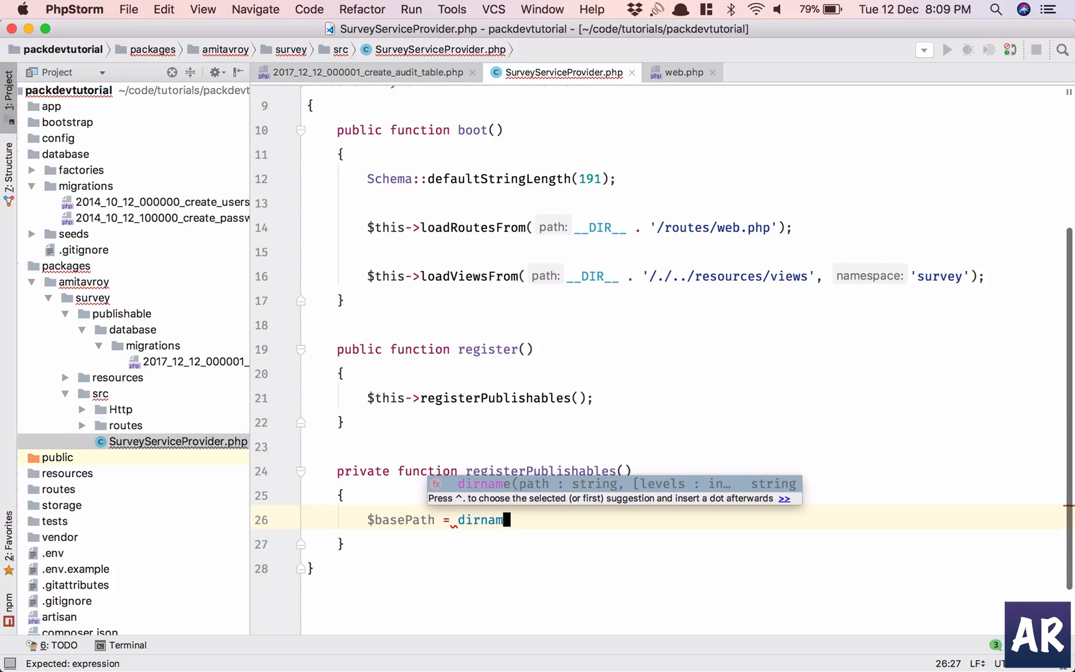
text((__DIR__)
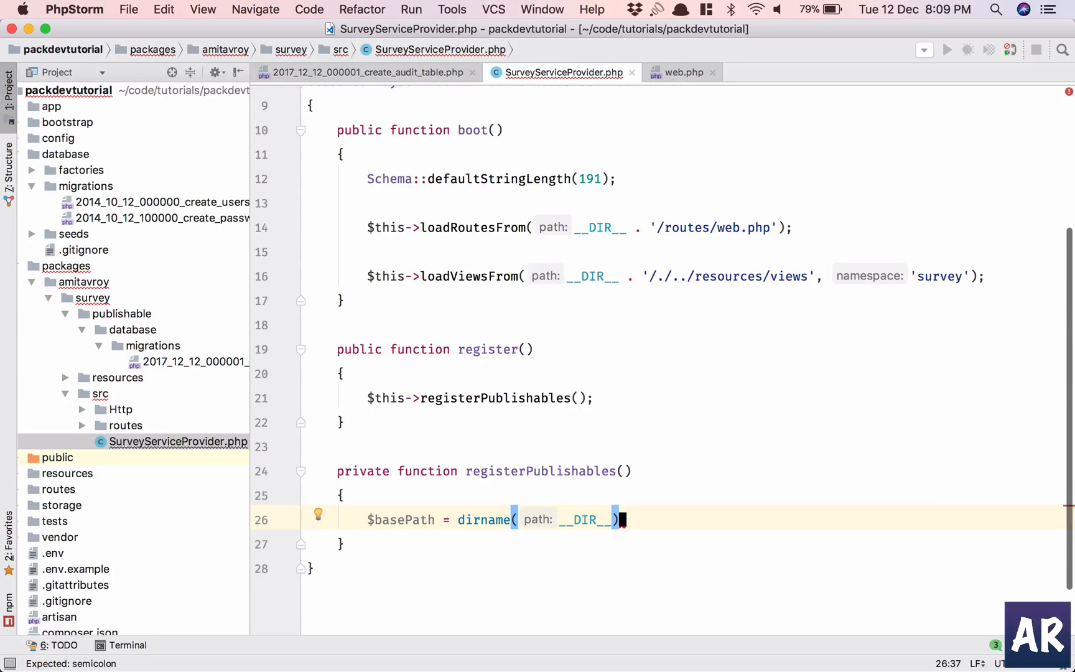
key(enter)
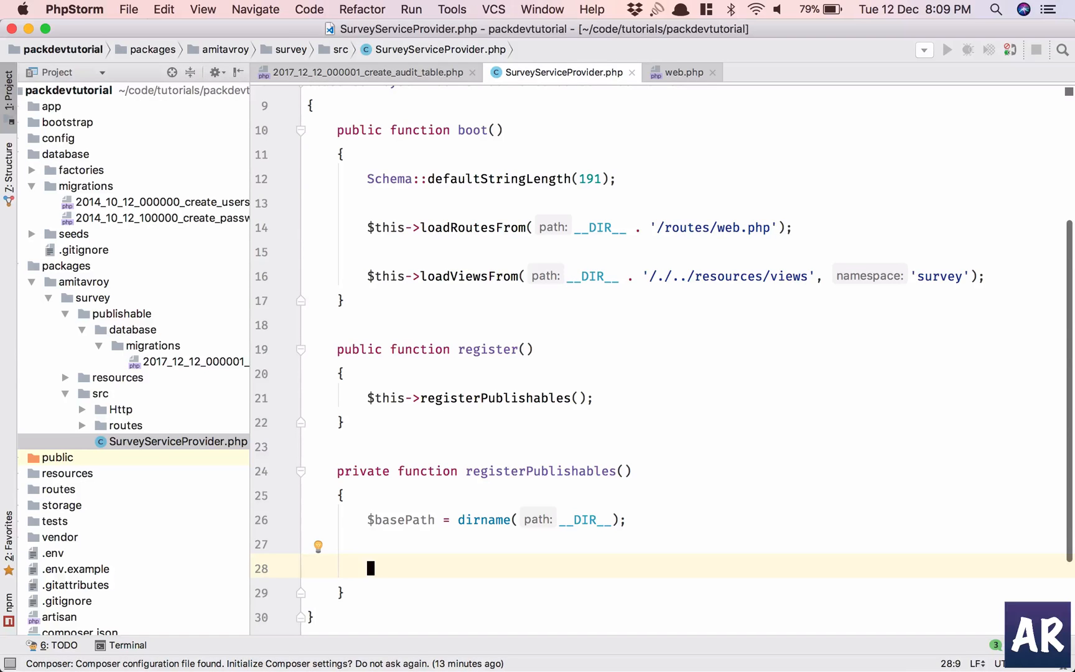
Step: Start an $arrPublishable array with a 'migrations' => [] entry
text($ar)
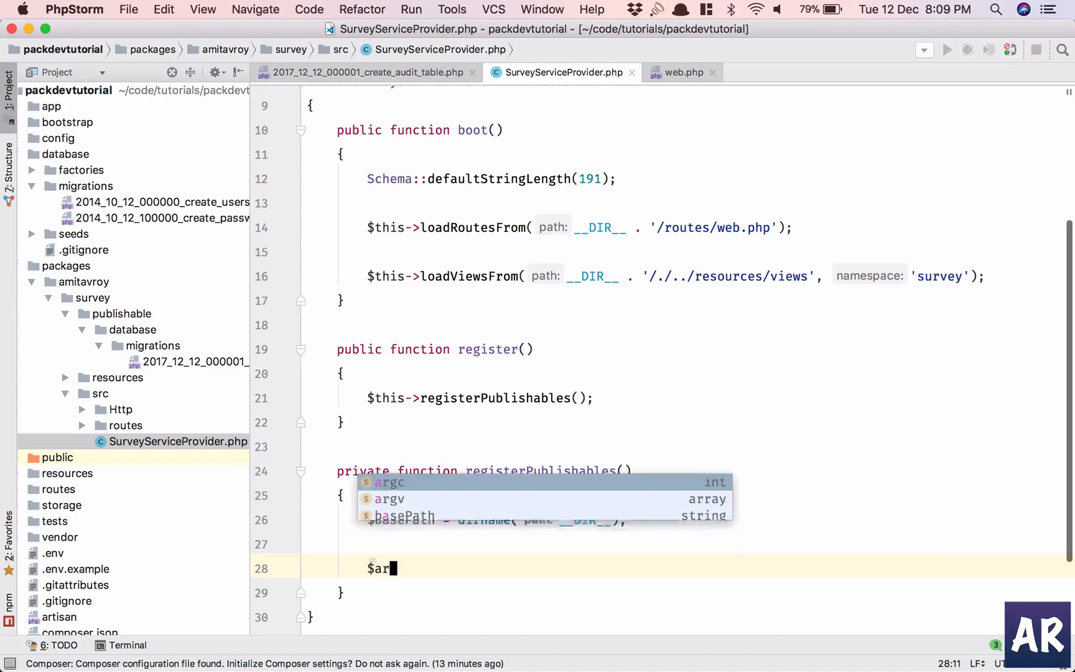
text(rPublishable = [)
text(')
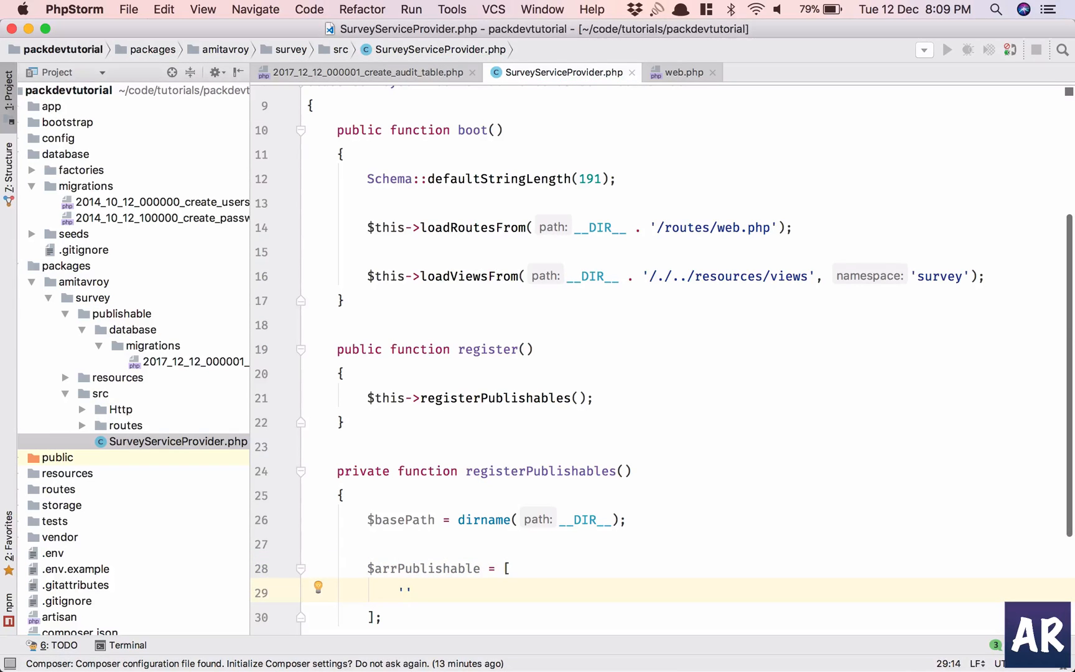
text(migrations)
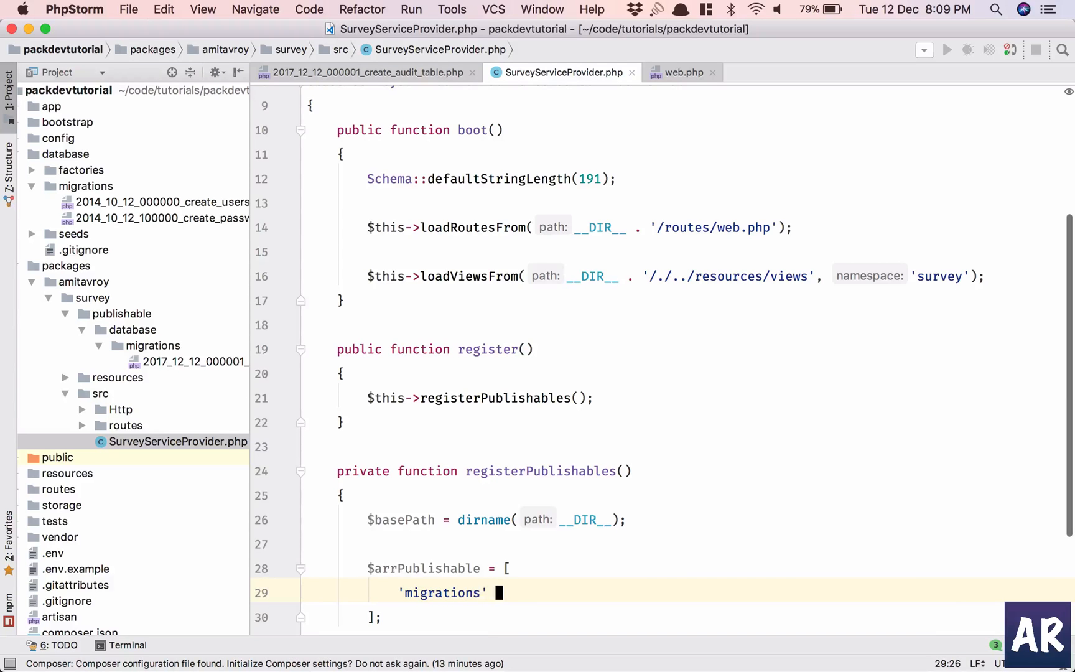
text(=> [])
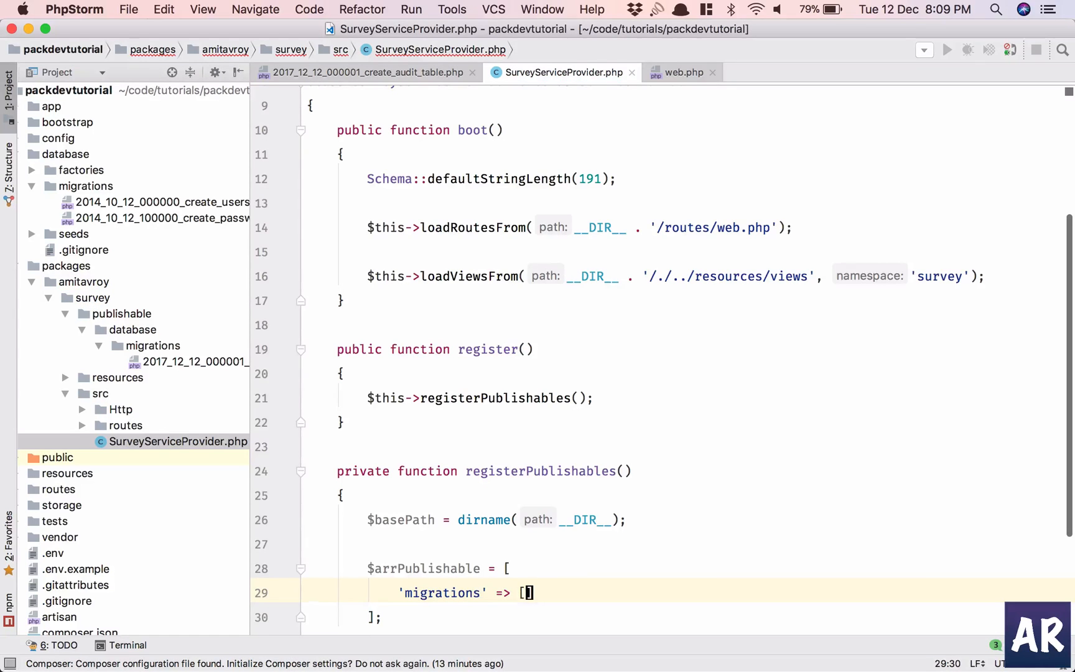
key(Return)
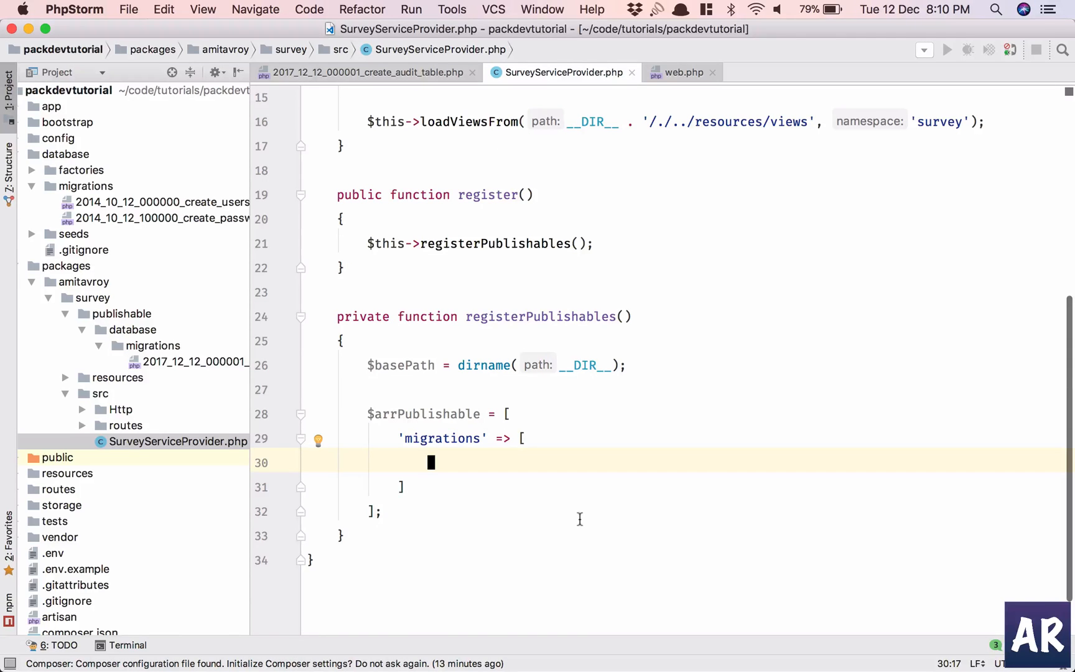
Step: Map "$basePath/publishable/database/migrations" to database_path('migrations') in the migrations entry
text(")
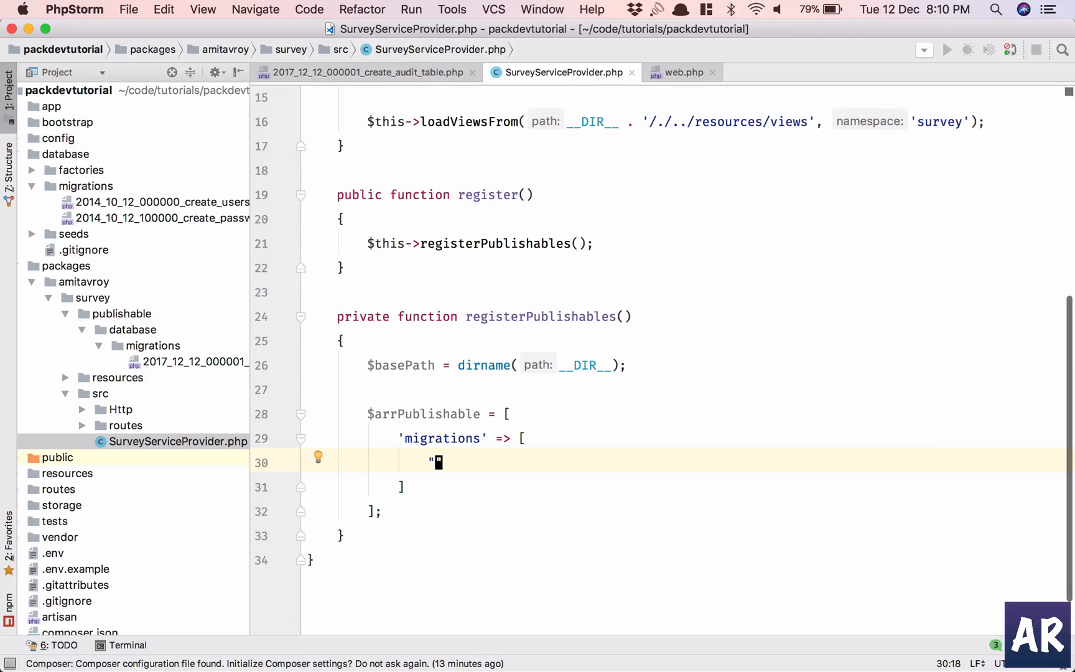
text($basePath)
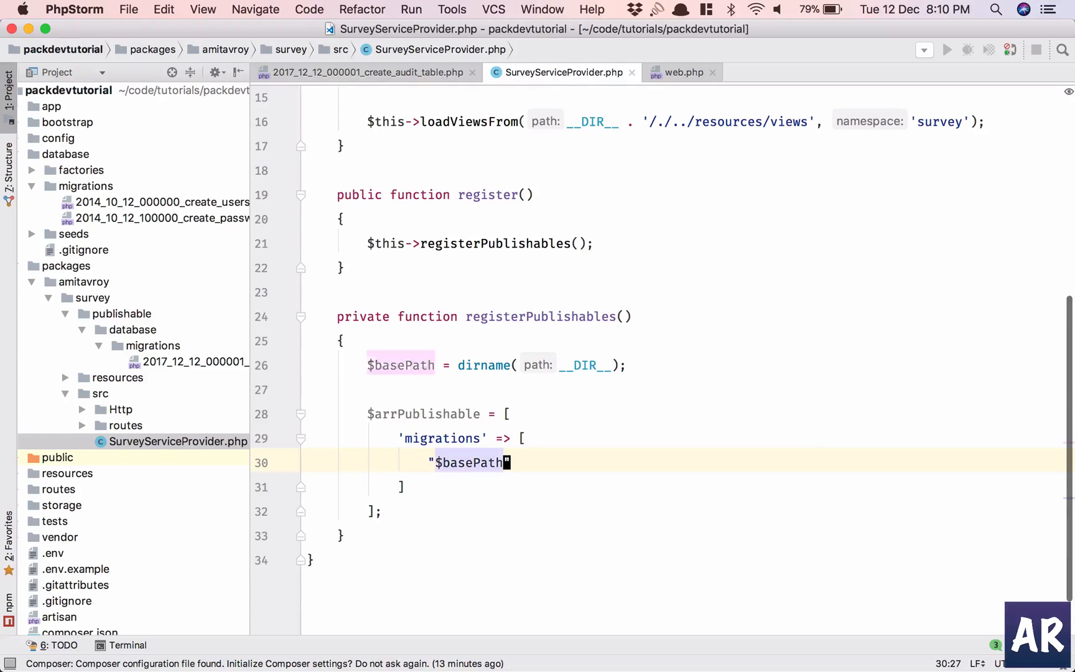
text(/publis)
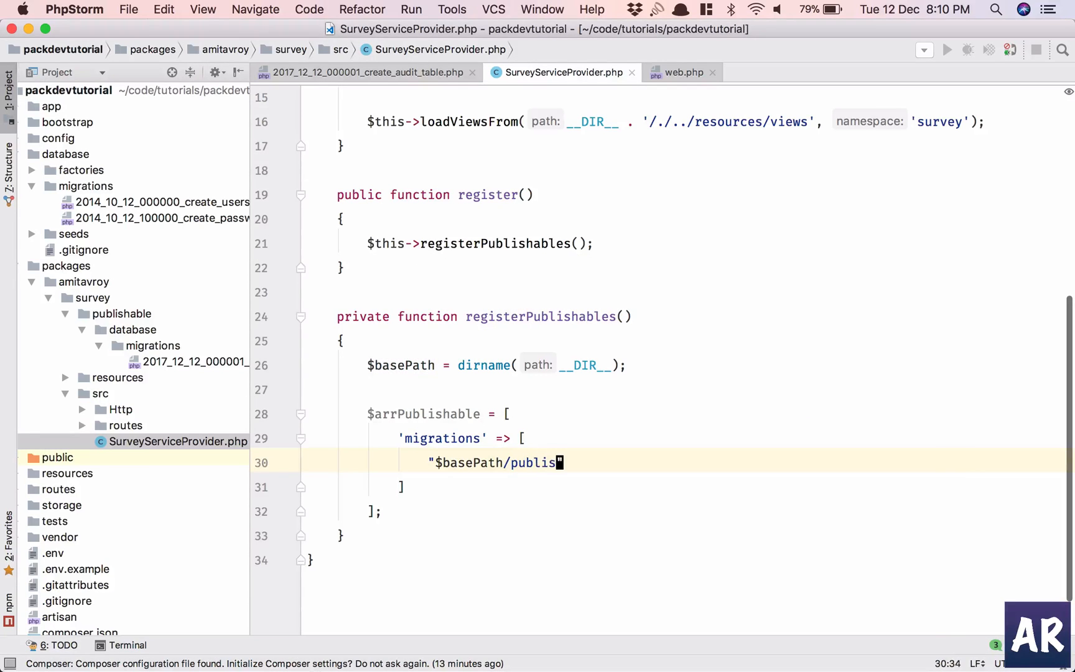
text(hable)
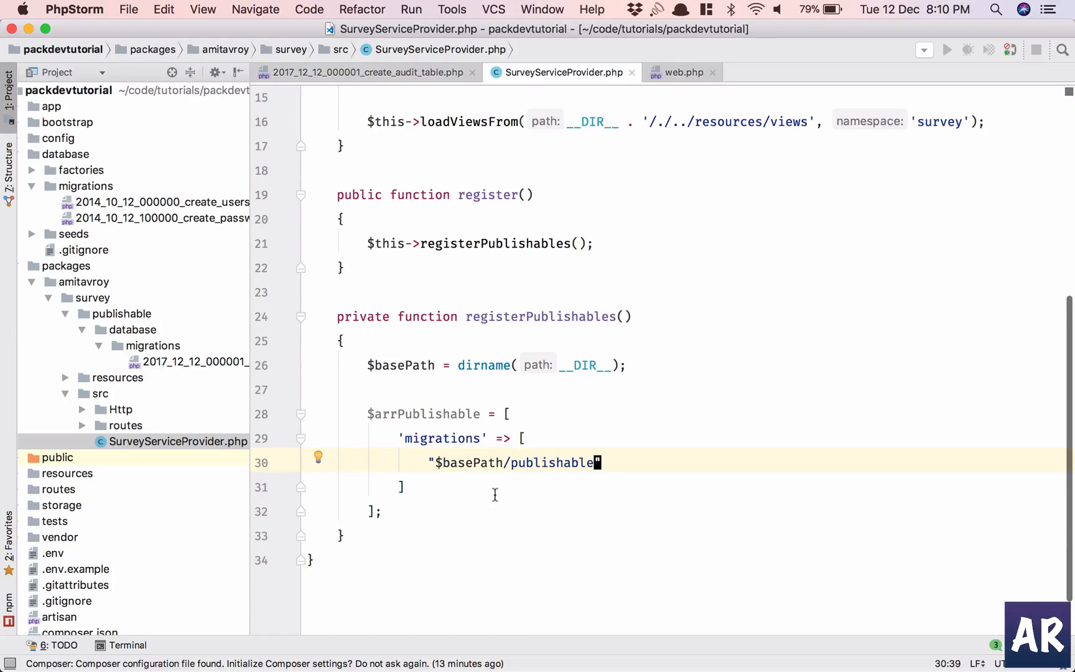
text(/database)
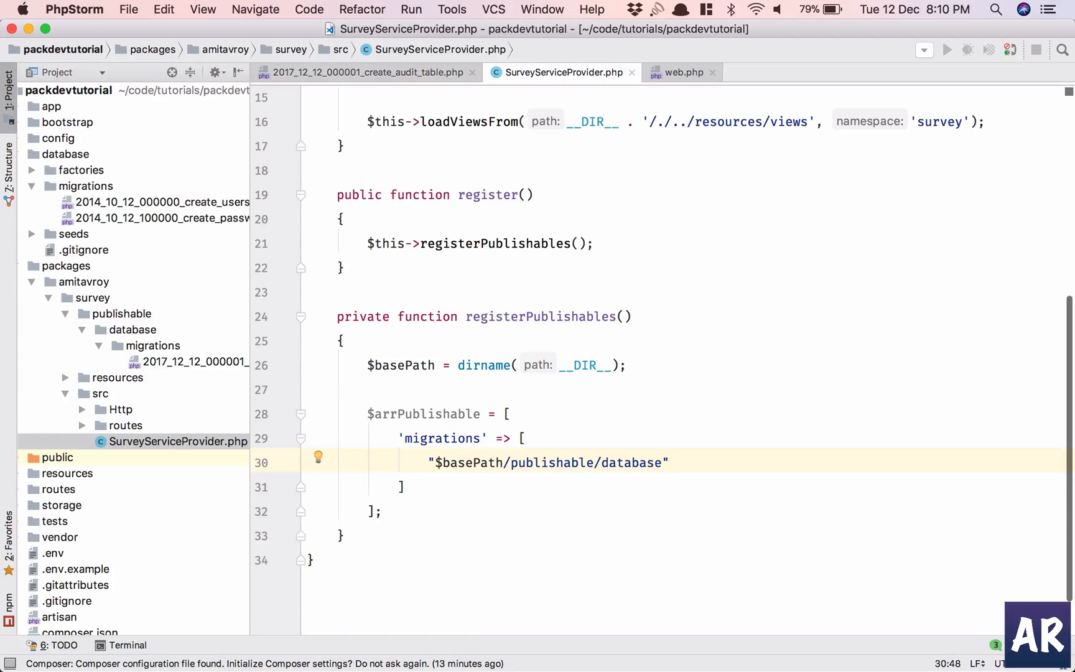
text(/migrations)
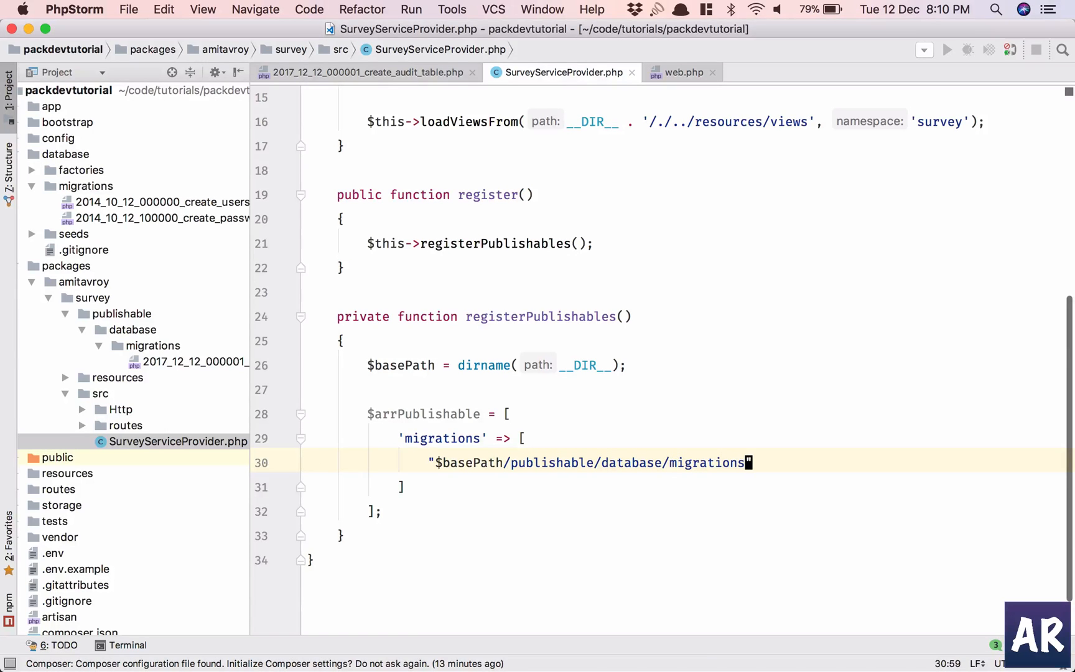
text(" =>")
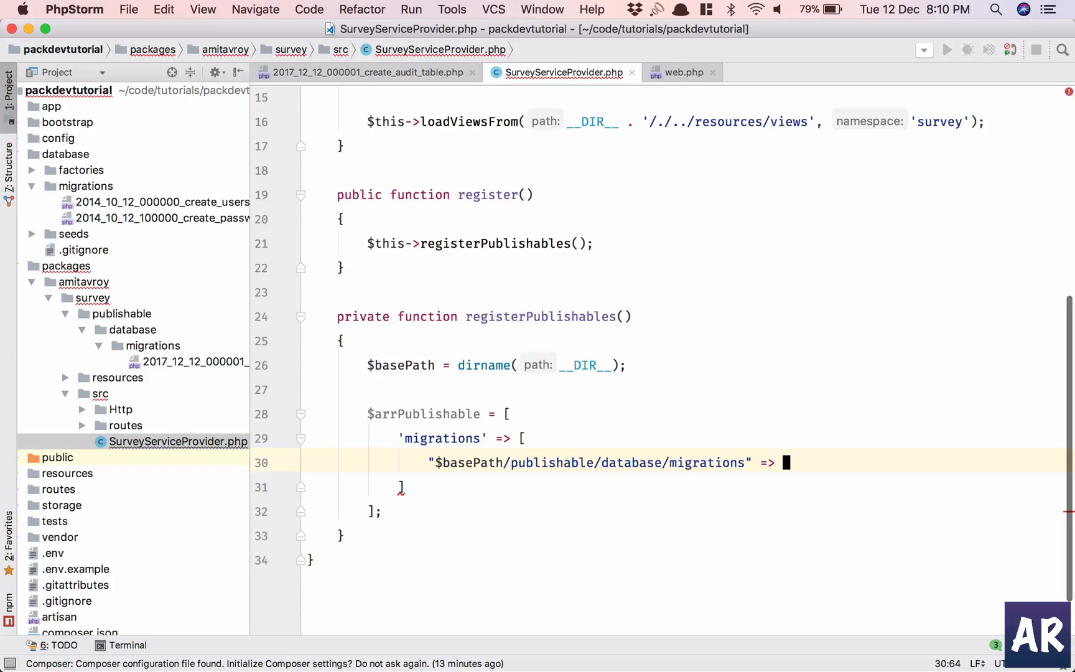
text(database_path()
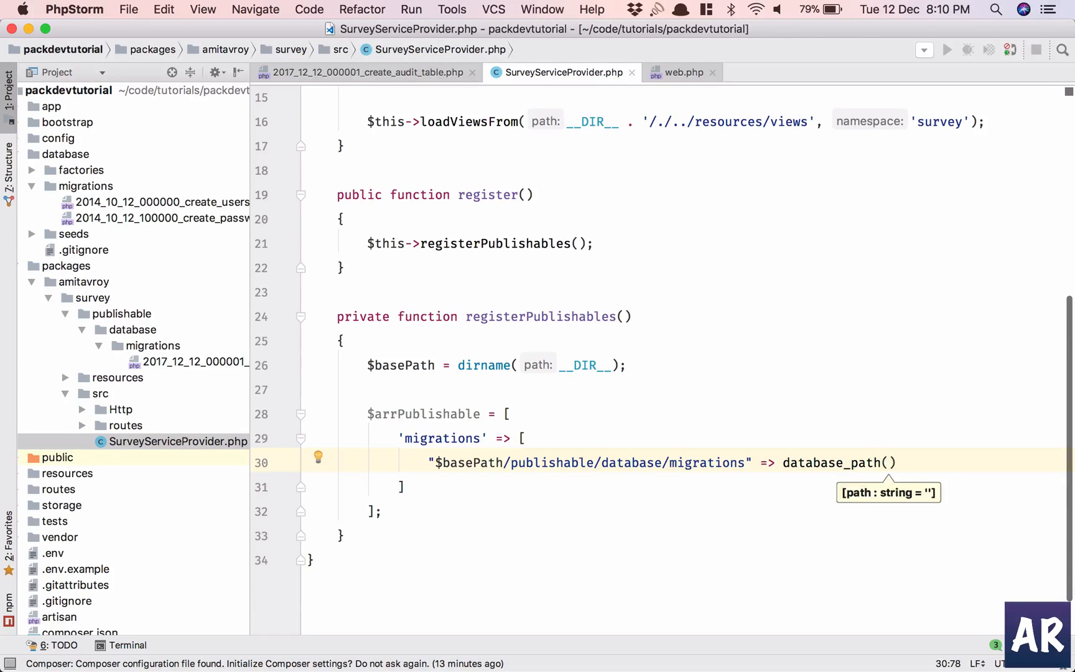
text('migrations')
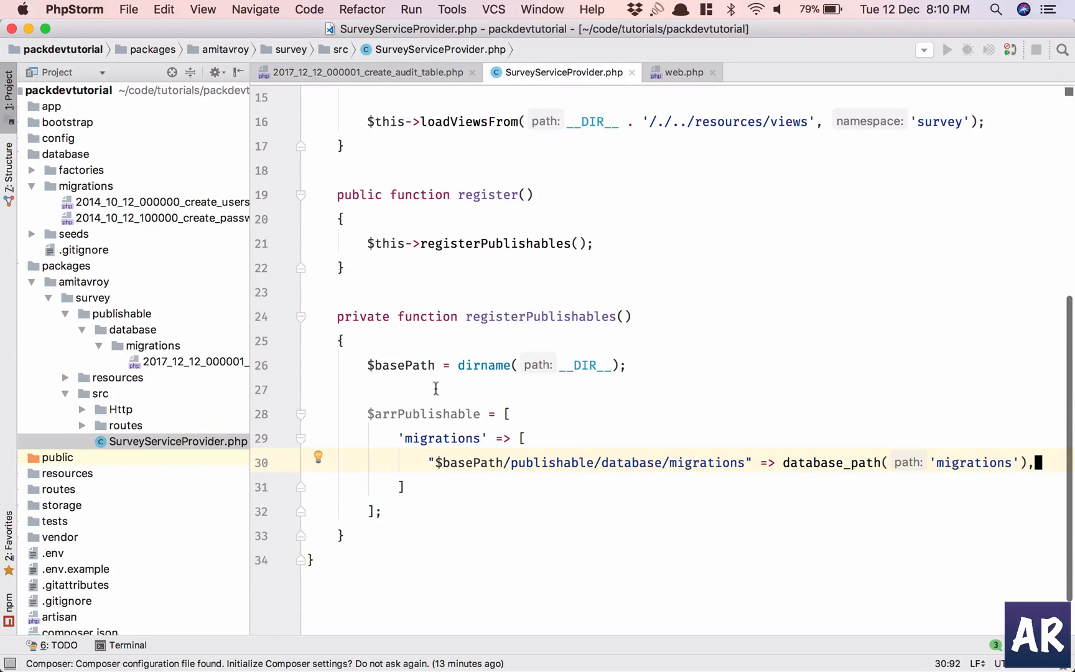
mouse_move(201, 302)
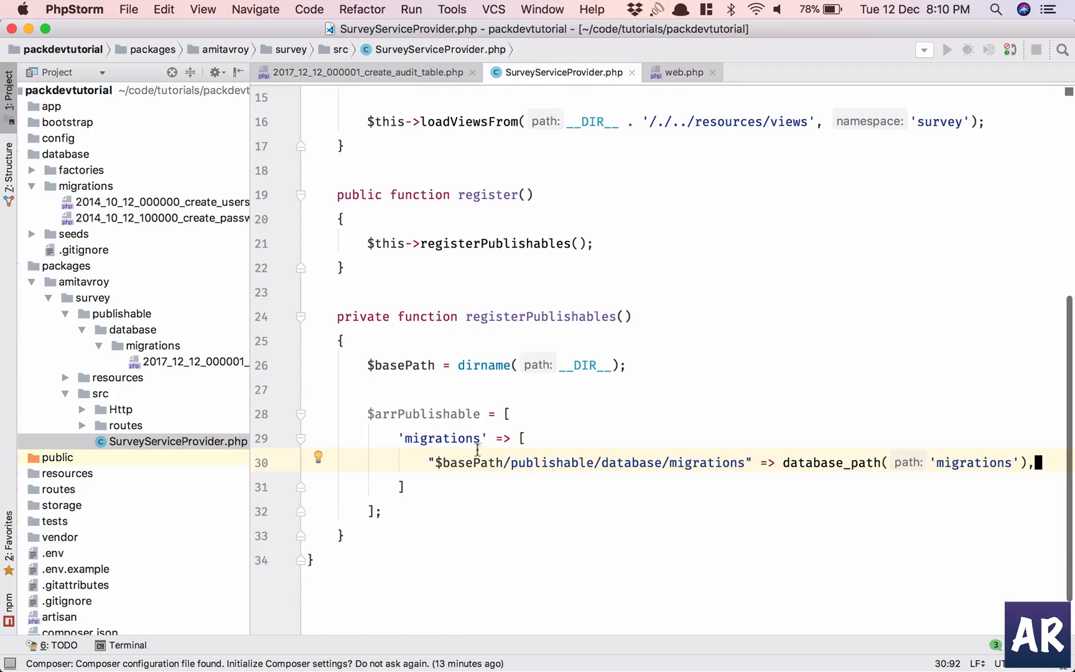
drag(465, 462, 684, 462)
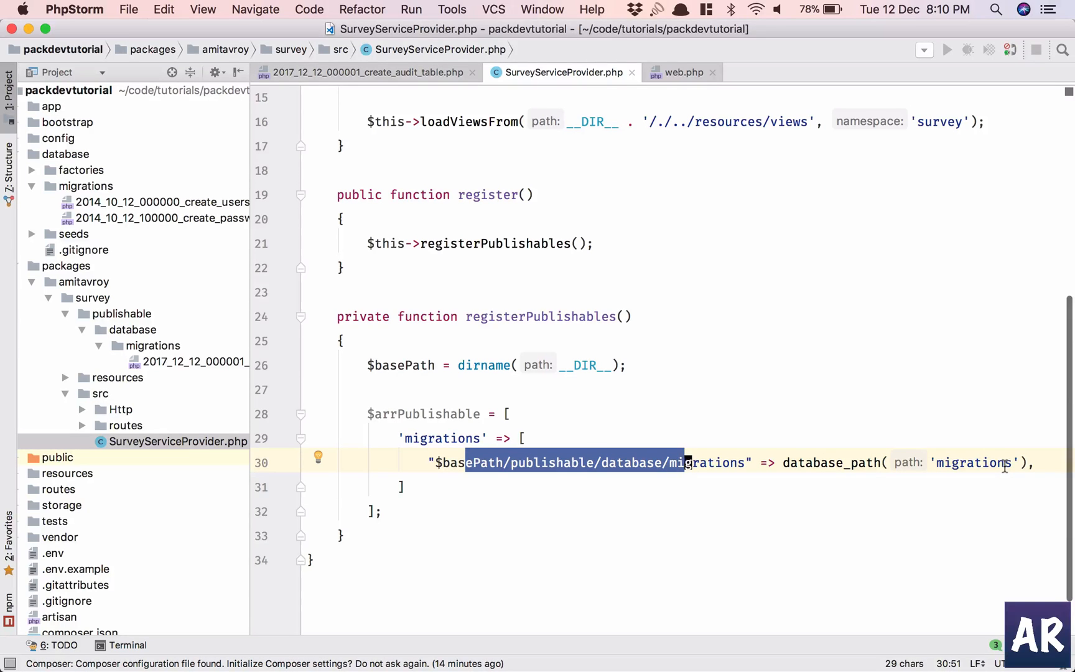
text(foreach ()
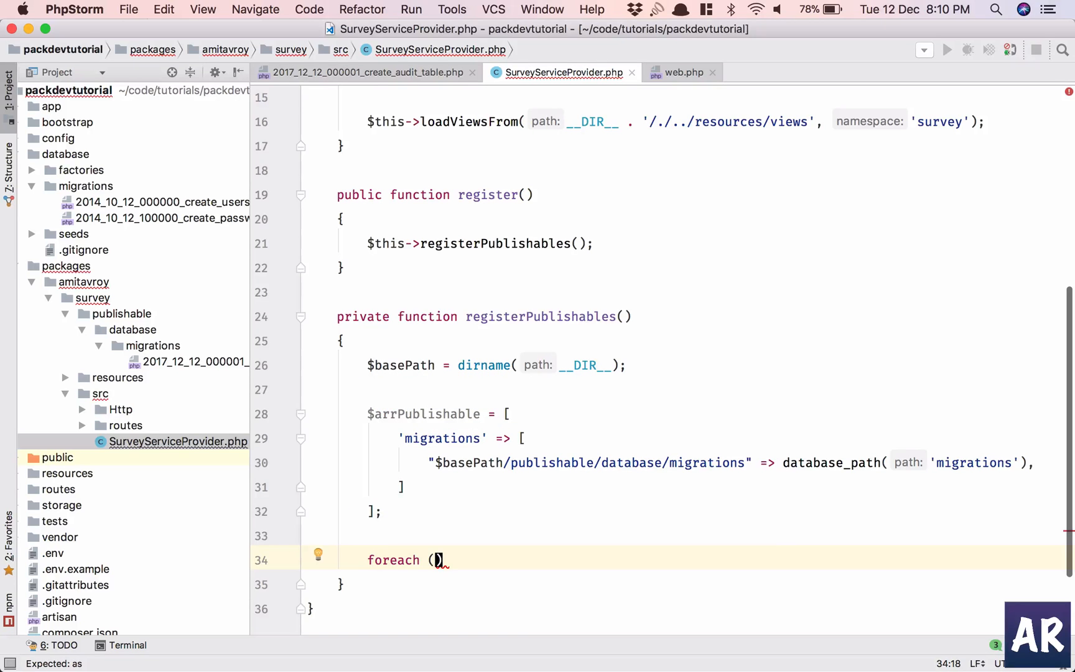
Step: Loop foreach ($arrPublishable as $group => $paths) calling $this->publishes($paths, $group)
text($arrPublishable)
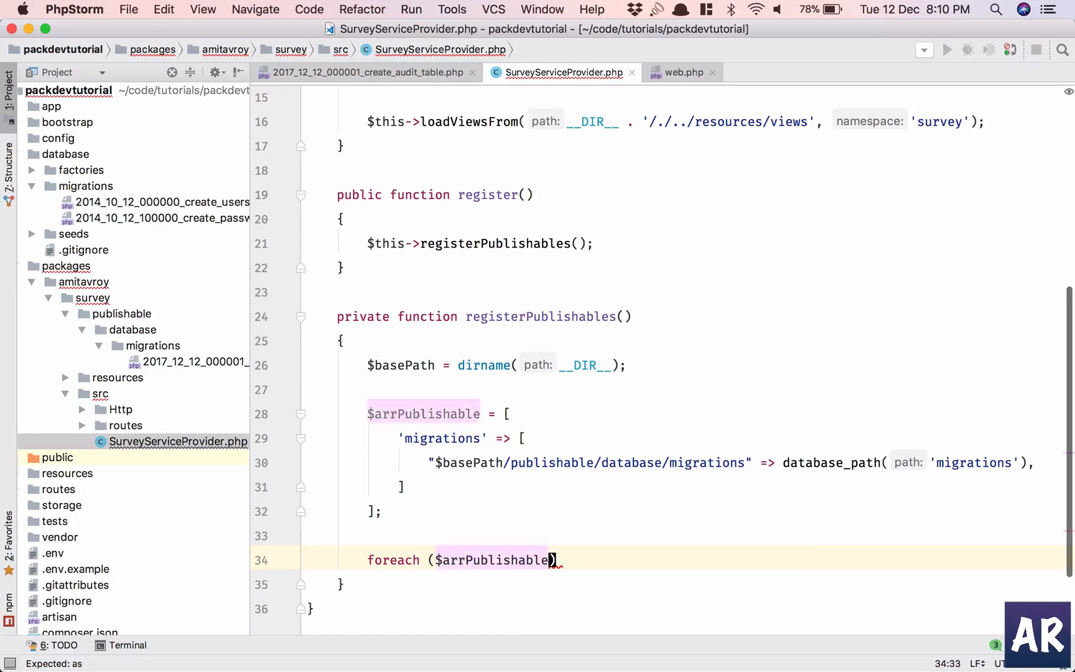
text(as $)
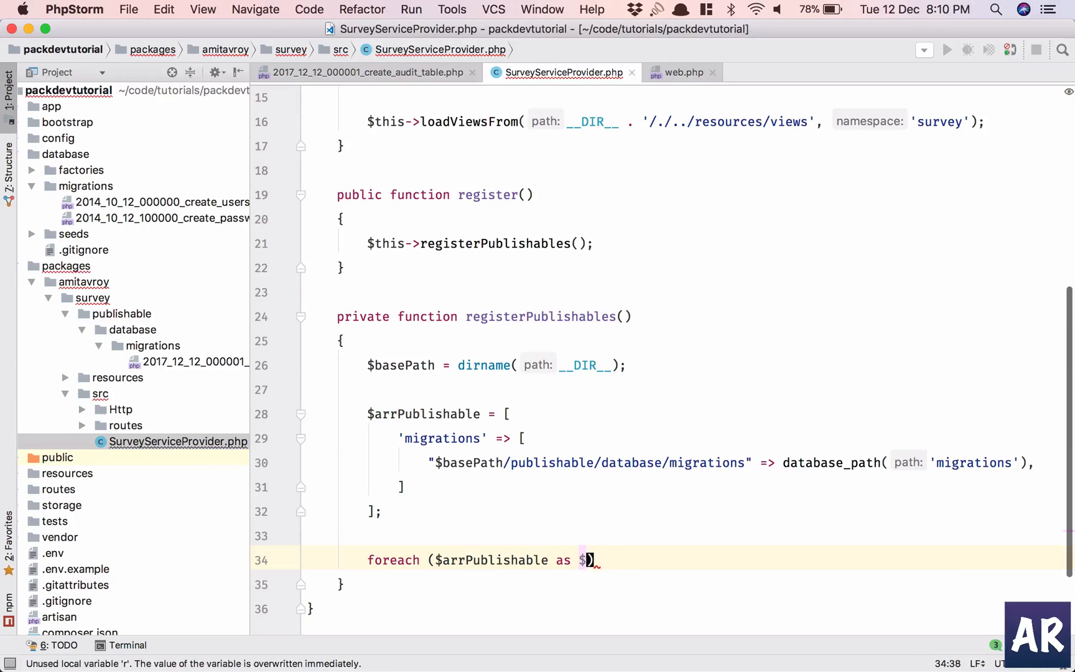
text(group =>)
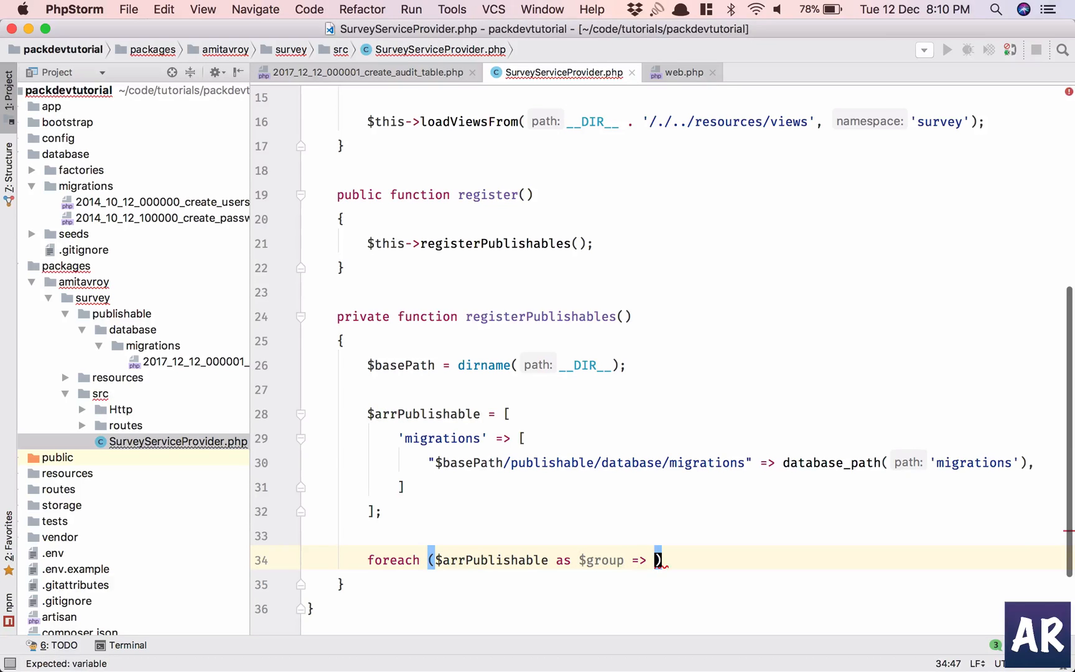
text($paths)
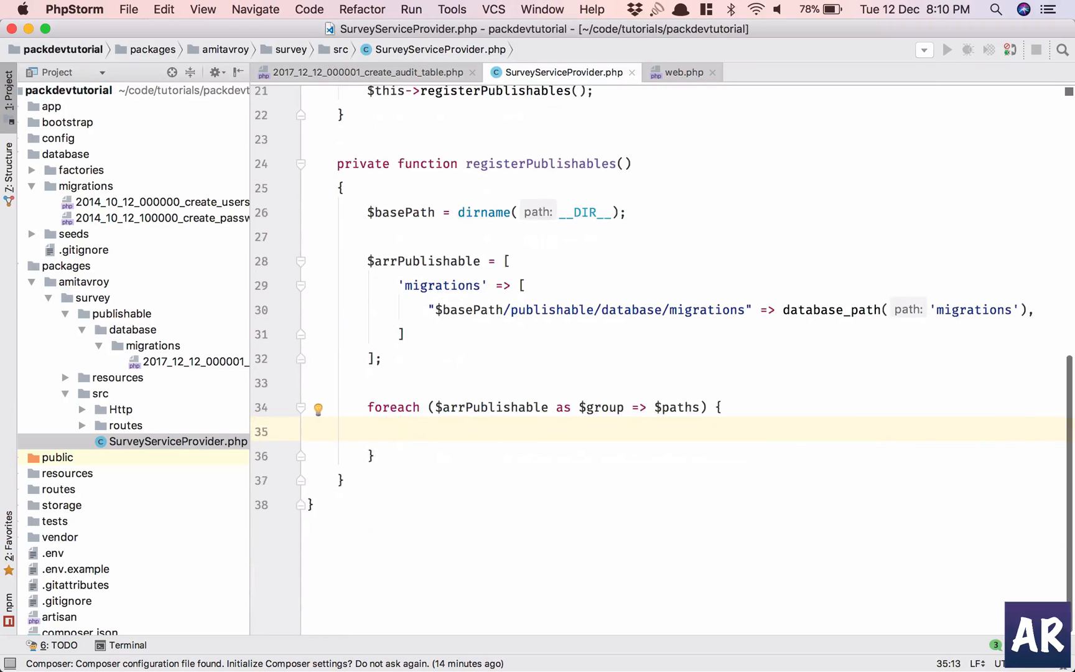
text($this->publishes()
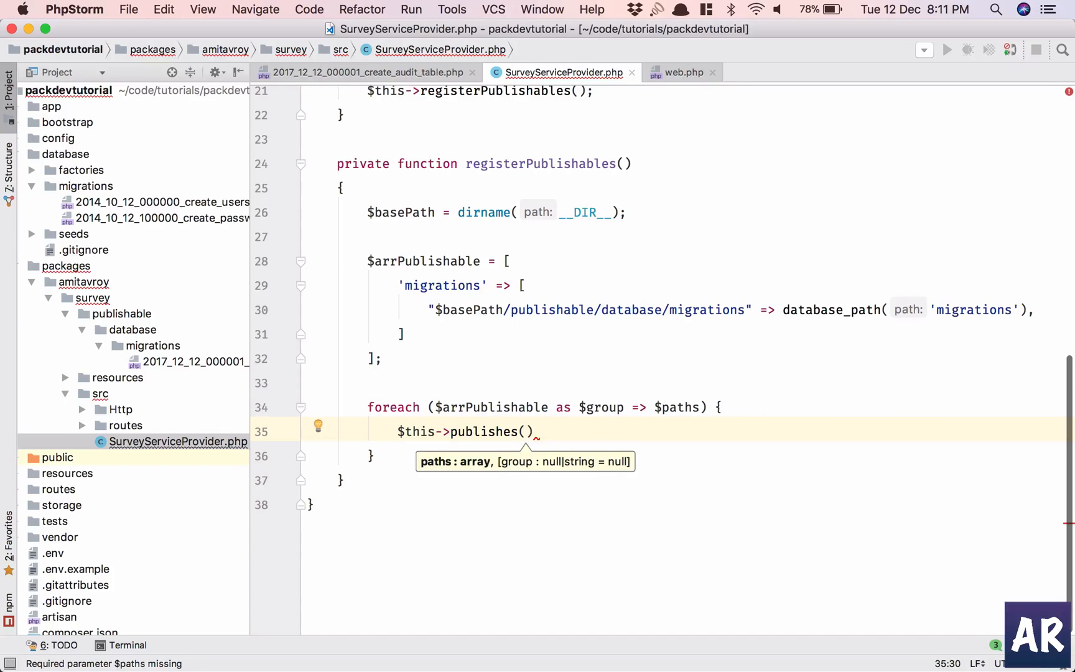
text($paths, $r)
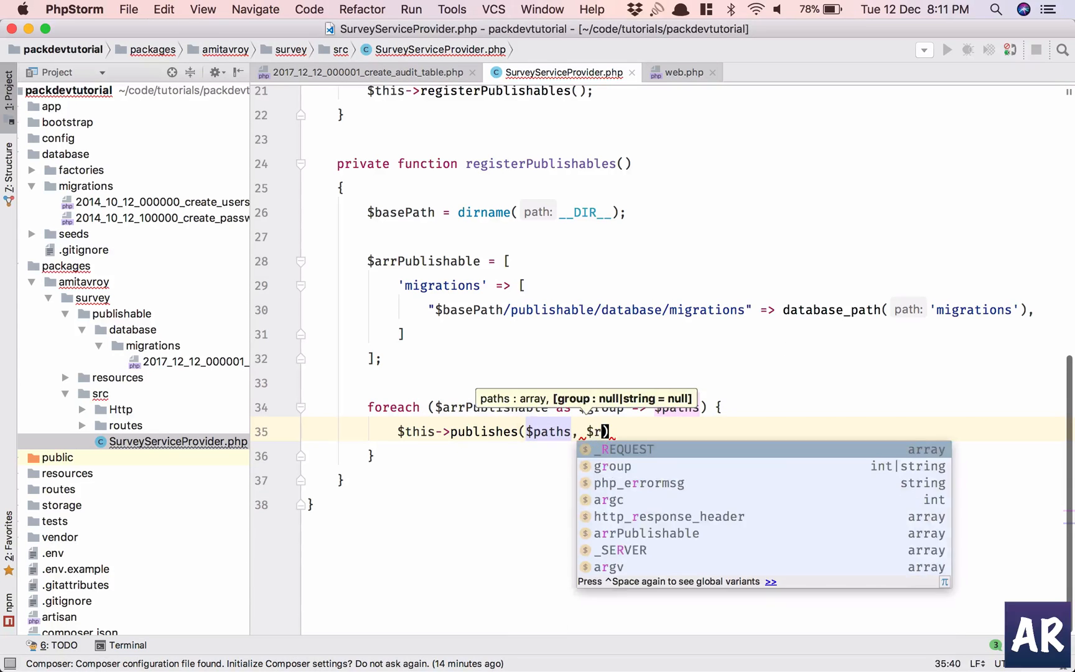
text(group)
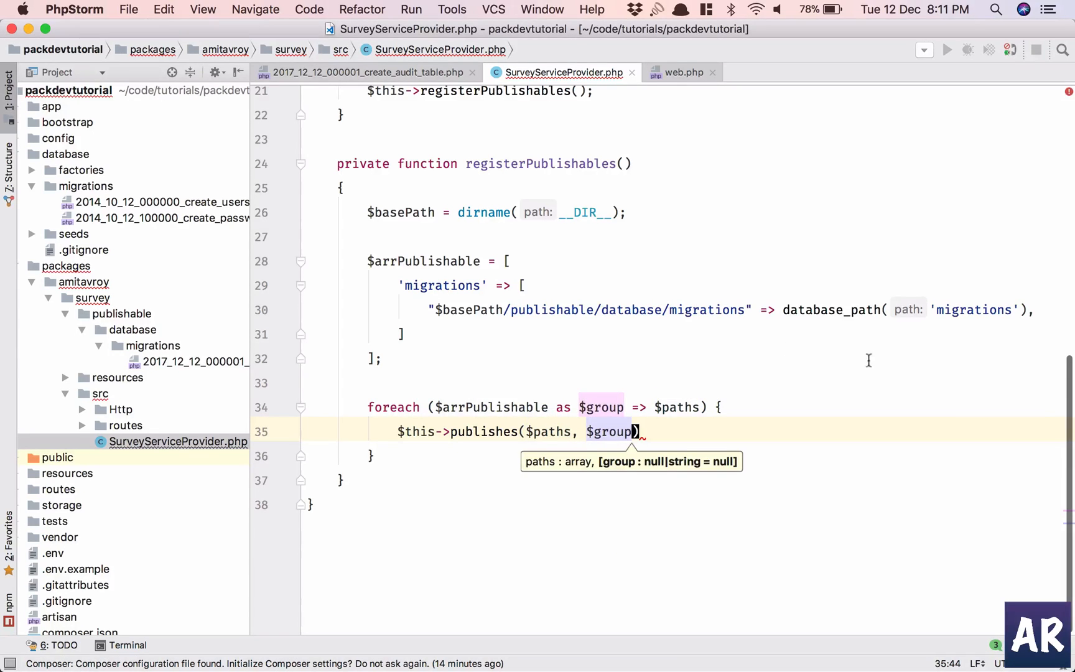
text(;)
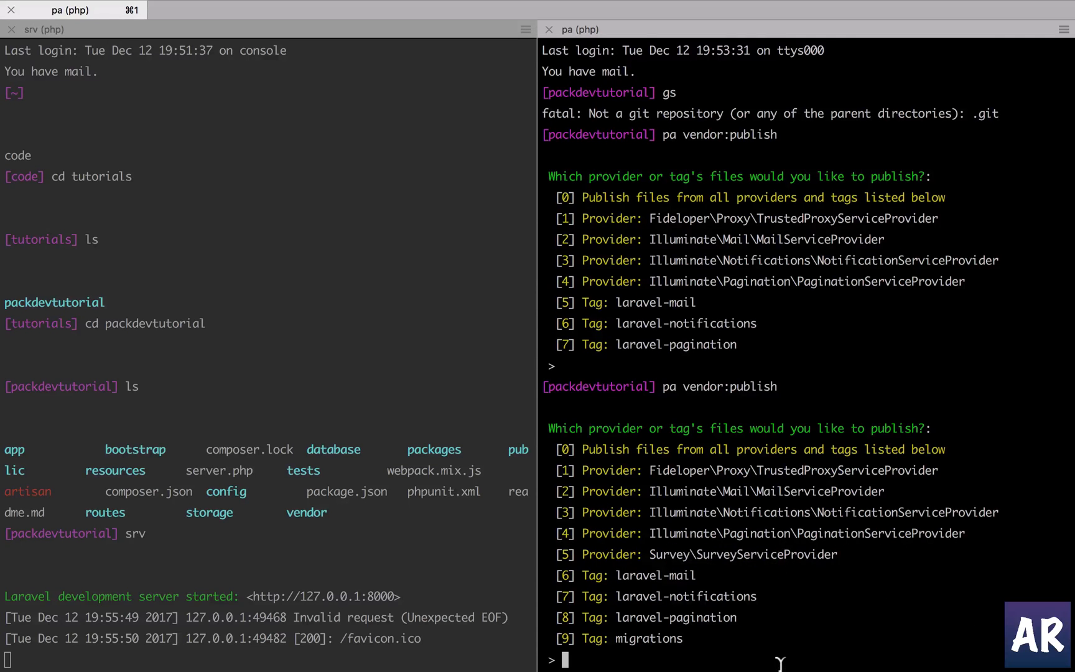
Step: Publish Survey\SurveyServiceProvider assets (option 5) and inspect the audit migration's is_archived column
text(5)
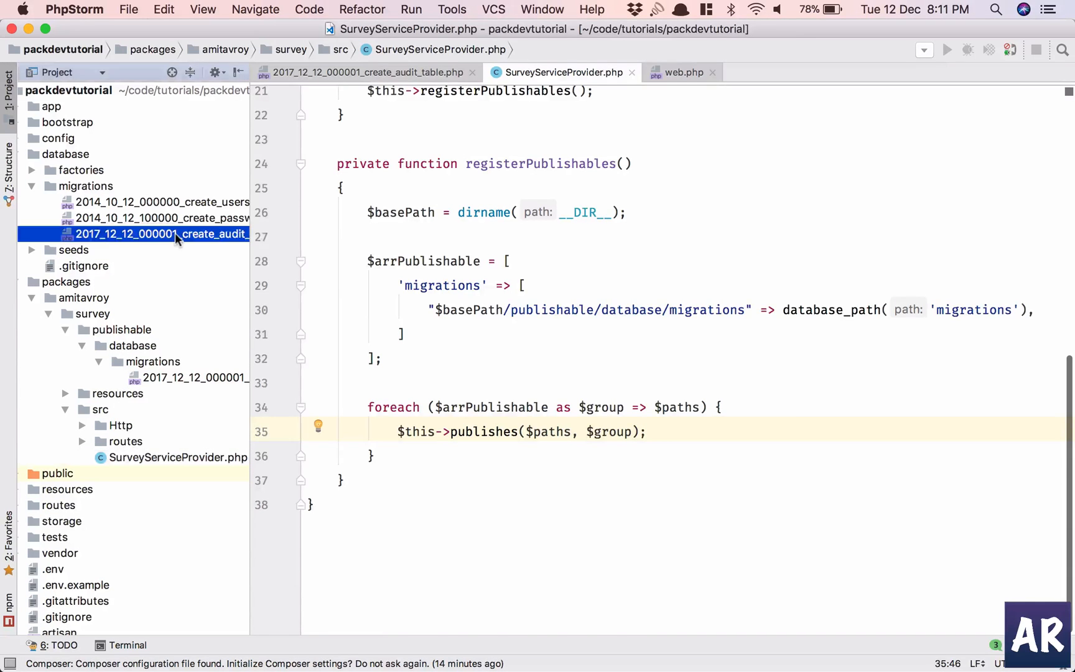
double_click(162, 233)
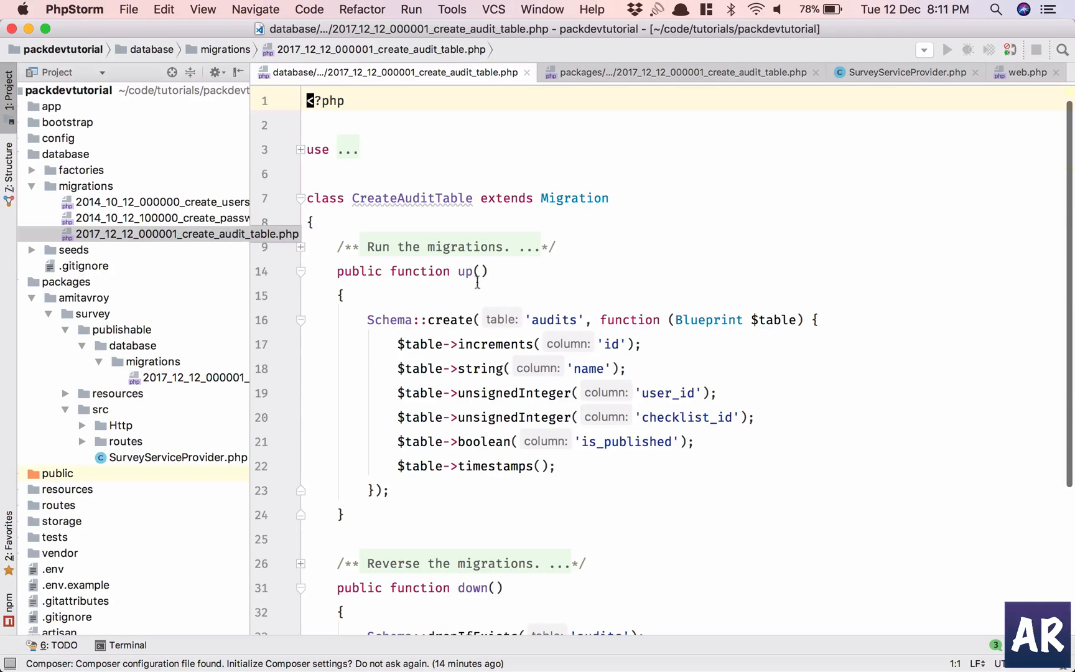
mouse_move(658, 223)
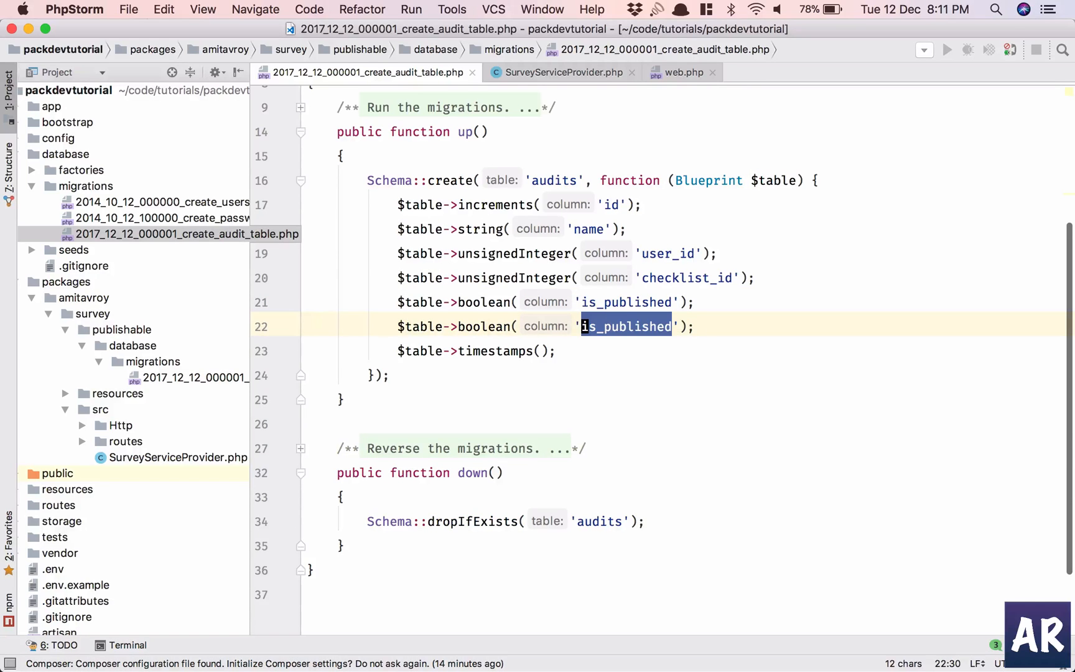
text(is_ar)
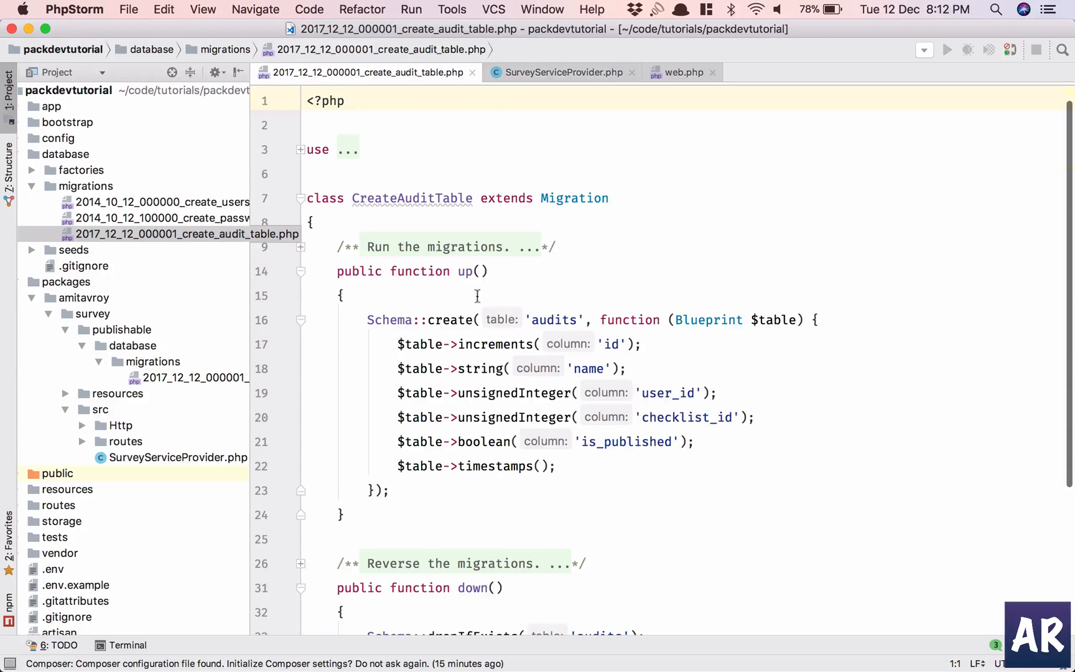
click(562, 72)
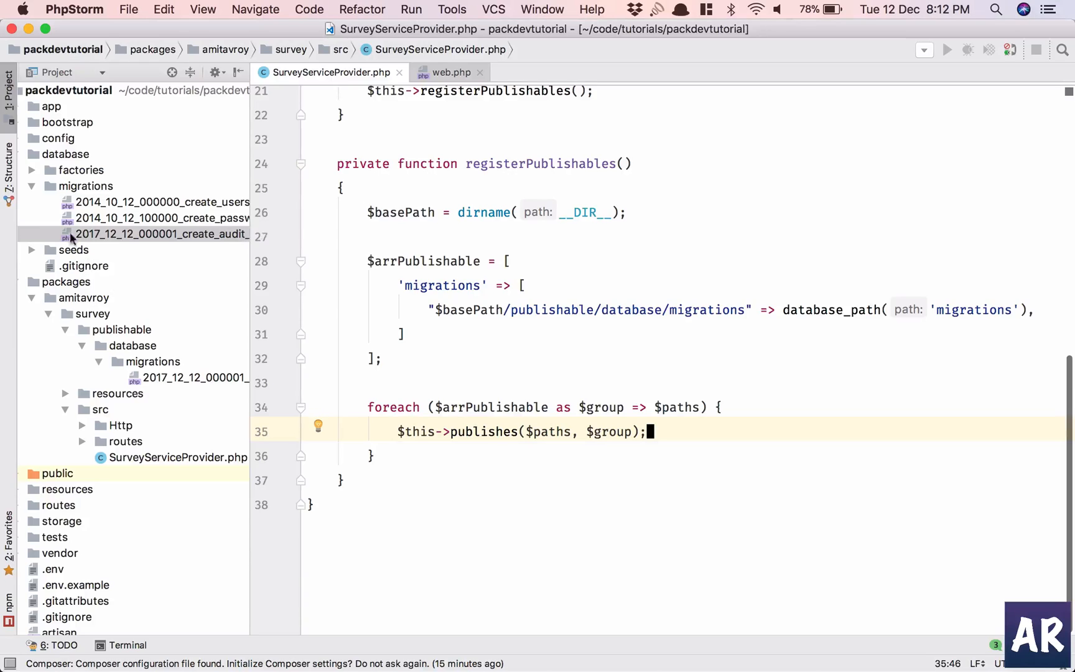
double_click(162, 234)
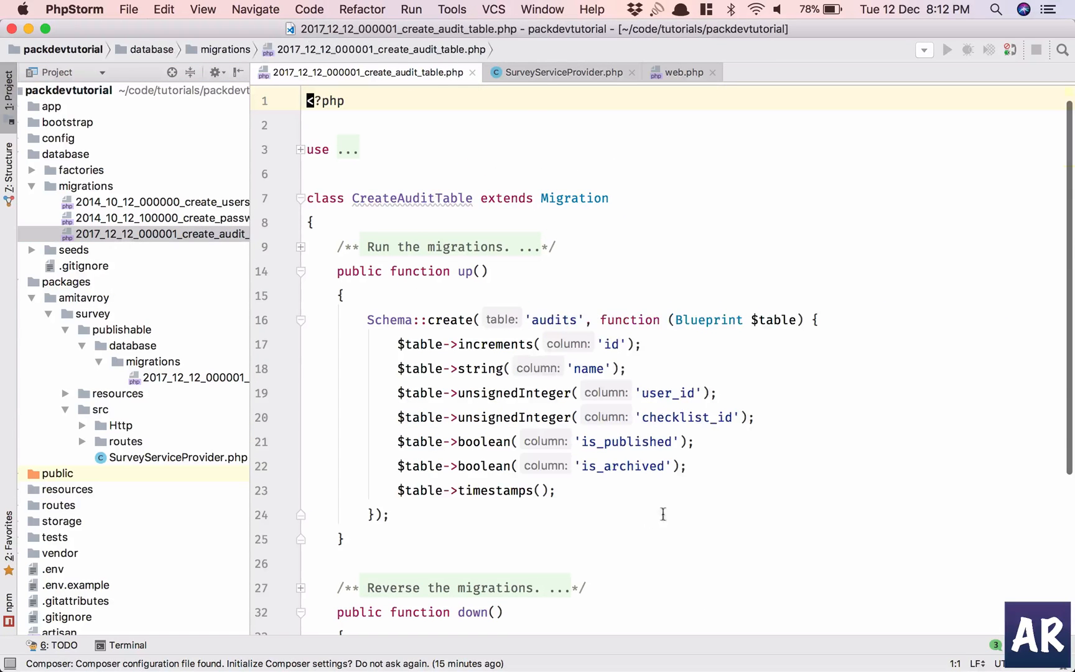
mouse_move(134, 382)
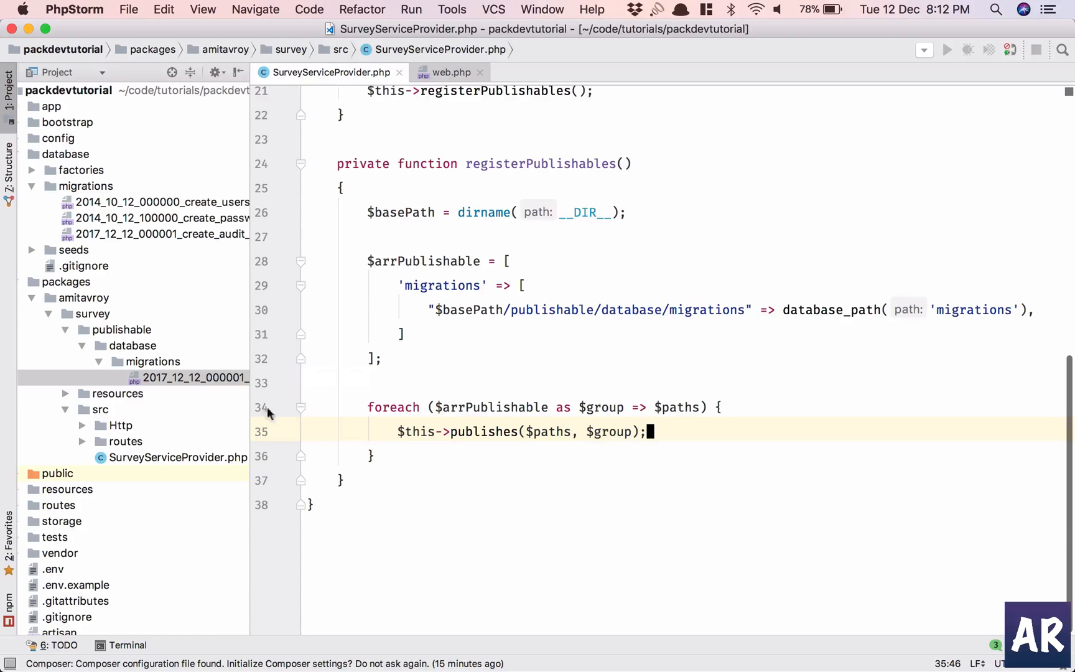
Step: Add a 'config' publishable entry with source "$basePath/publishable/config/survey.php"
click(163, 234)
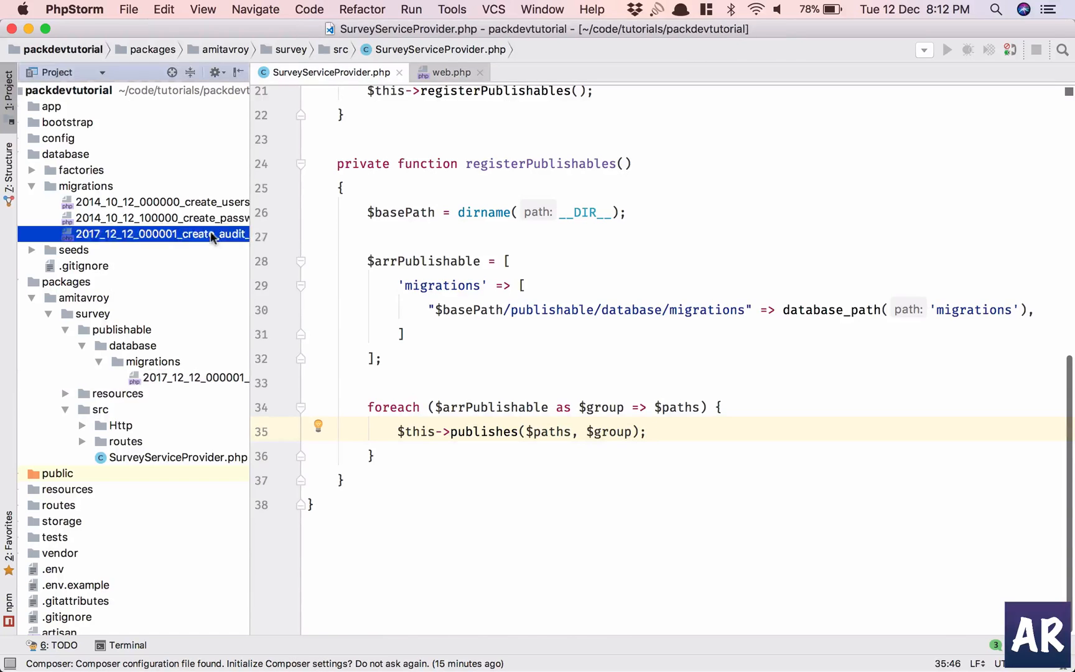
double_click(162, 234)
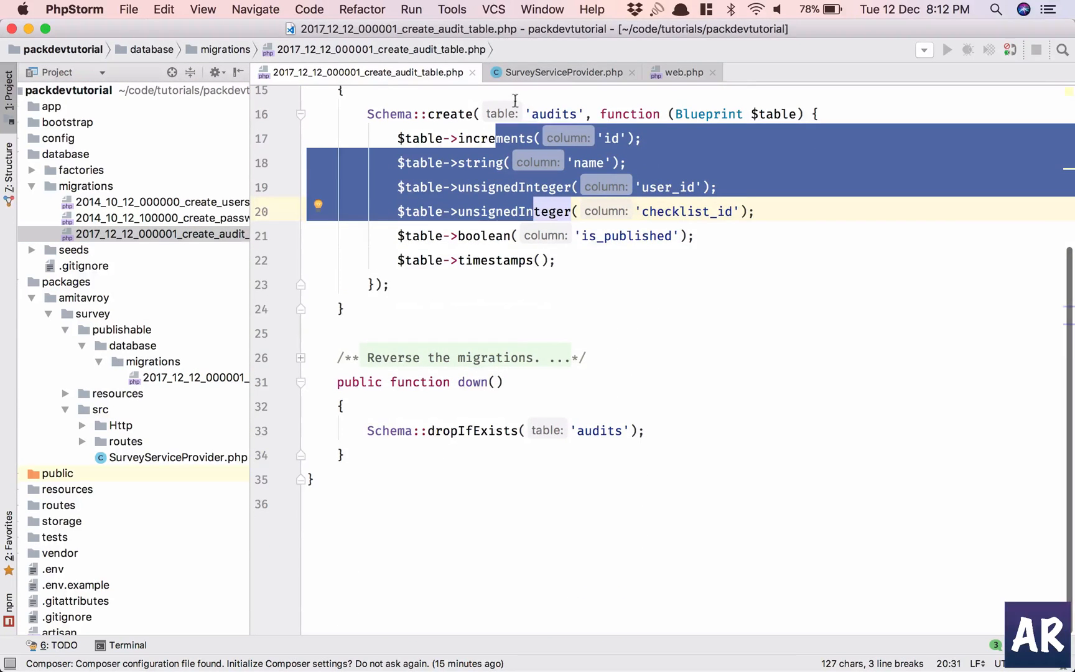
click(563, 72)
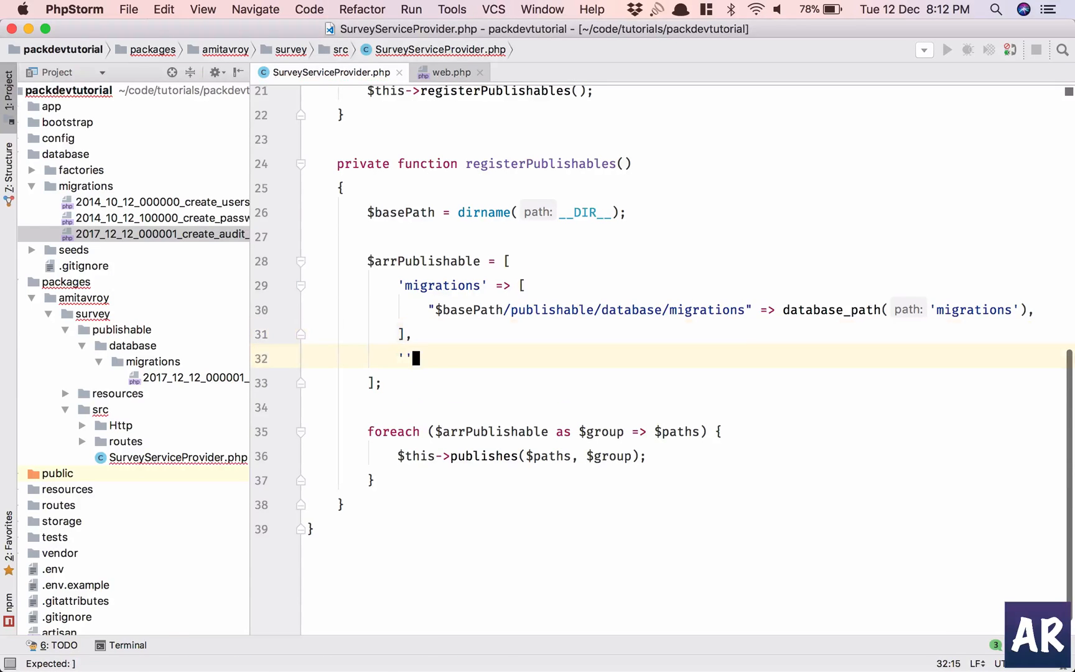
text(config' => [)
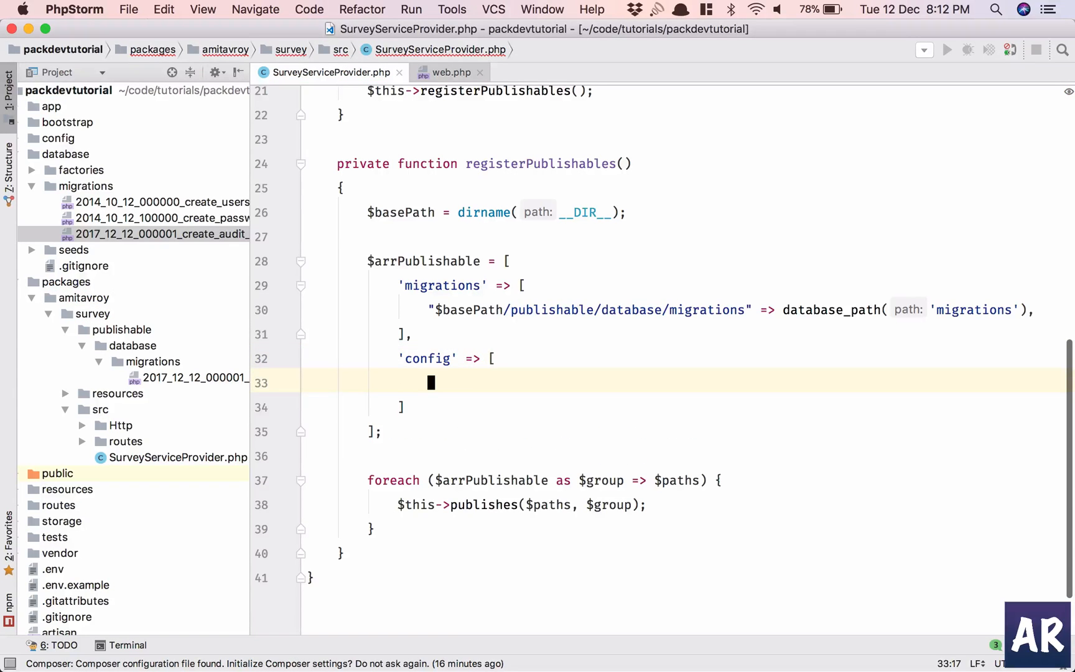
text(")
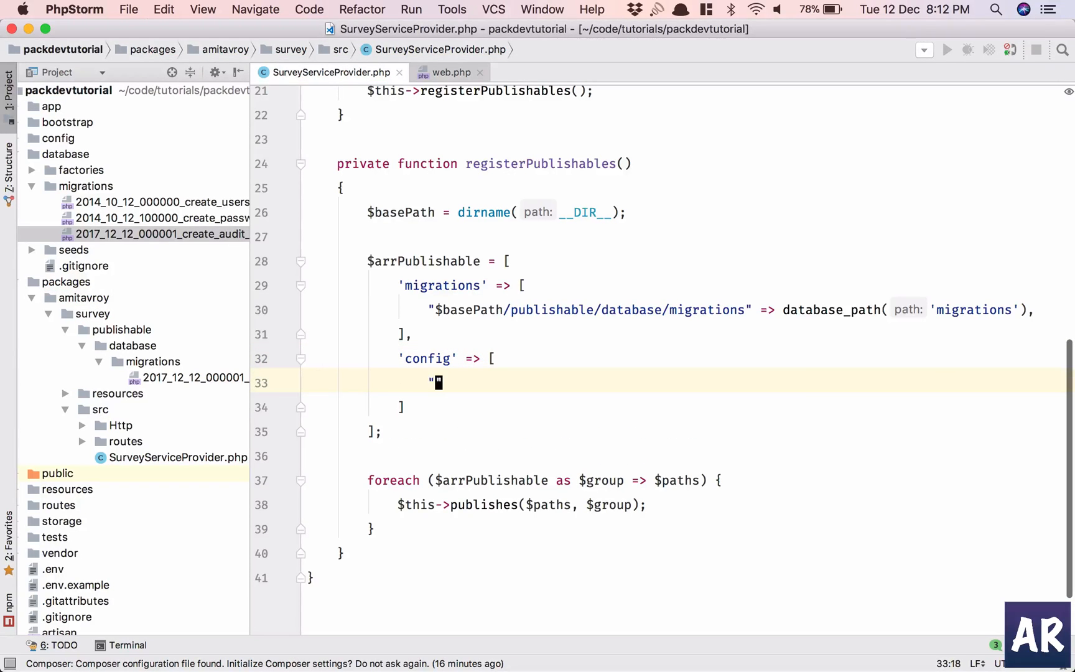
text($basePath/)
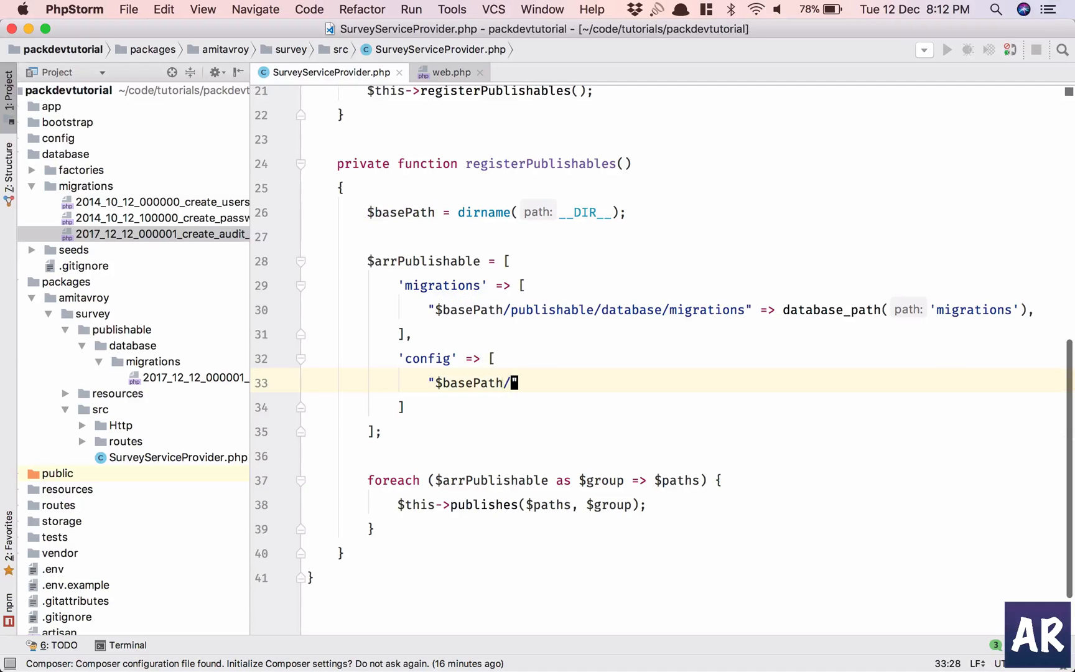
text(res)
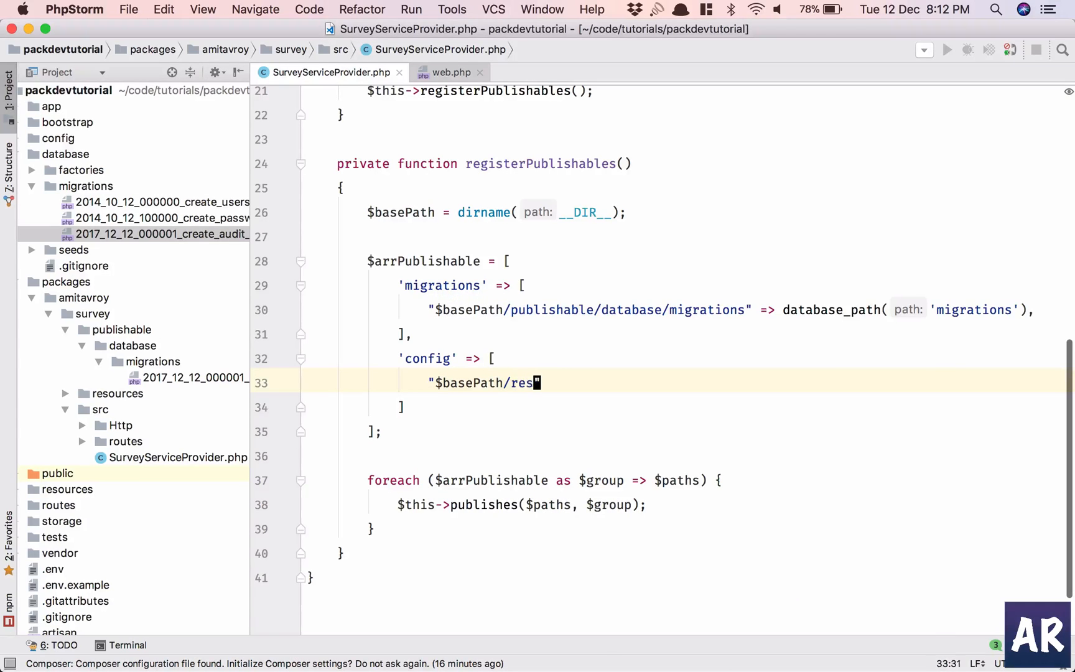
text(ources/)
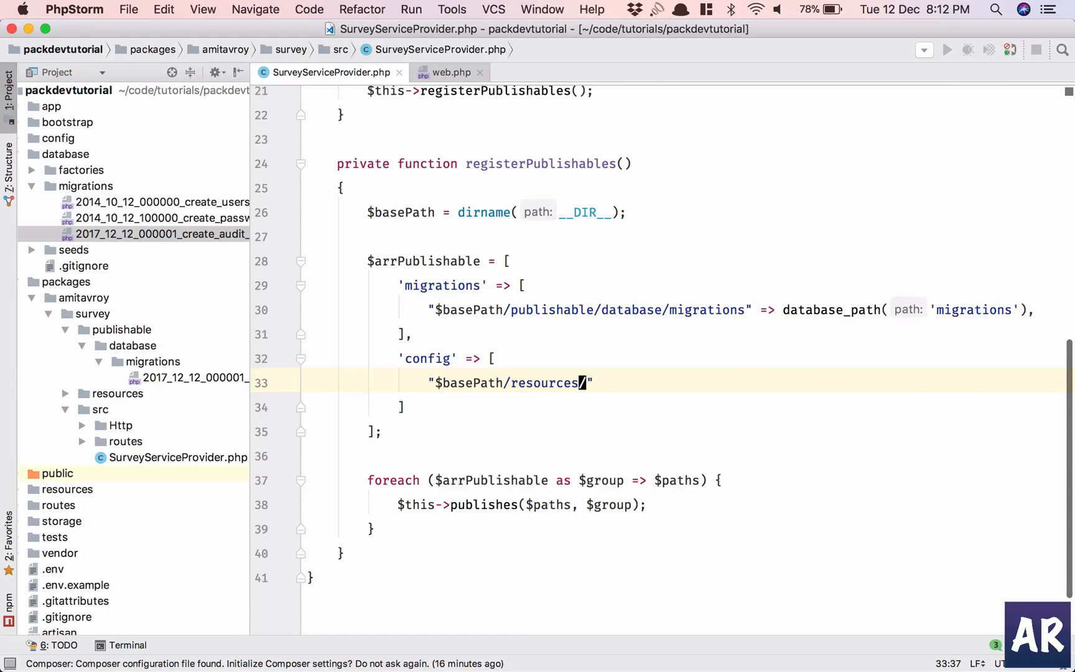
text(publishable)
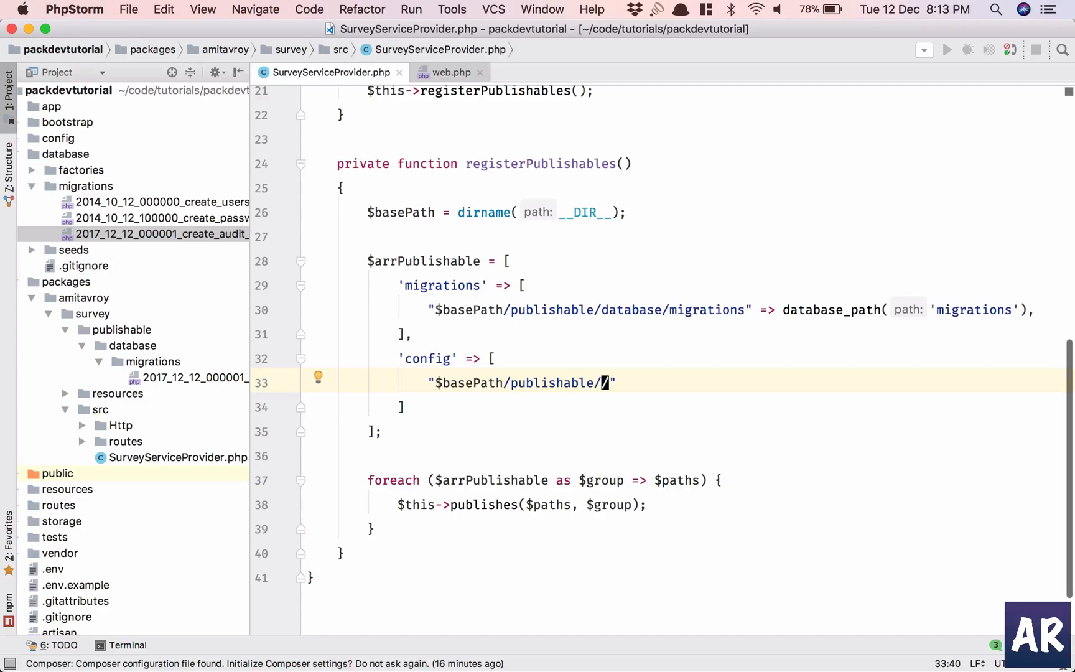
text(config/aud)
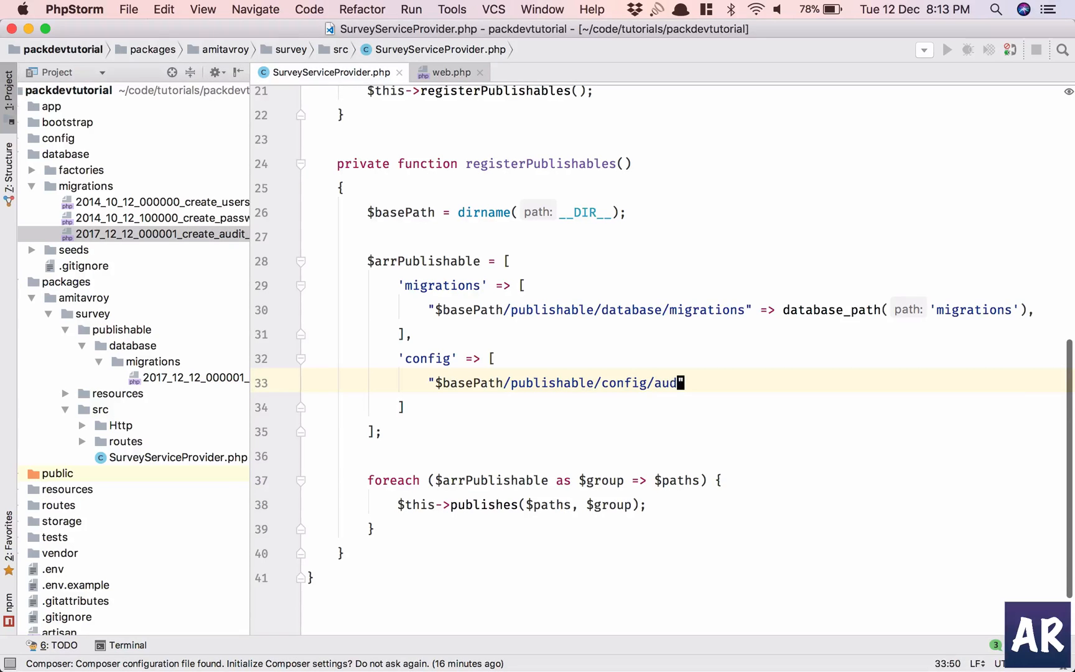
text(it)
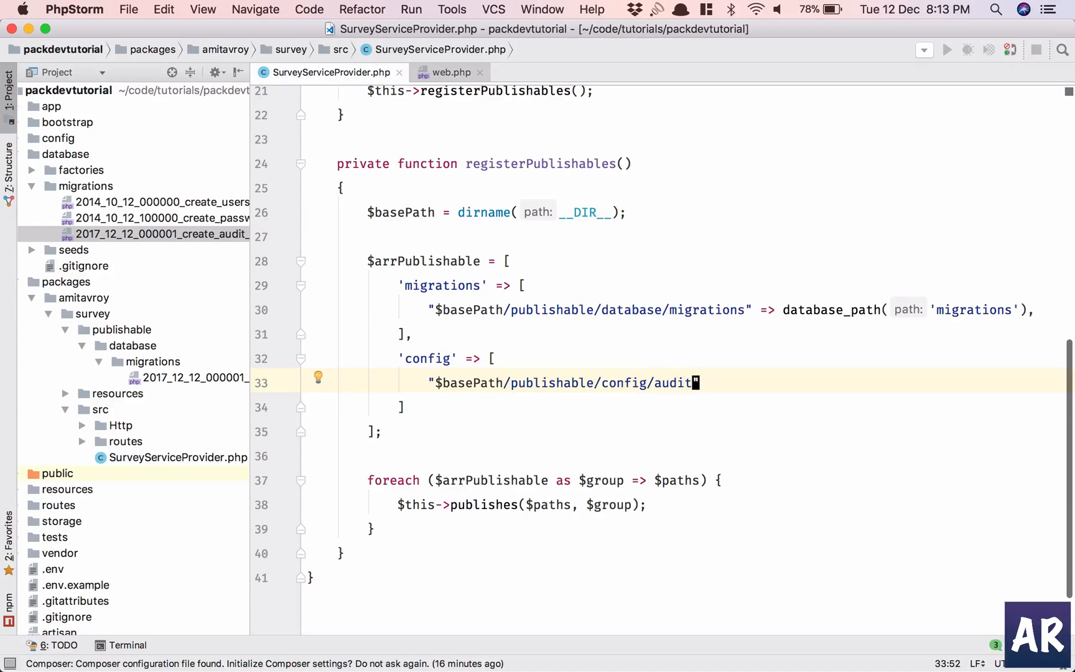
text(")
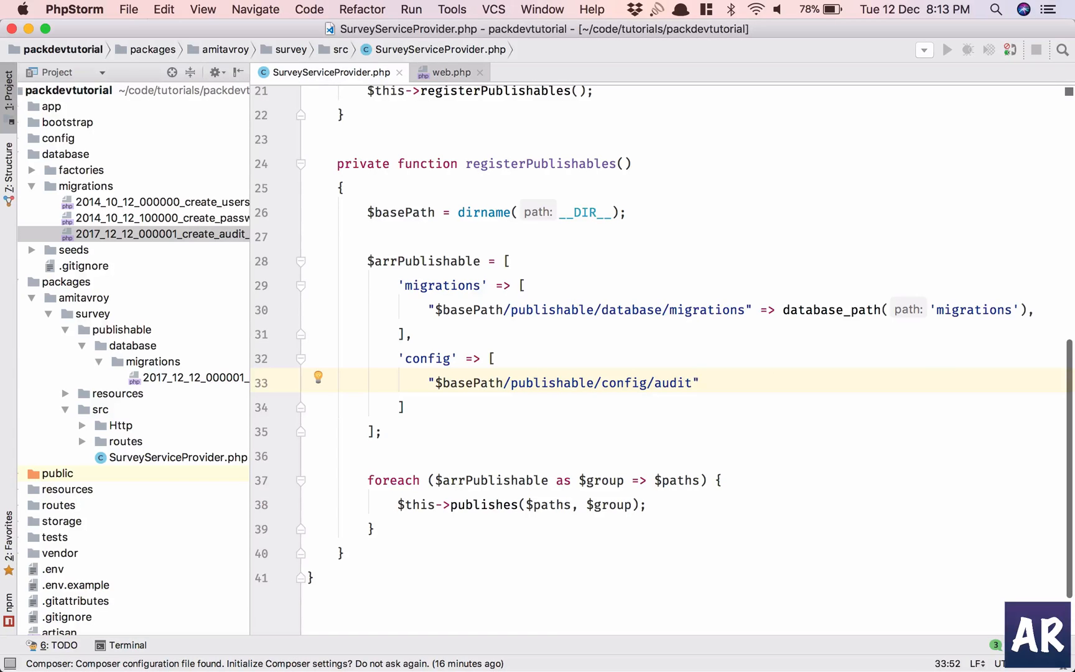
text(survey)
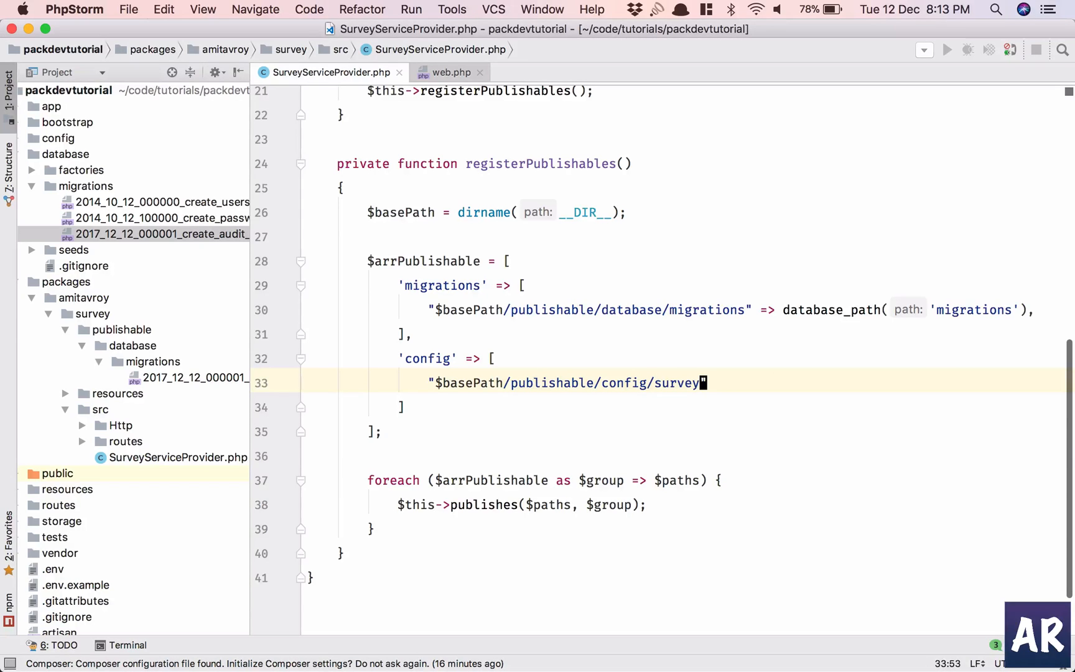
text(.php")
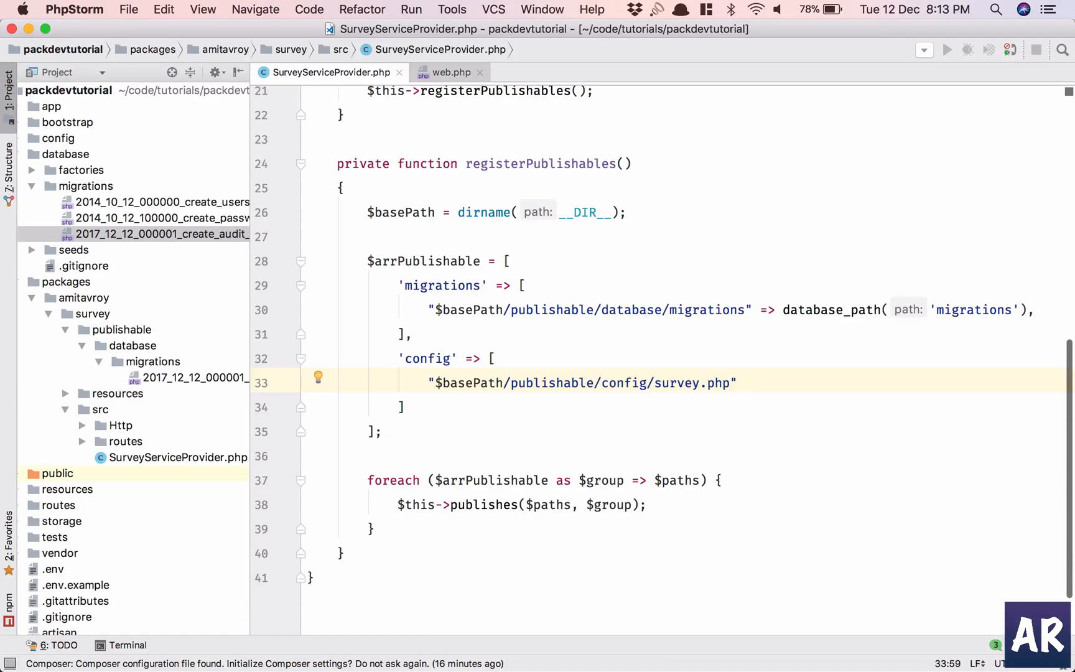
Step: Map the config source to config_path('survey.php')
text(=>)
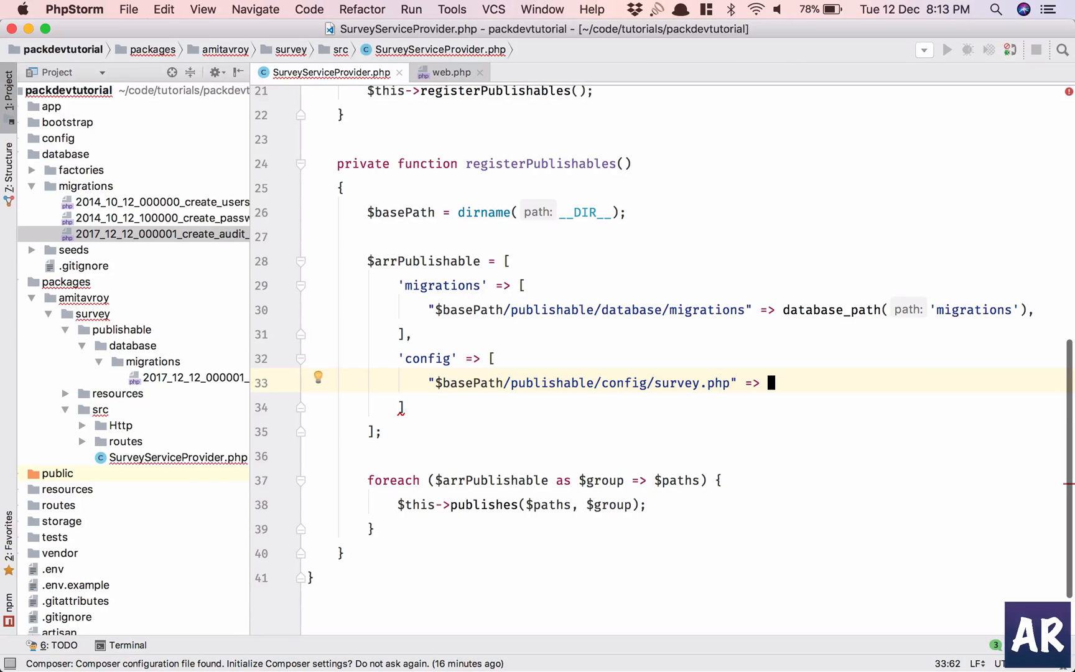
text(config_path()
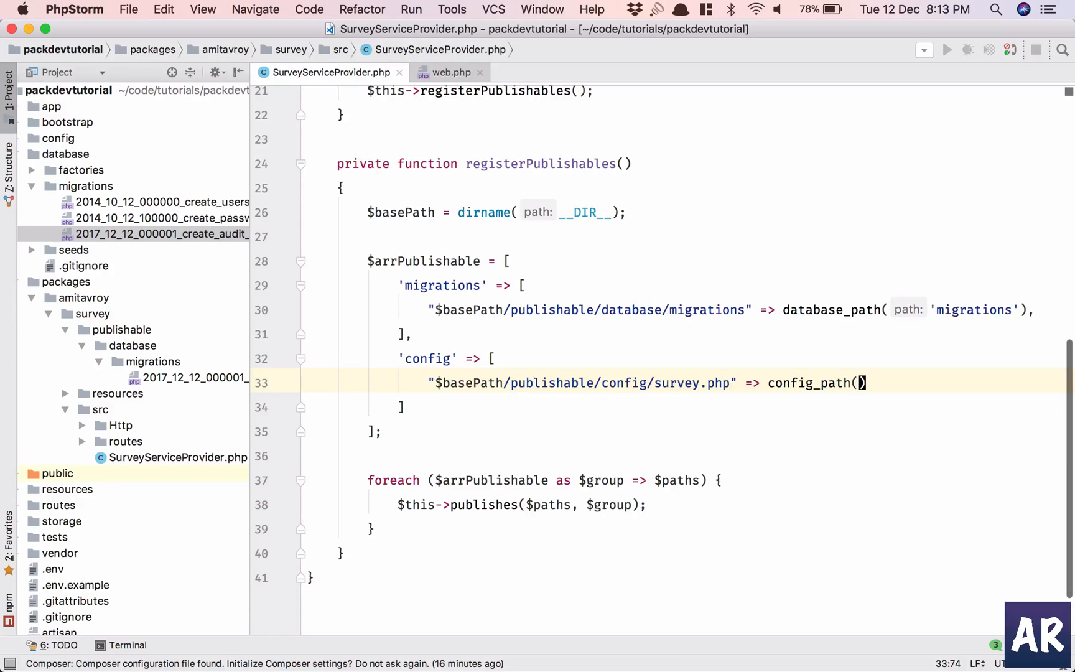
text('todo')
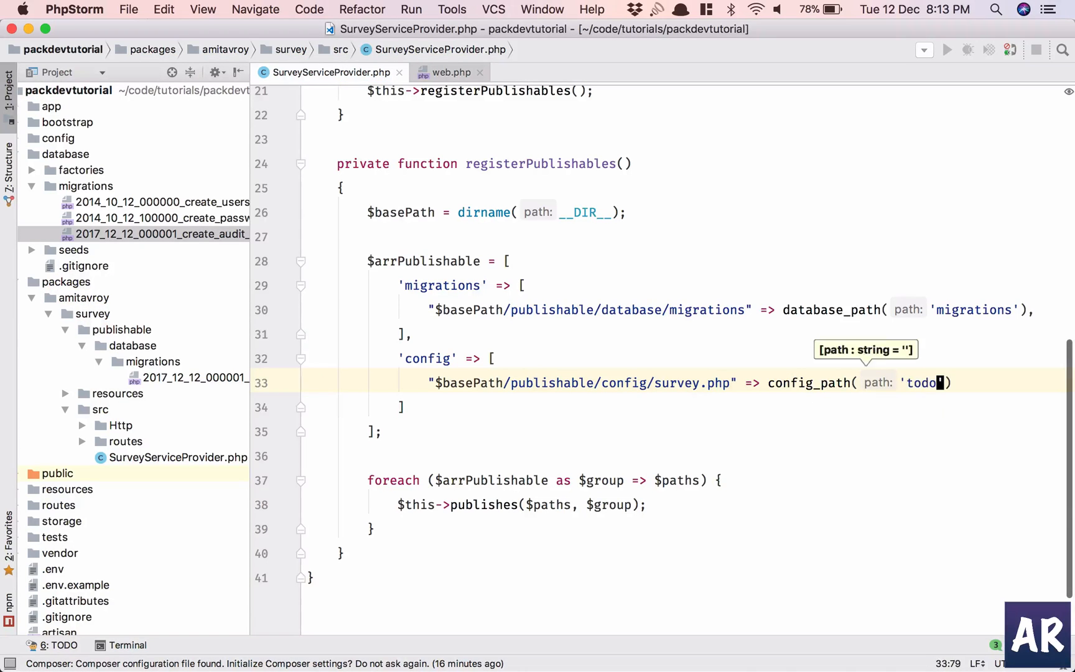
key(backspace)
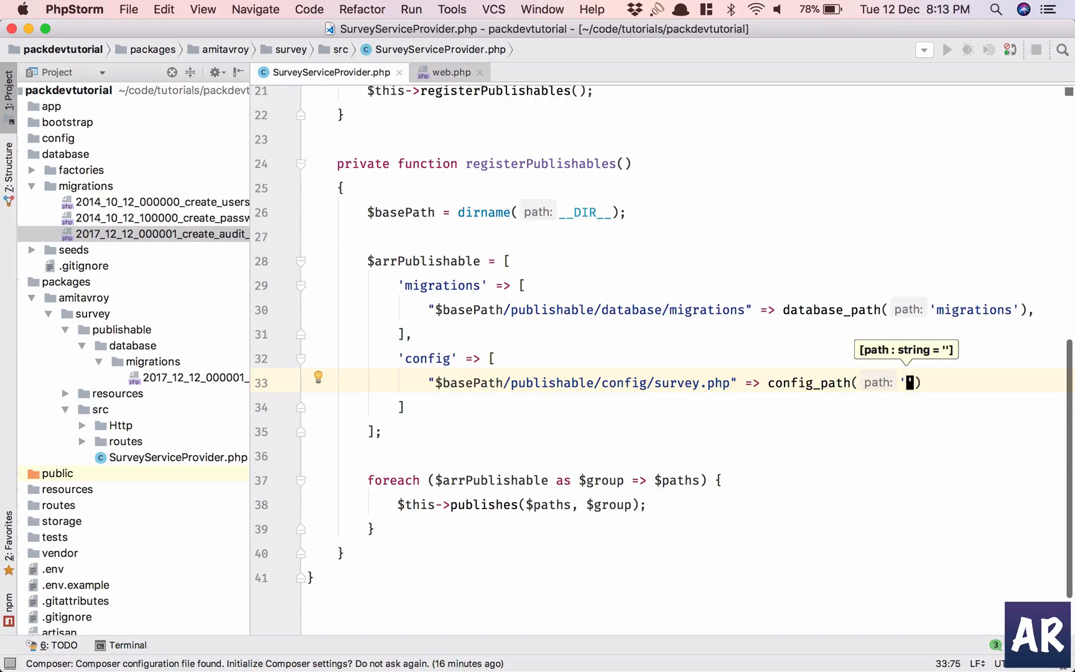
text(survey.php)
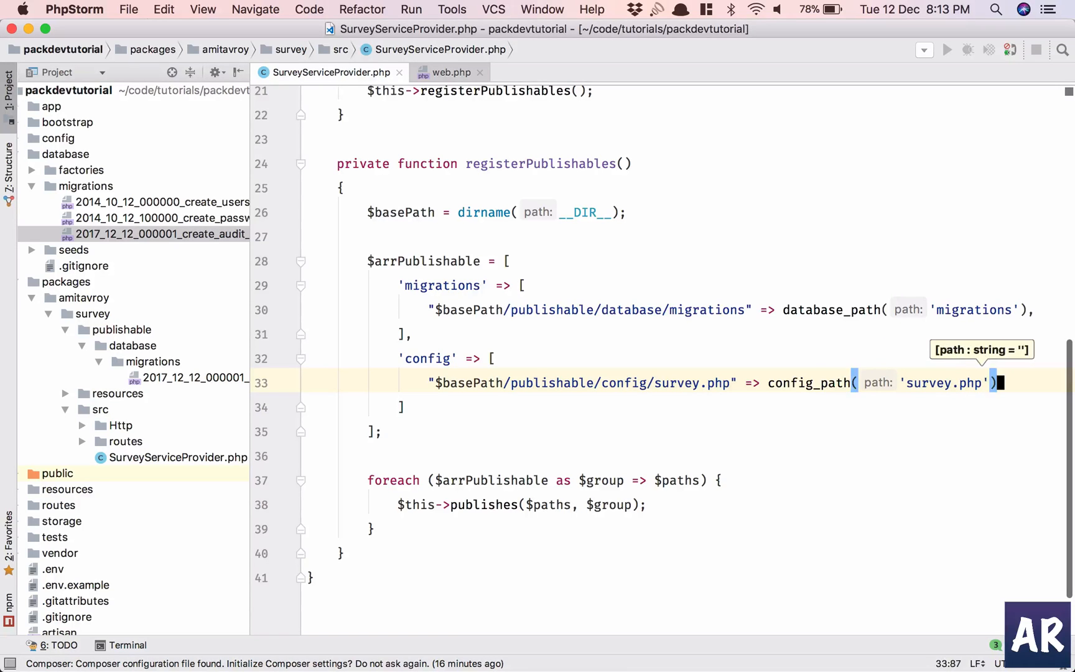
text(,)
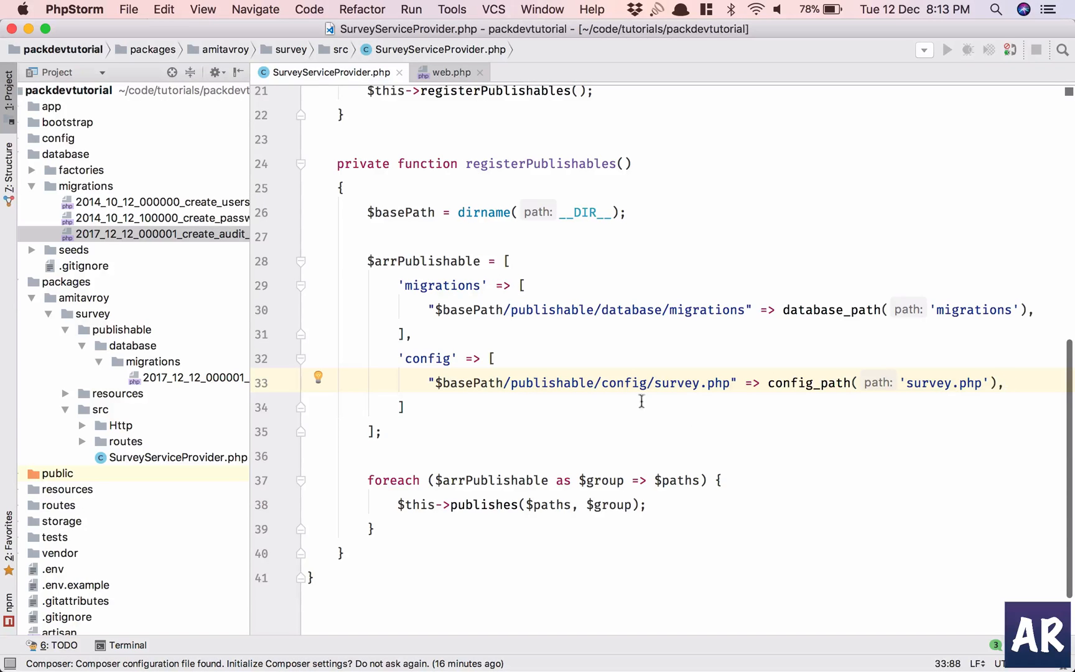
mouse_move(661, 383)
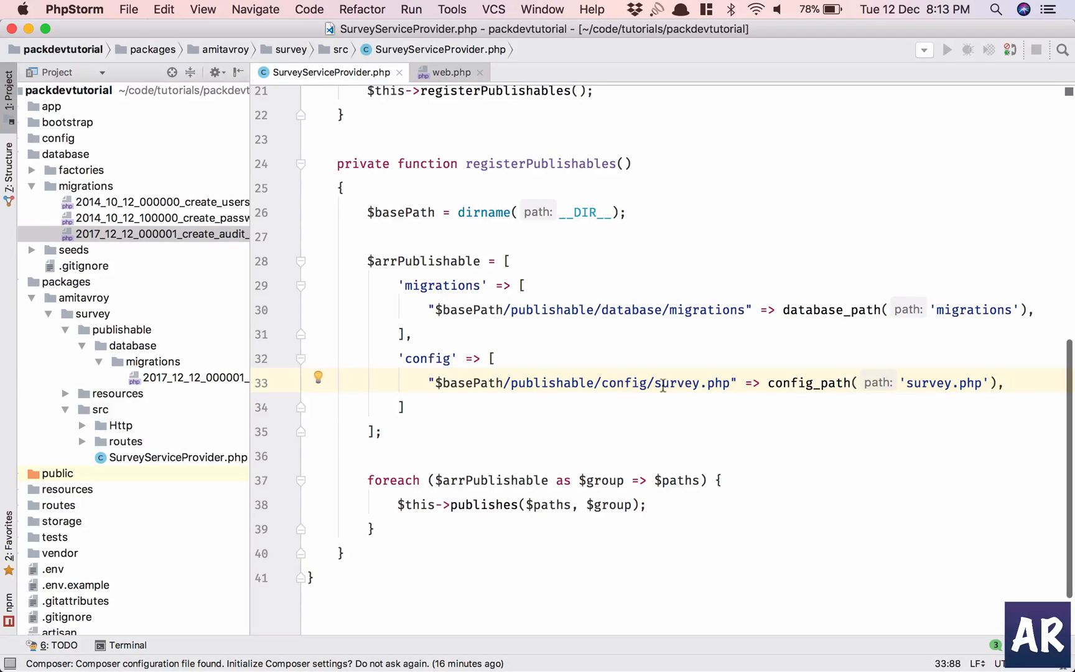
double_click(692, 382)
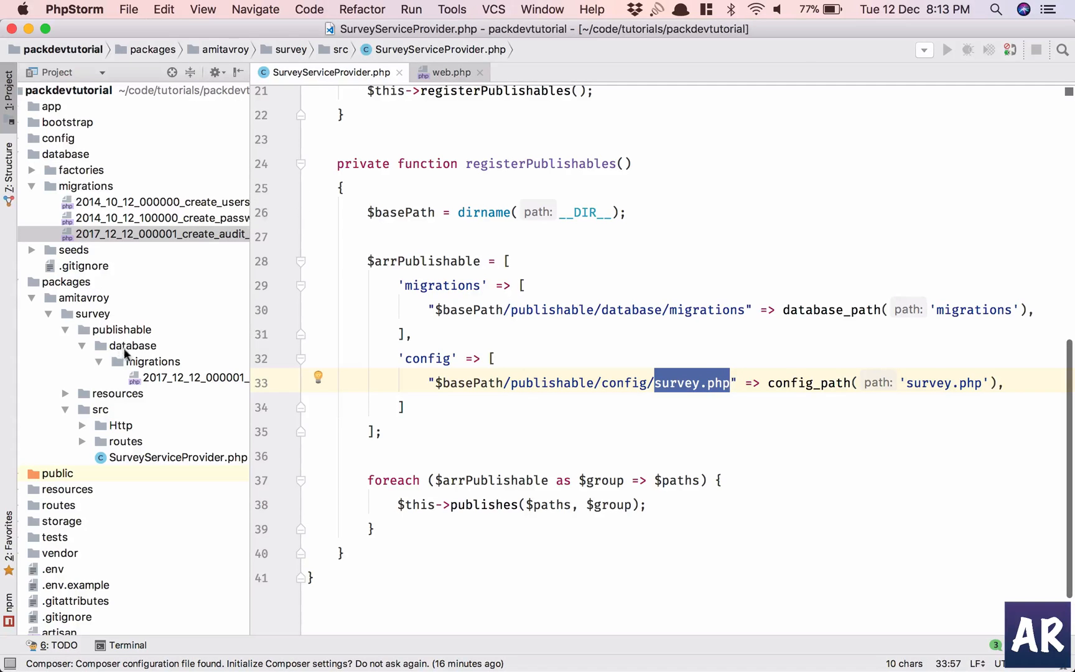
Step: Create a new PHP file config/survey.php in the publishable folder
click(122, 330)
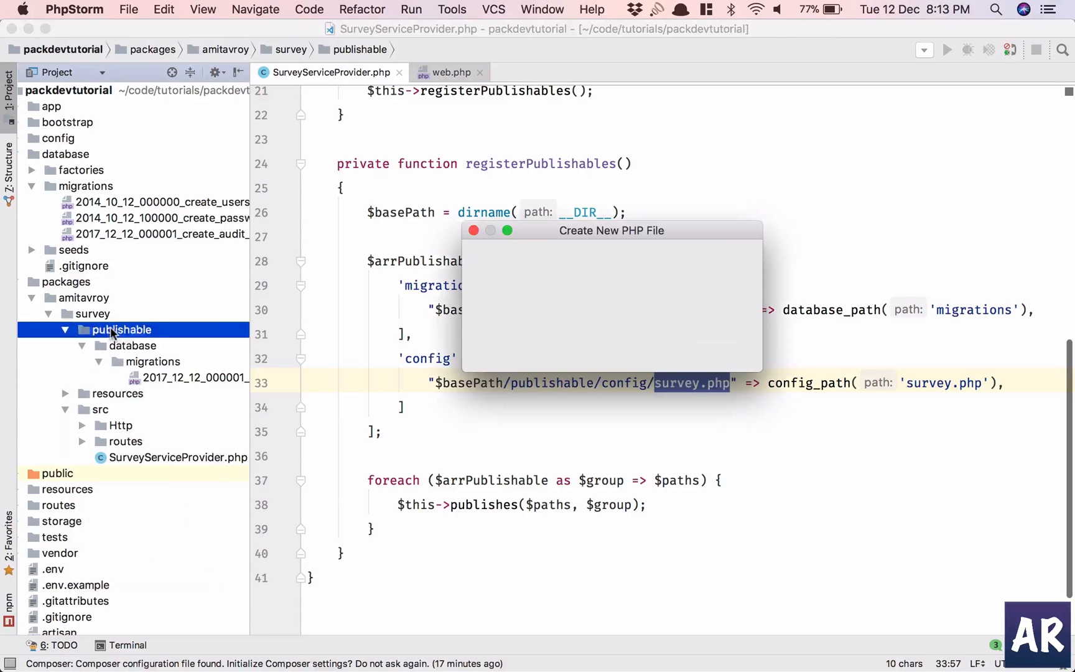
text(config/)
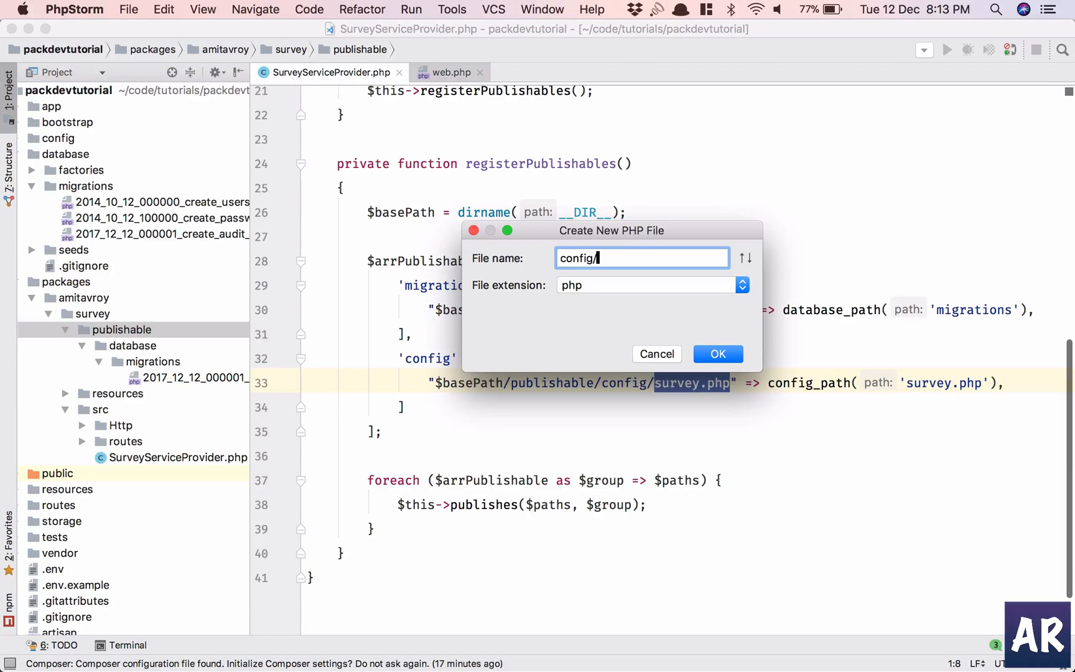
click(717, 353)
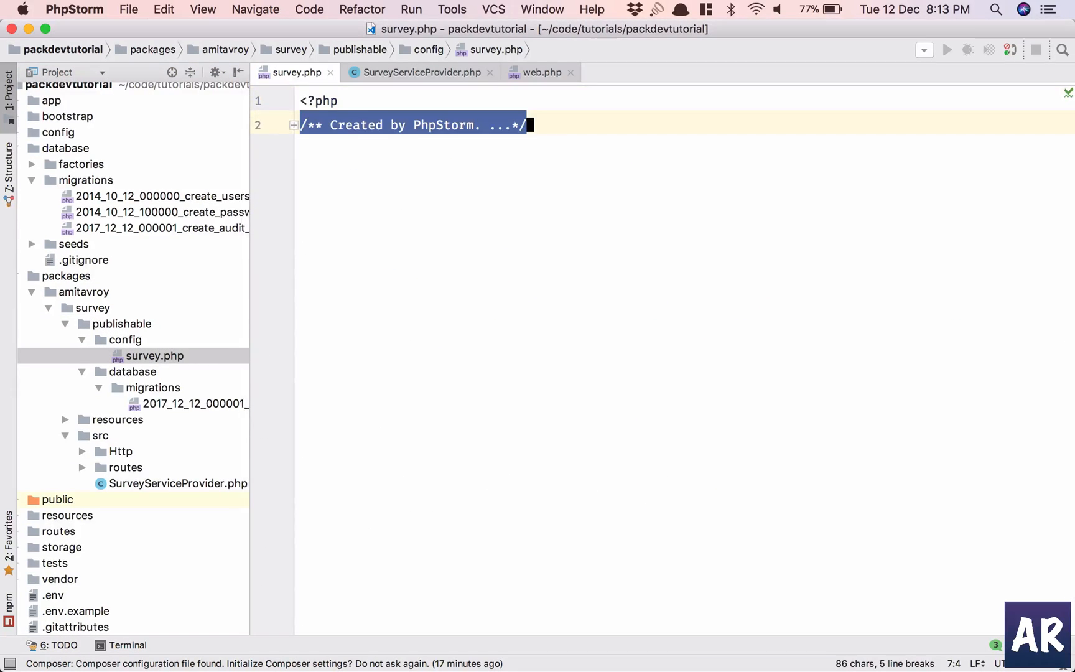
Step: Write a return array with a doc comment describing the application's config variables
text(return [)
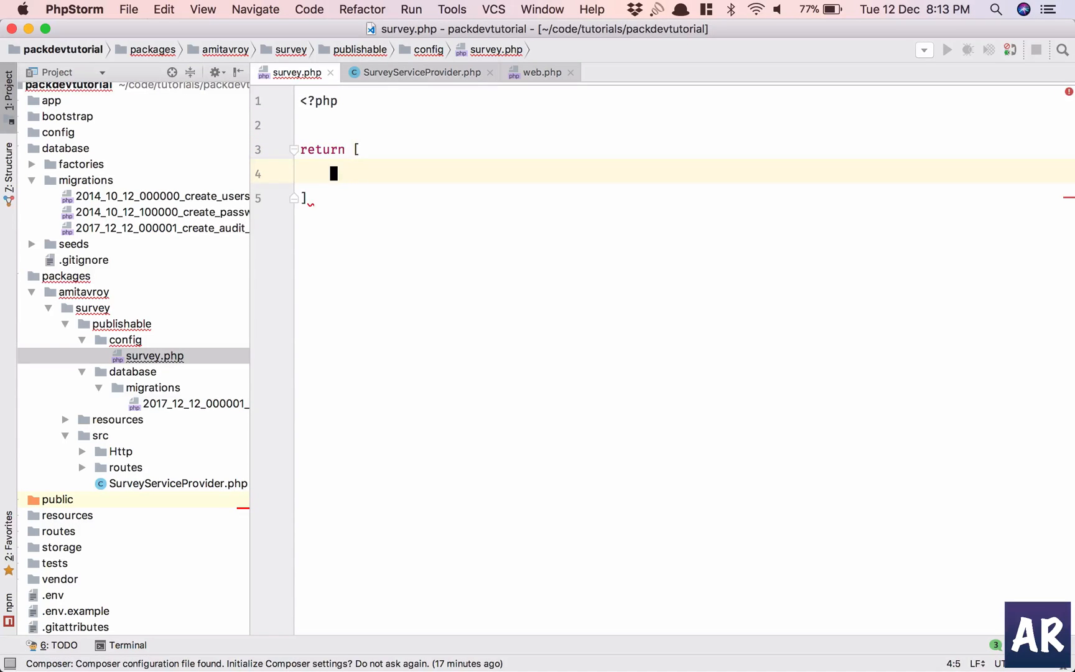
key(enter)
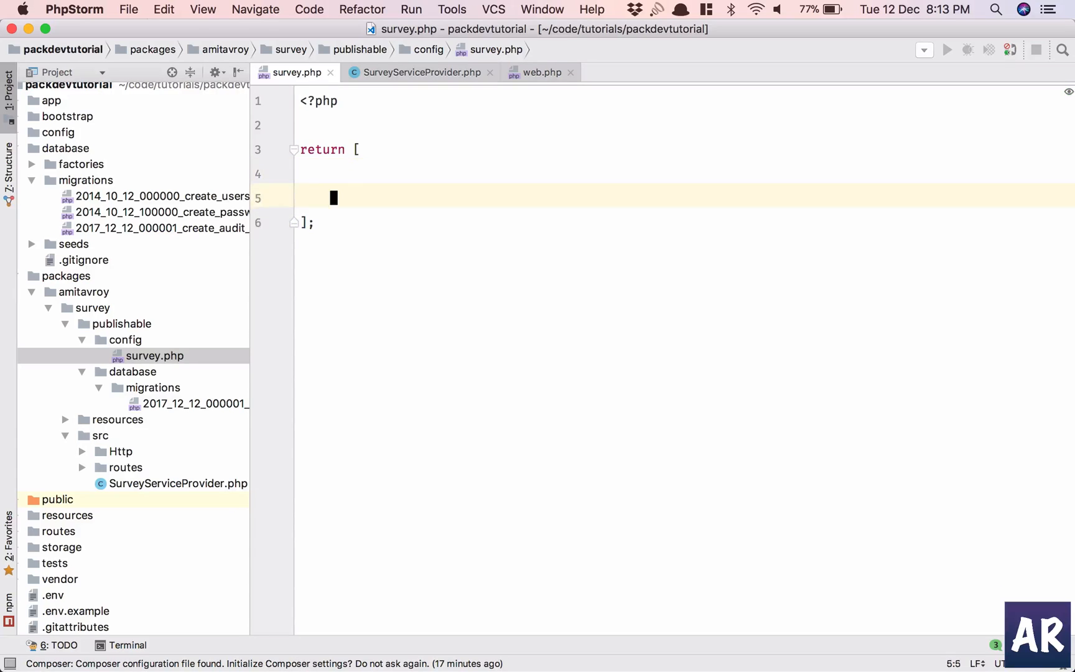
text(/**)
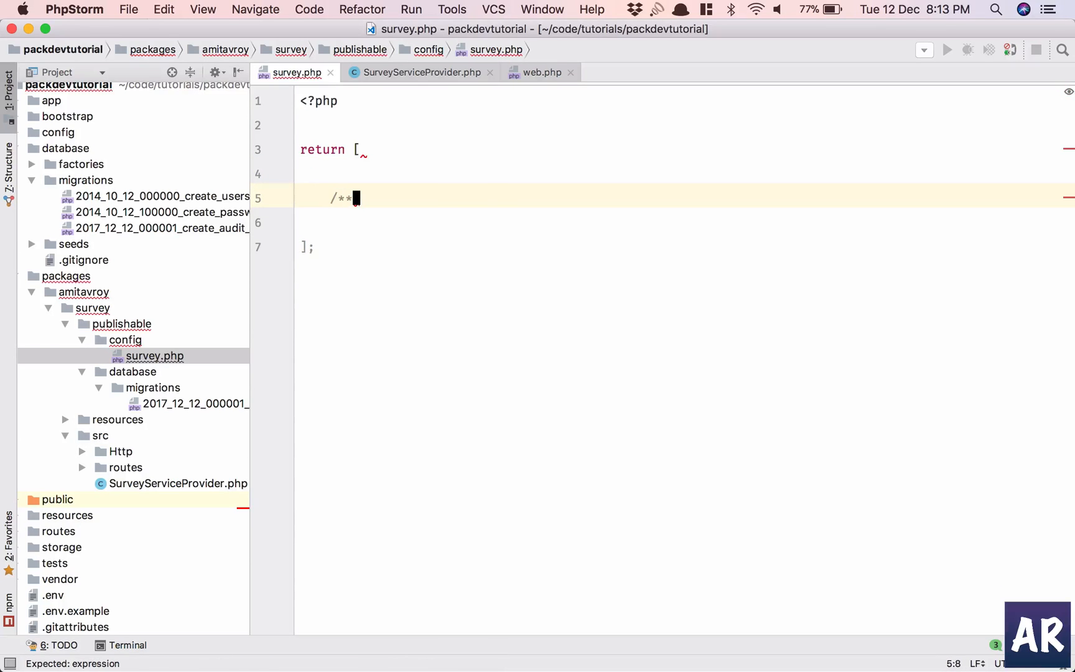
text(Thesea re)
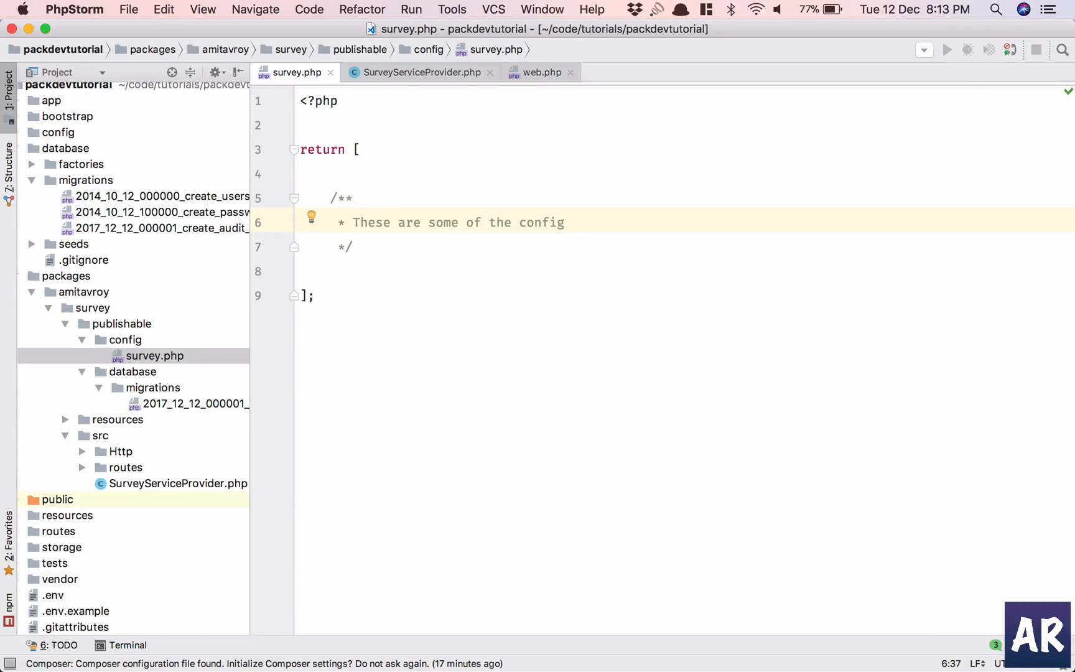
text(variables used)
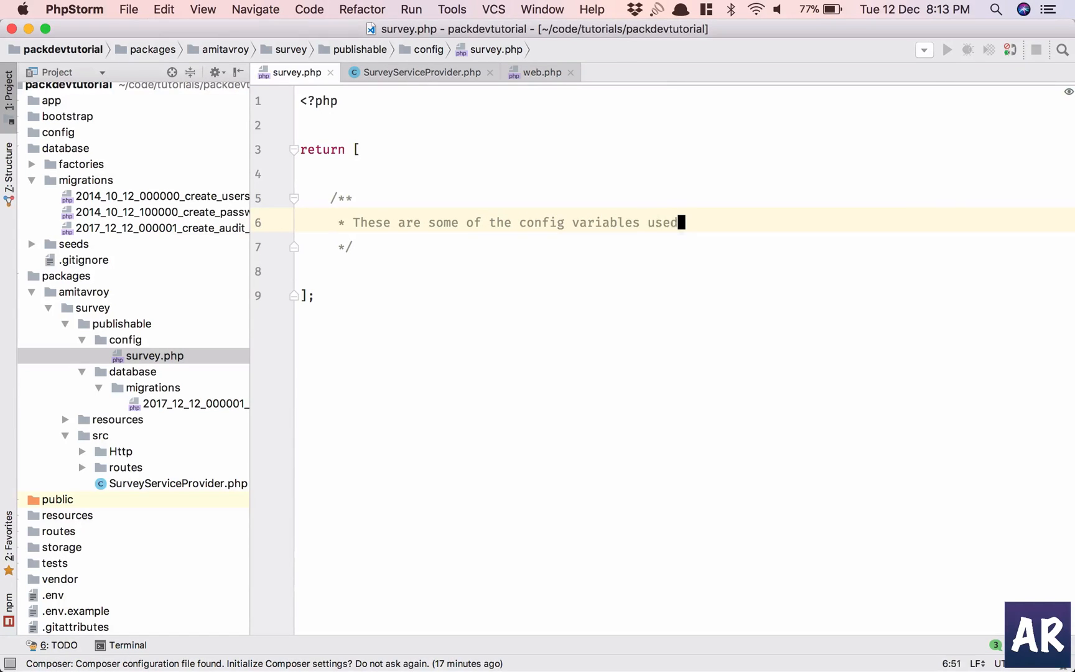
text(by the S)
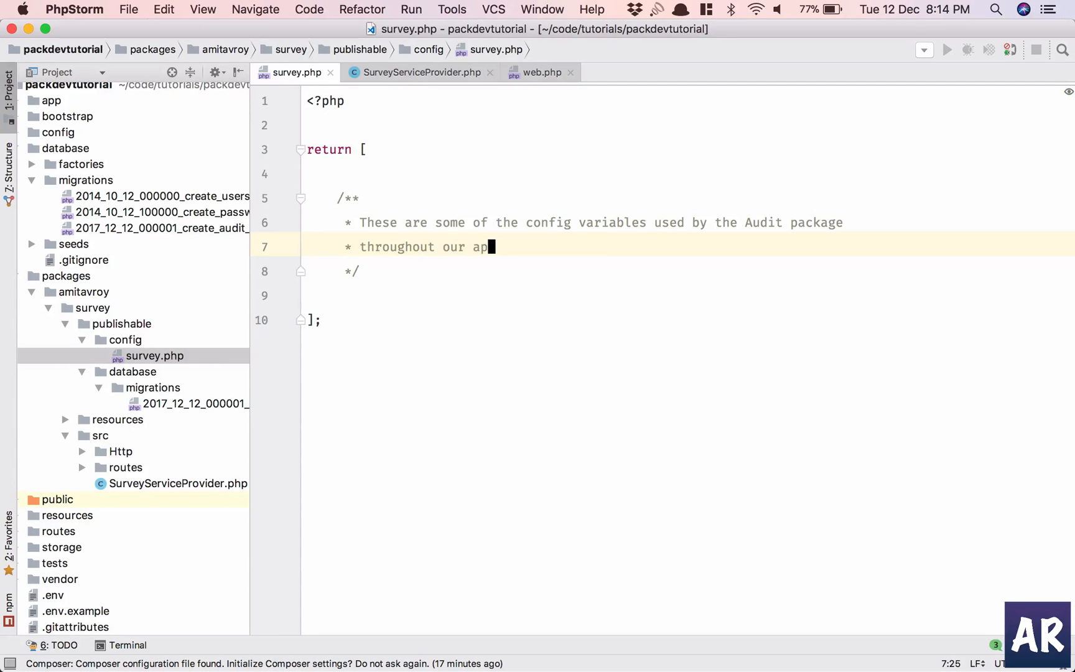
text(plicatio)
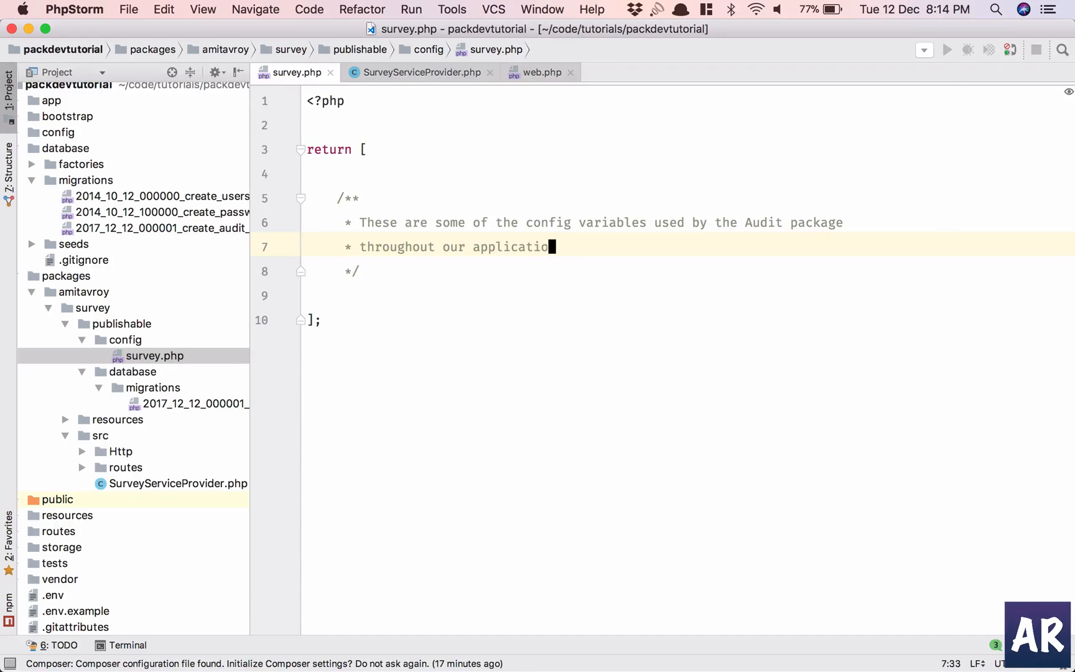
text(n.)
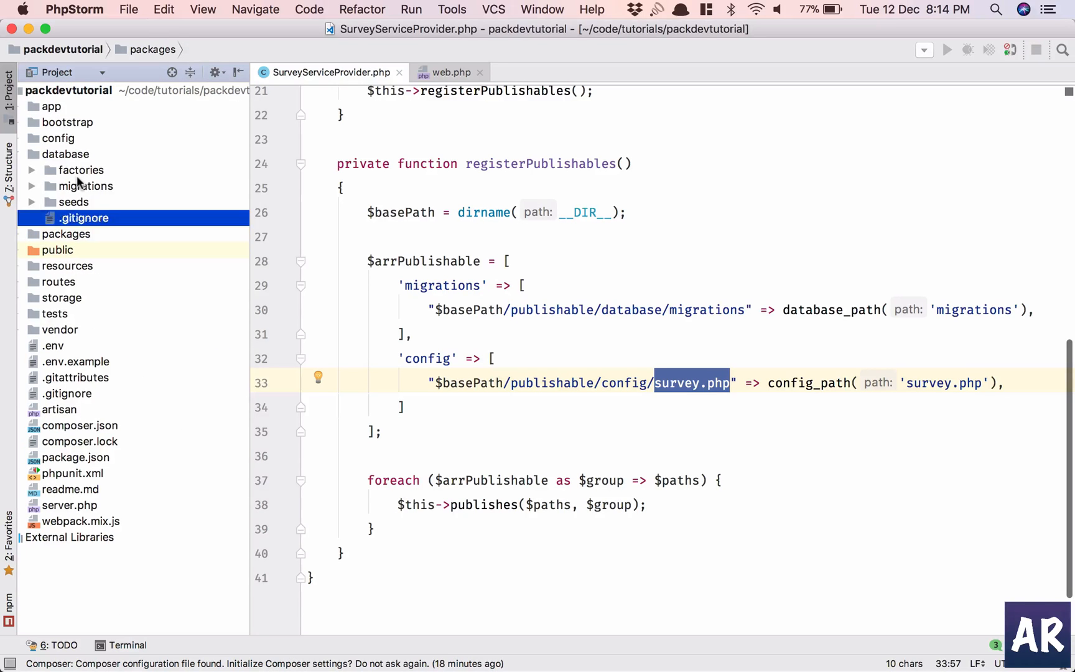
Step: Check the published config/survey.php in the app, unfold its comment, and return to SurveyServiceProvider
click(58, 138)
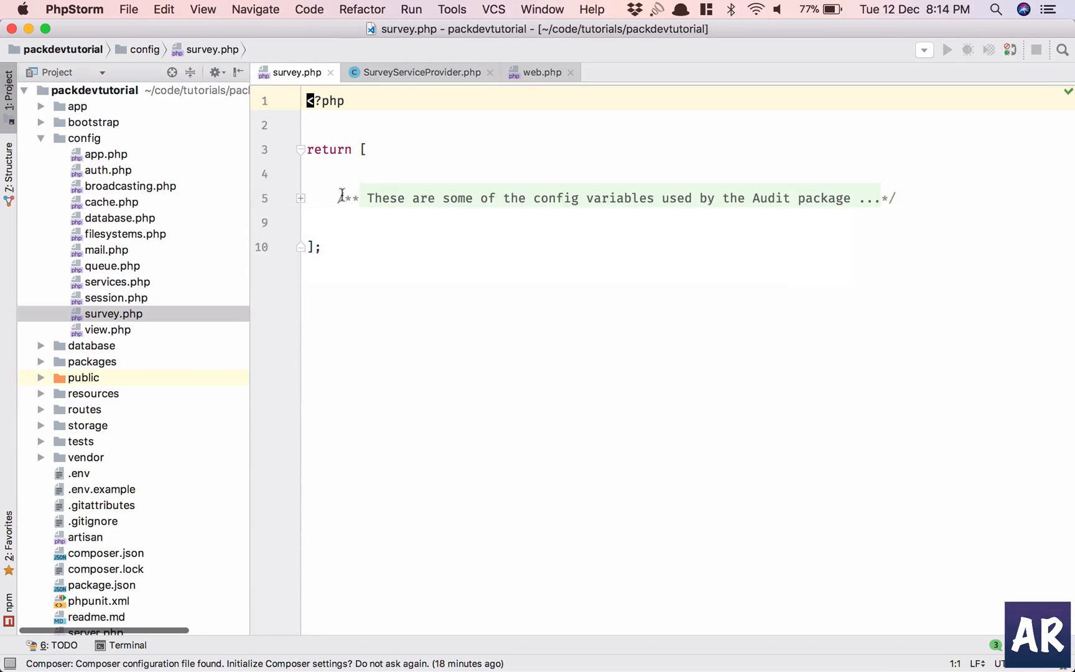
click(301, 198)
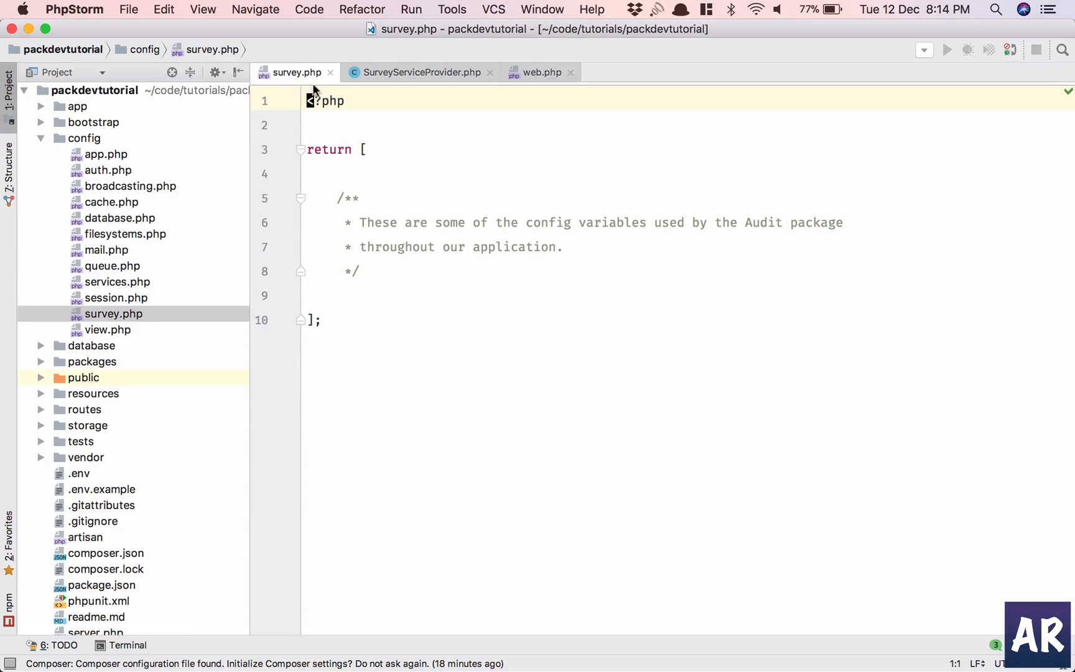
click(420, 72)
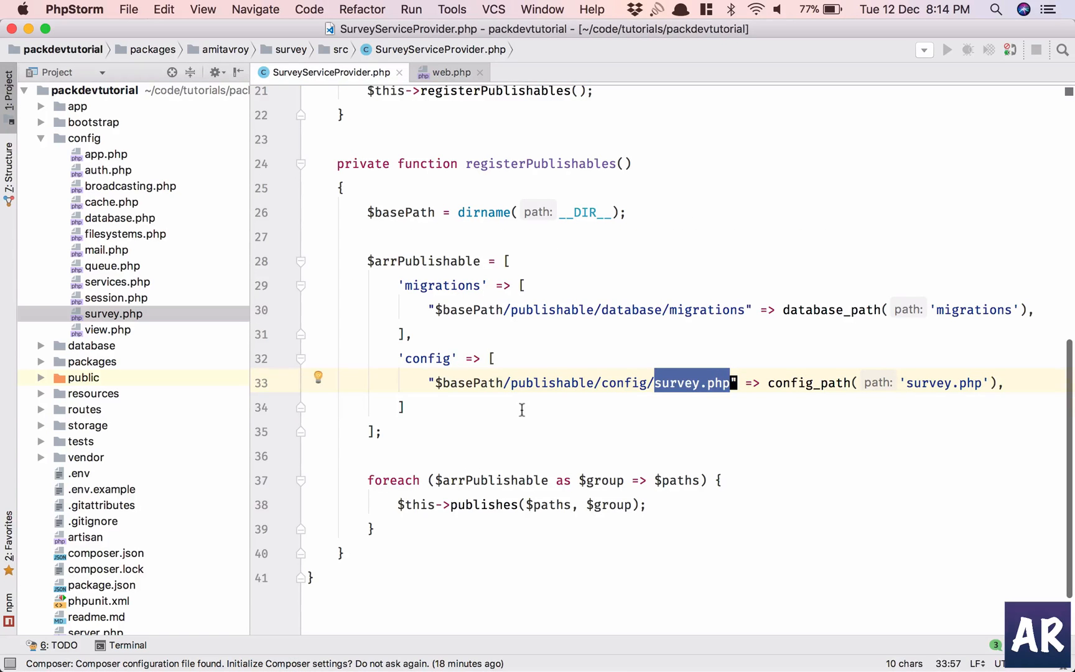